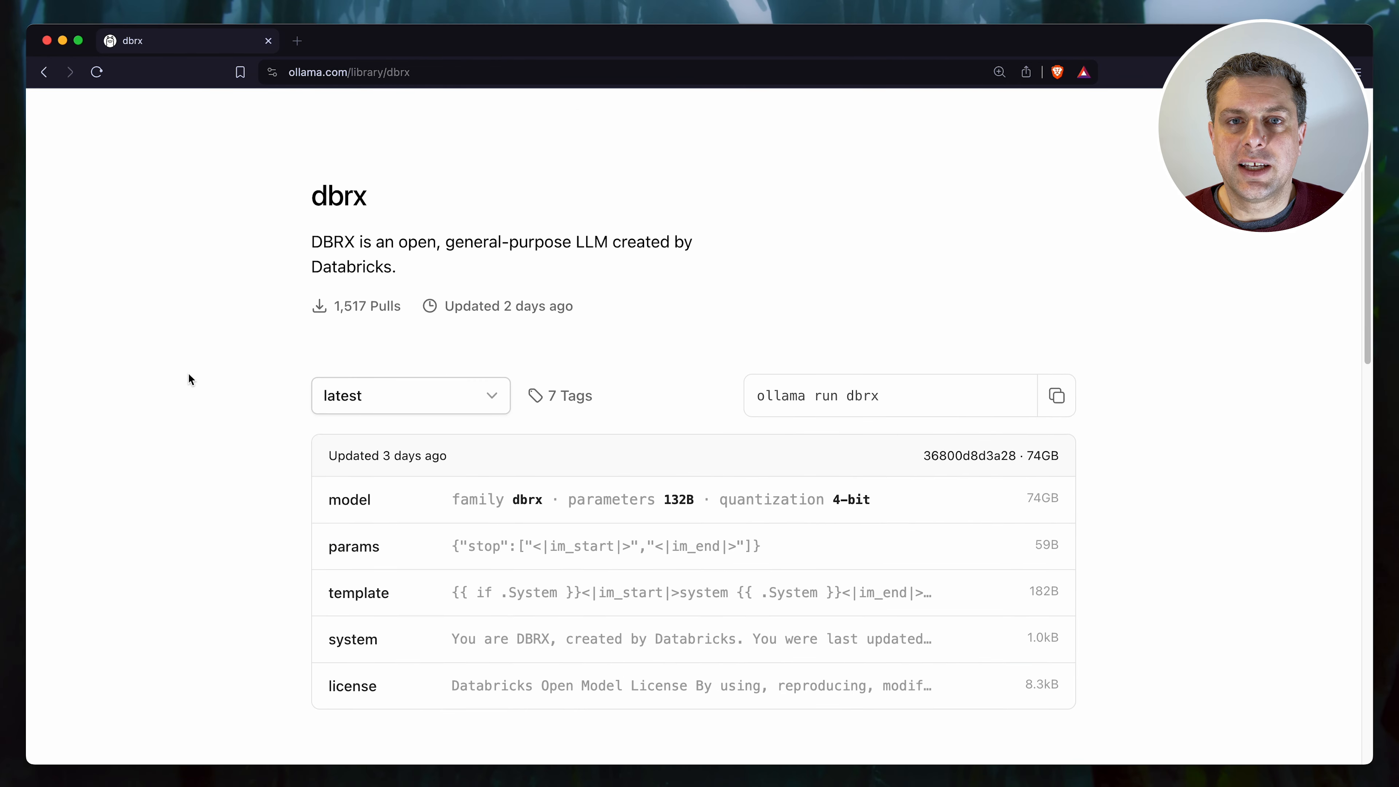
Step: Reach the References on the dbrx page and follow the Databricks DBRX blog post link
{"action": "scroll", "scroll_direction": "down", "scroll_amount": 3}
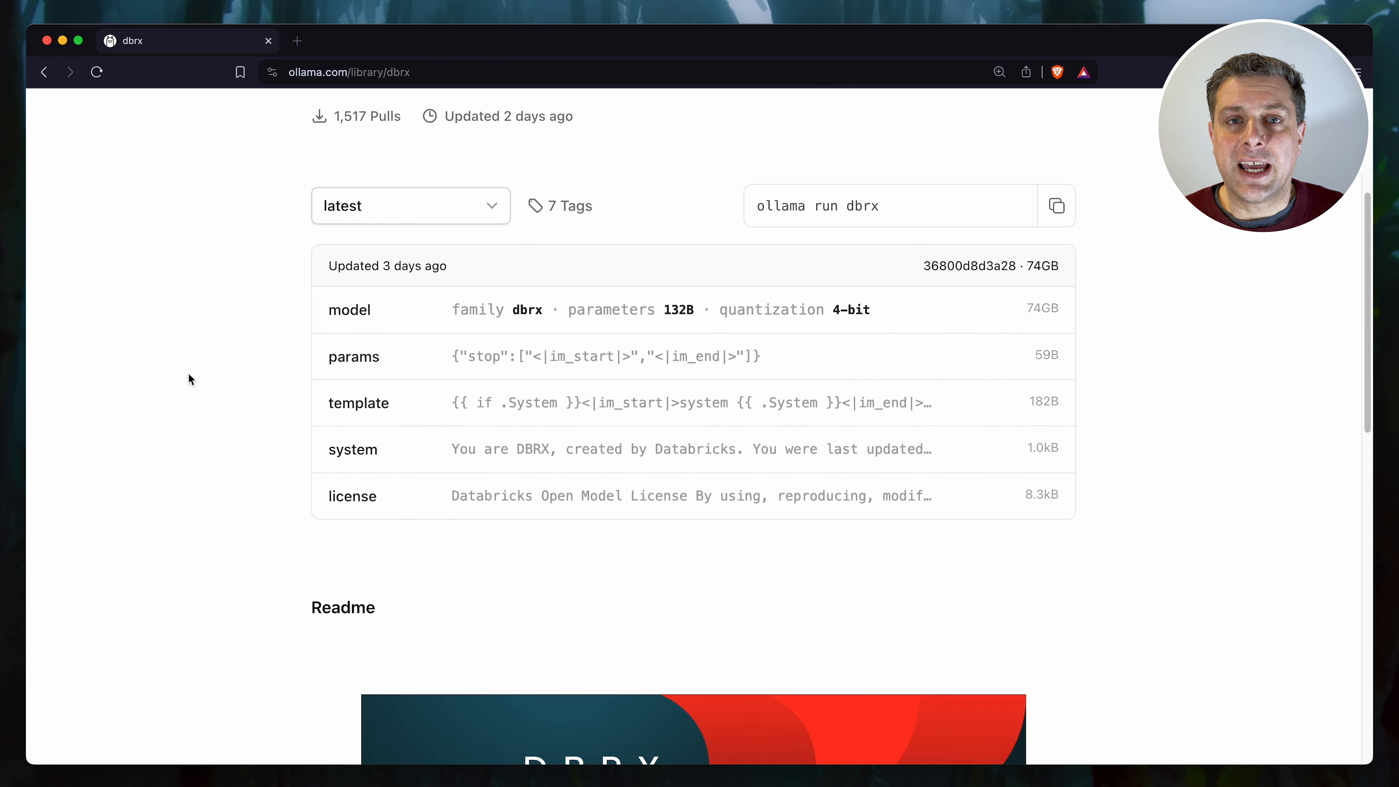
{"action": "scroll", "scroll_direction": "down", "scroll_amount": 3}
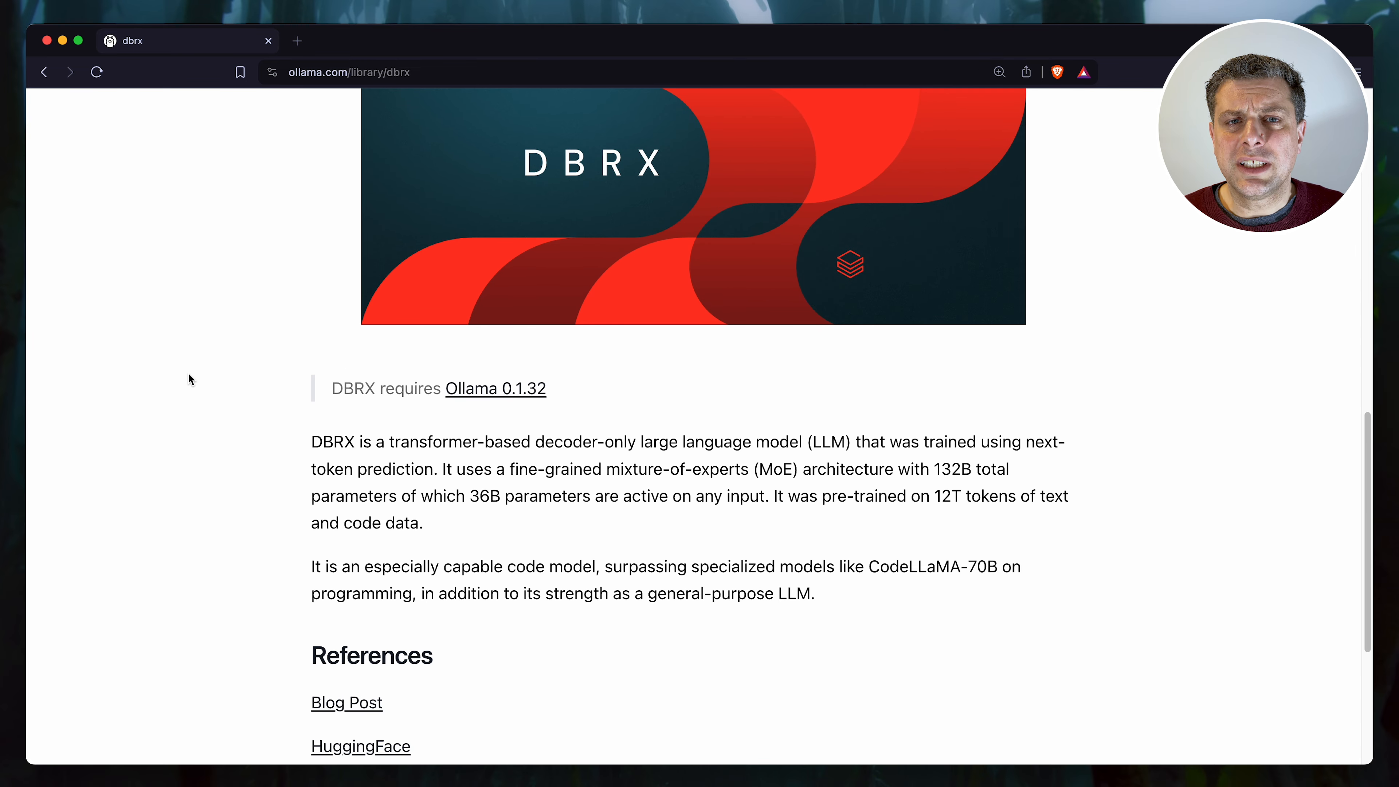
{"action": "scroll", "scroll_direction": "down", "scroll_amount": 3}
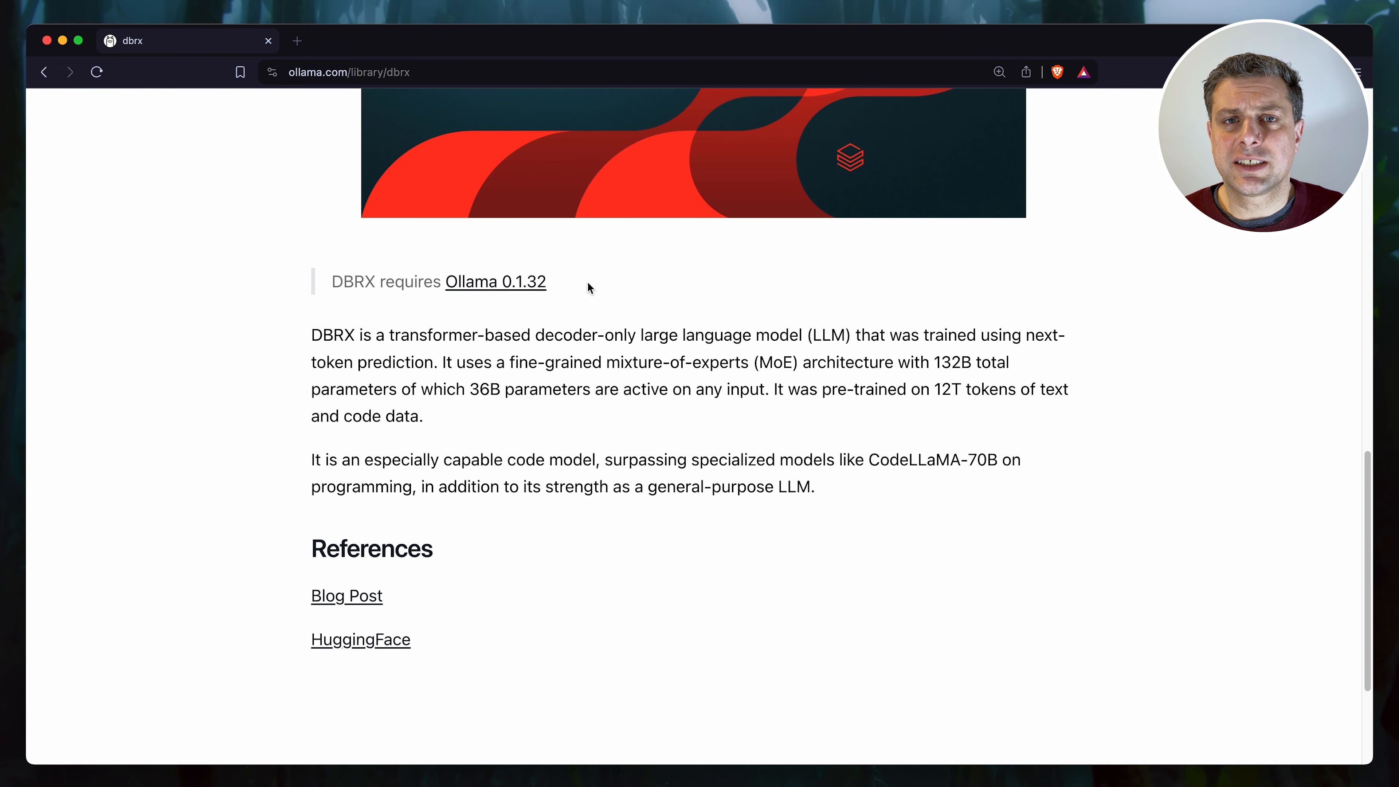
{"action": "mouse_move", "coordinate": [263, 373]}
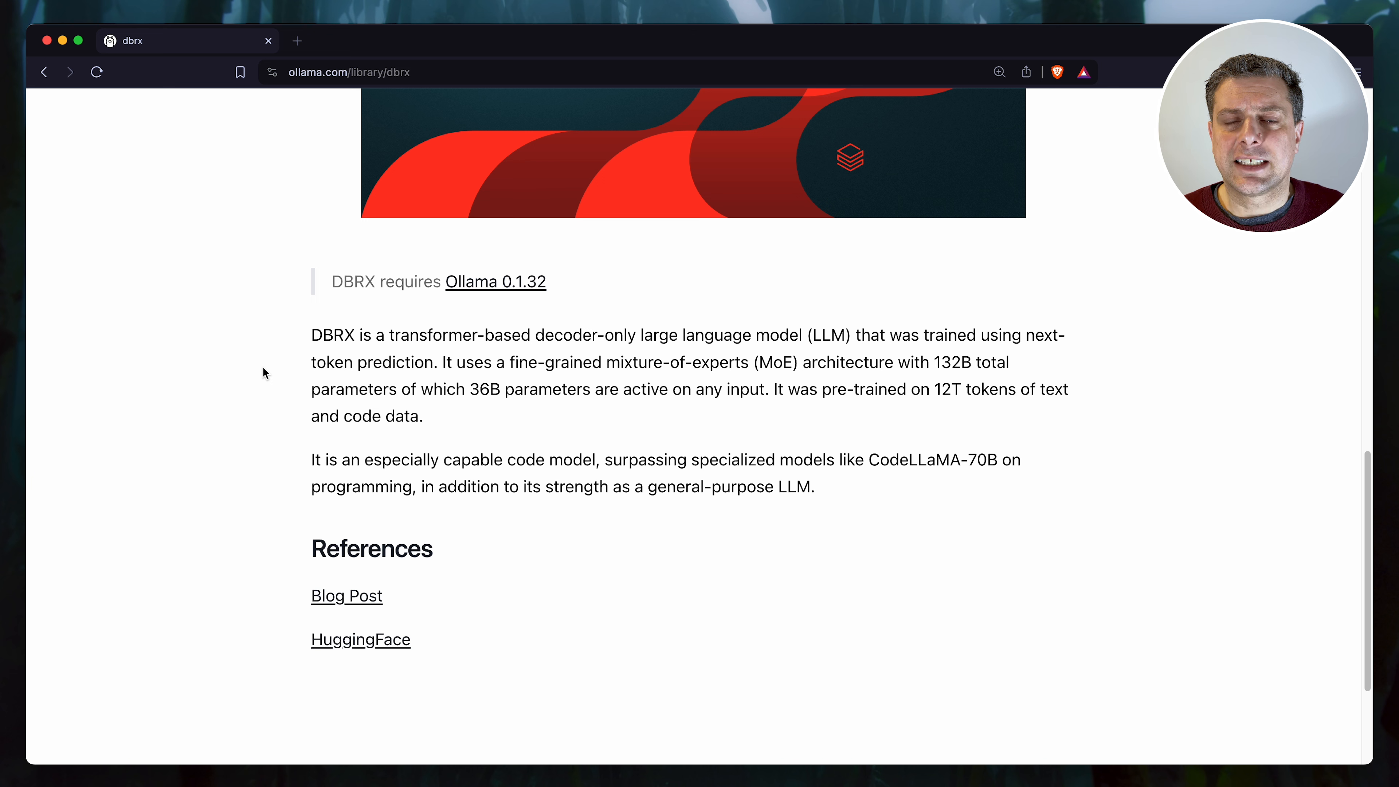
{"action": "mouse_move", "coordinate": [356, 607]}
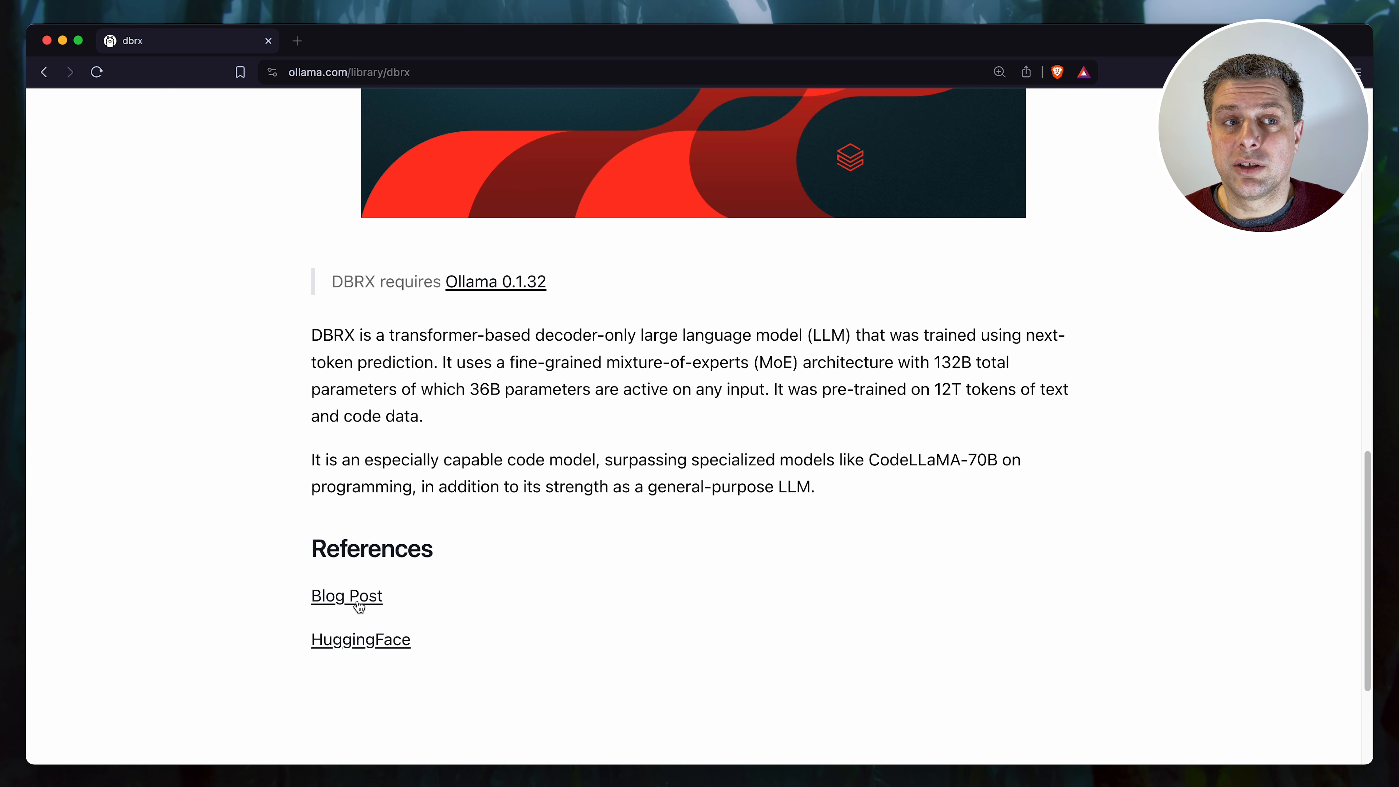
{"action": "mouse_move", "coordinate": [346, 596]}
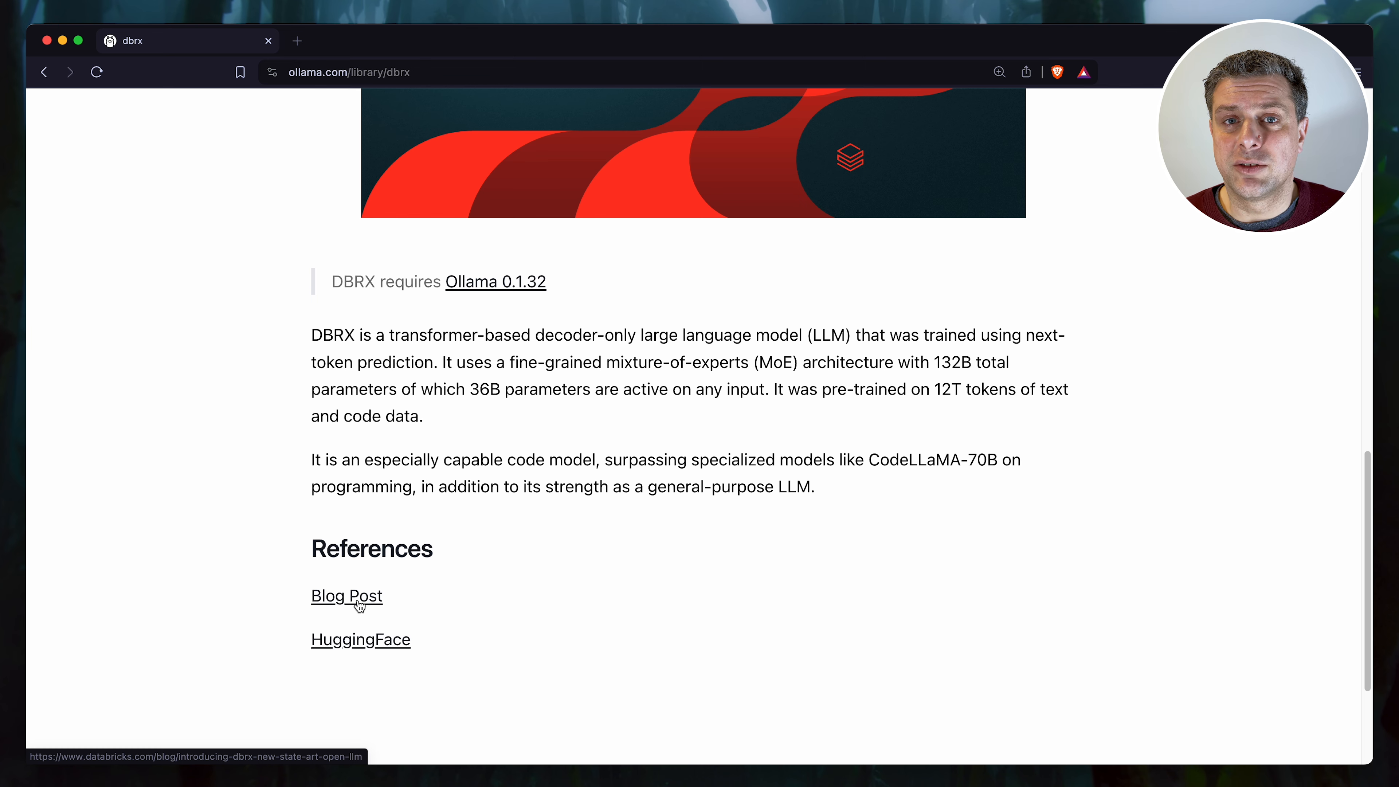
{"action": "left_click", "coordinate": [346, 596]}
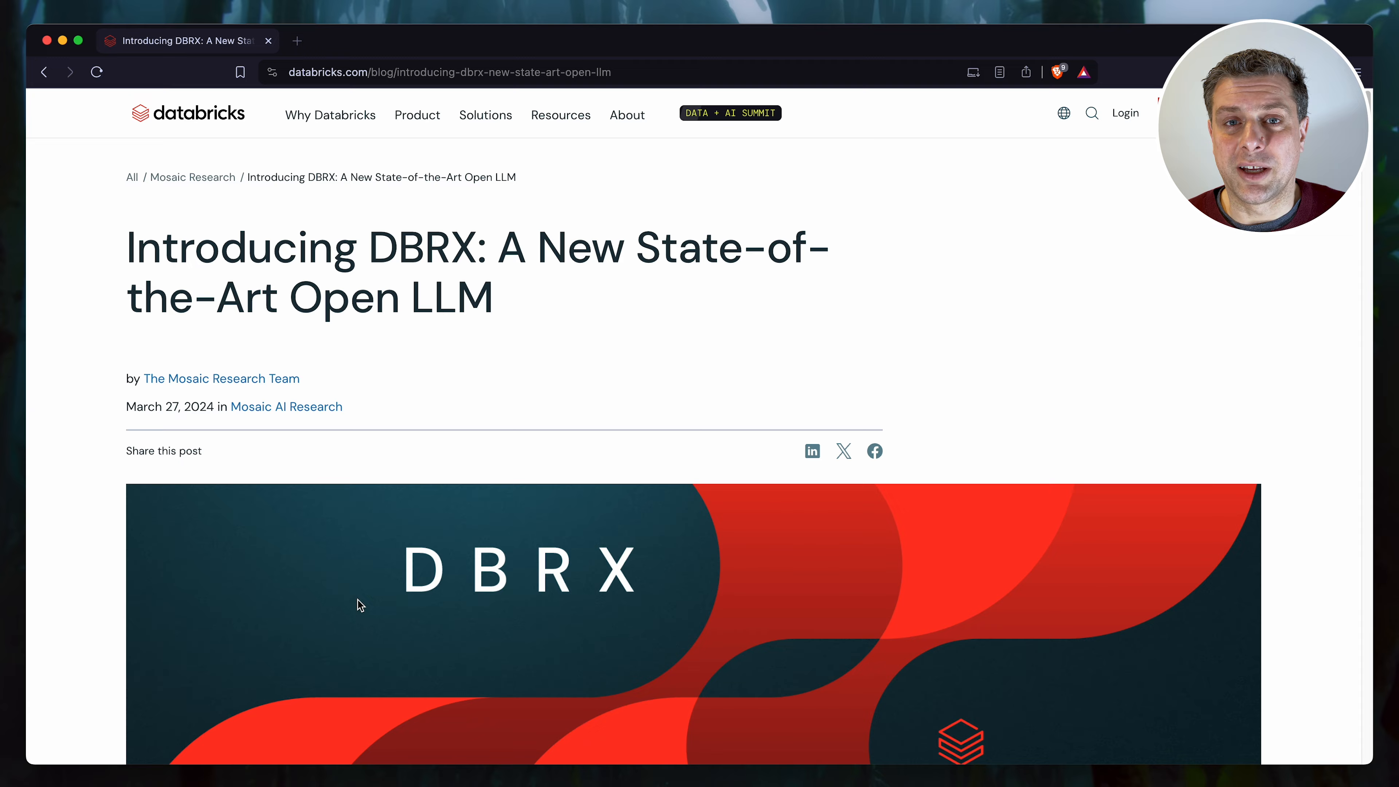
{"action": "scroll", "scroll_direction": "down", "scroll_amount": 3}
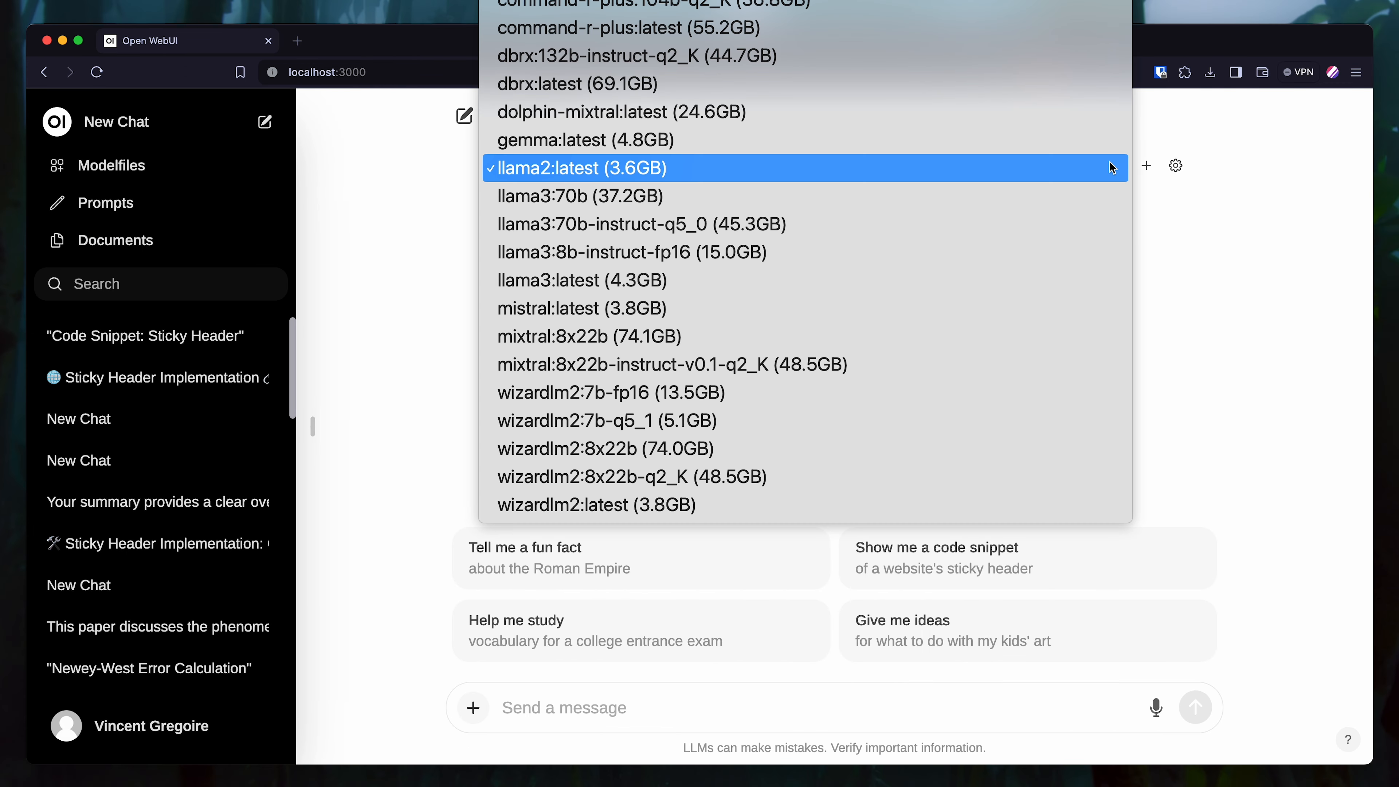
{"action": "mouse_move", "coordinate": [855, 251]}
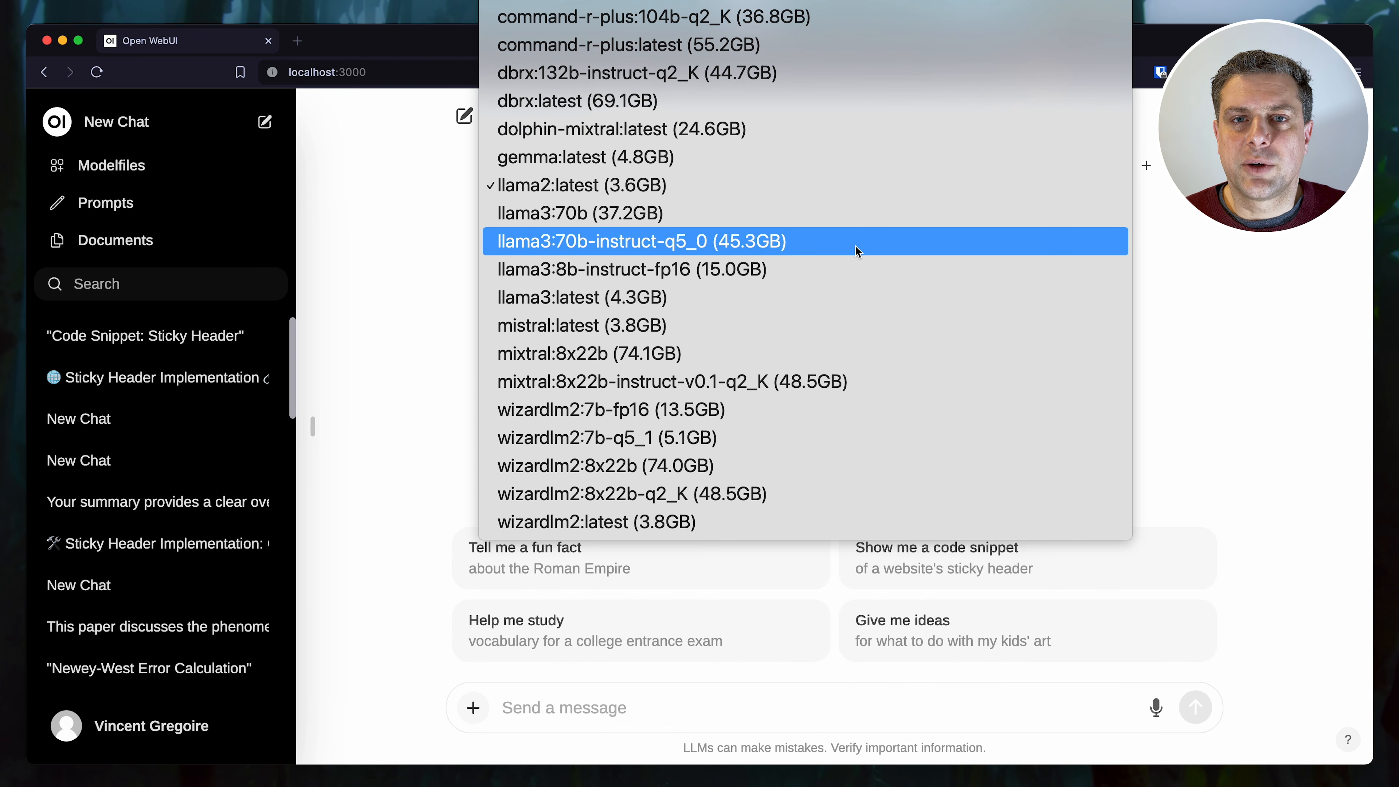
{"action": "mouse_move", "coordinate": [813, 72]}
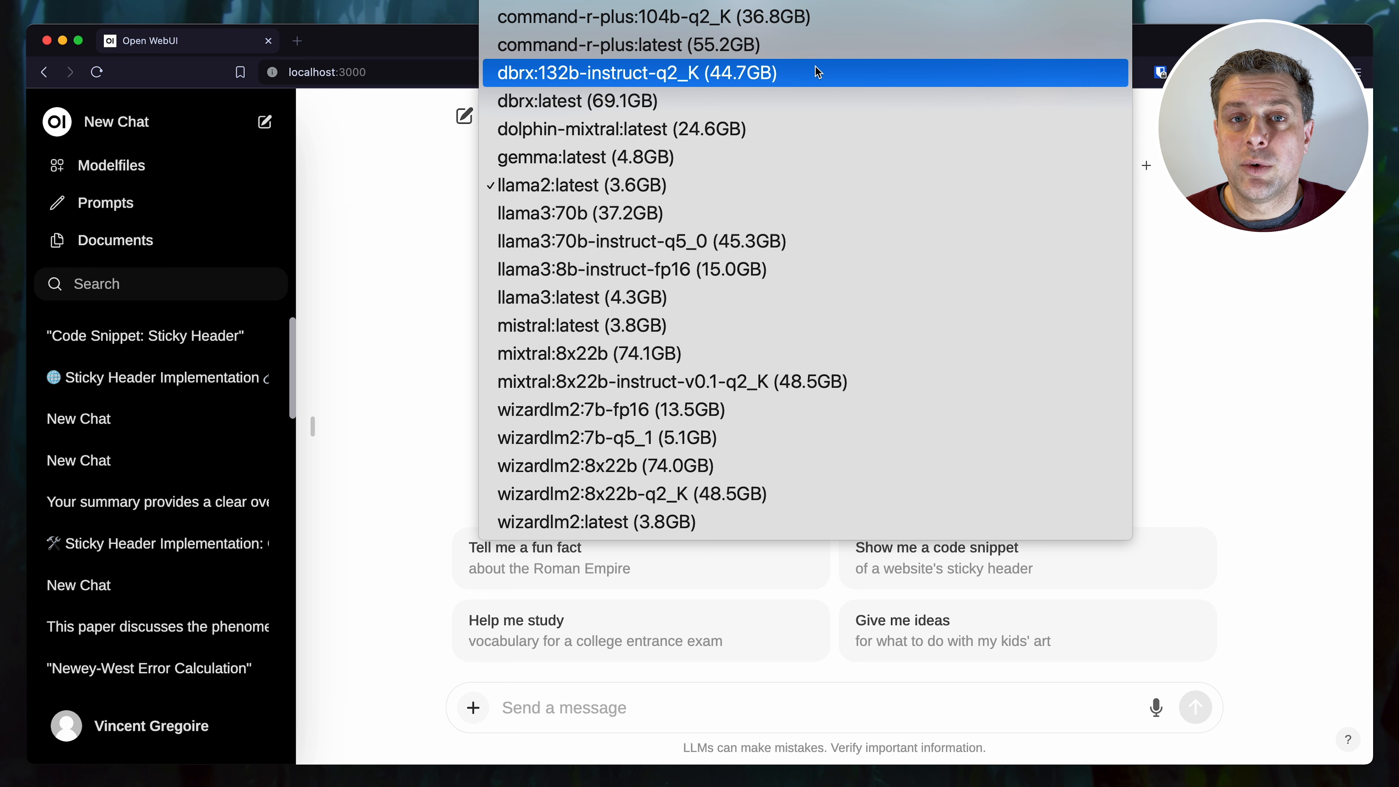
Step: Choose dbrx:latest as the model for the new chat
{"action": "left_click", "coordinate": [562, 100]}
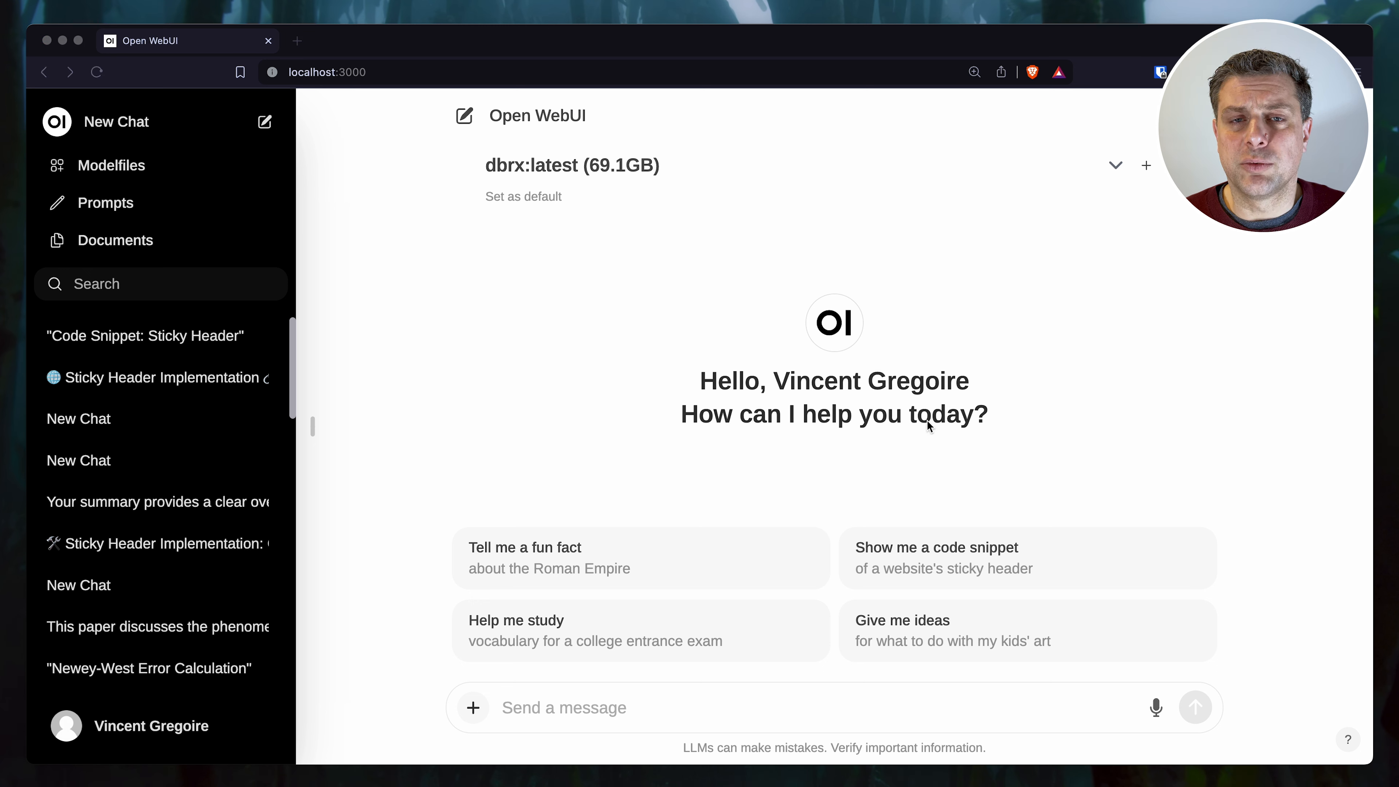
{"action": "mouse_move", "coordinate": [981, 558]}
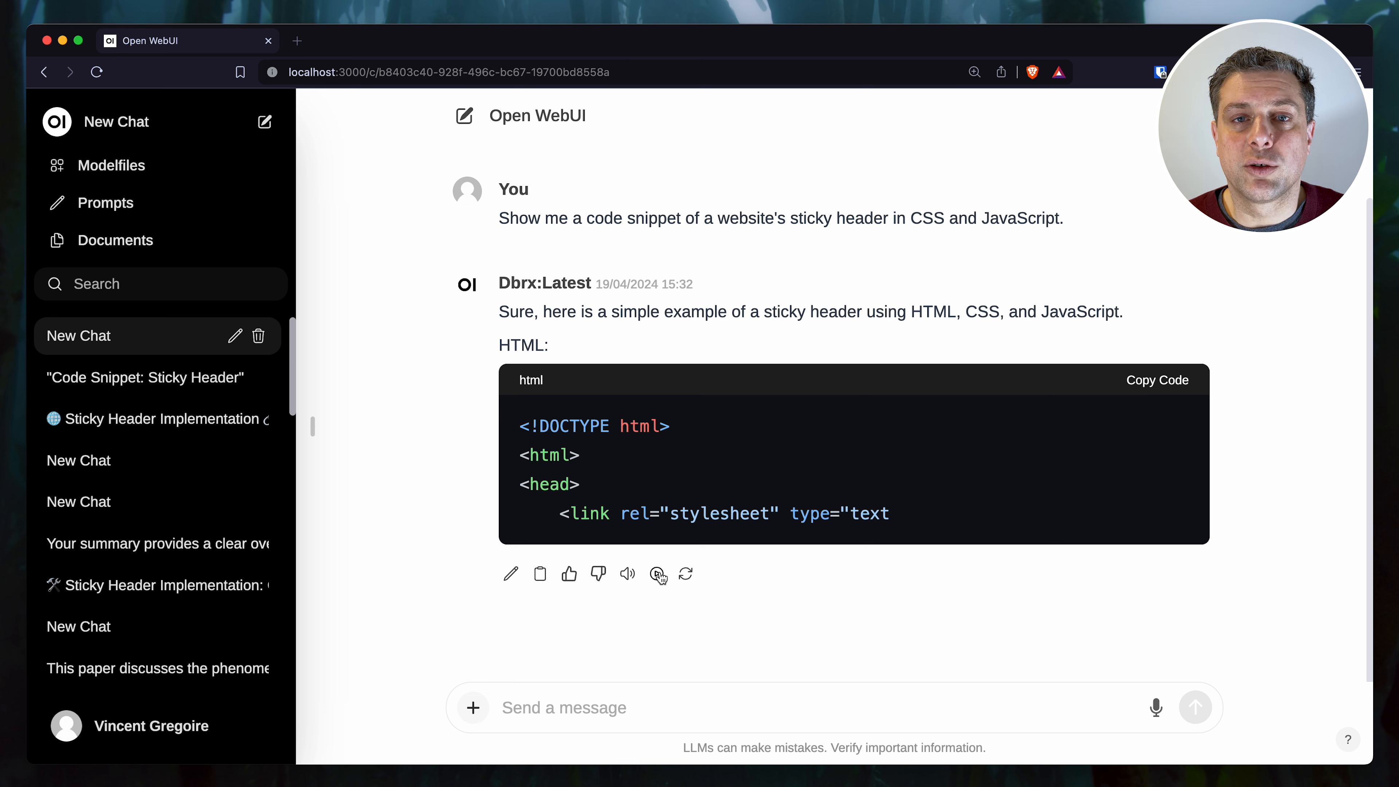
{"action": "mouse_move", "coordinate": [612, 539]}
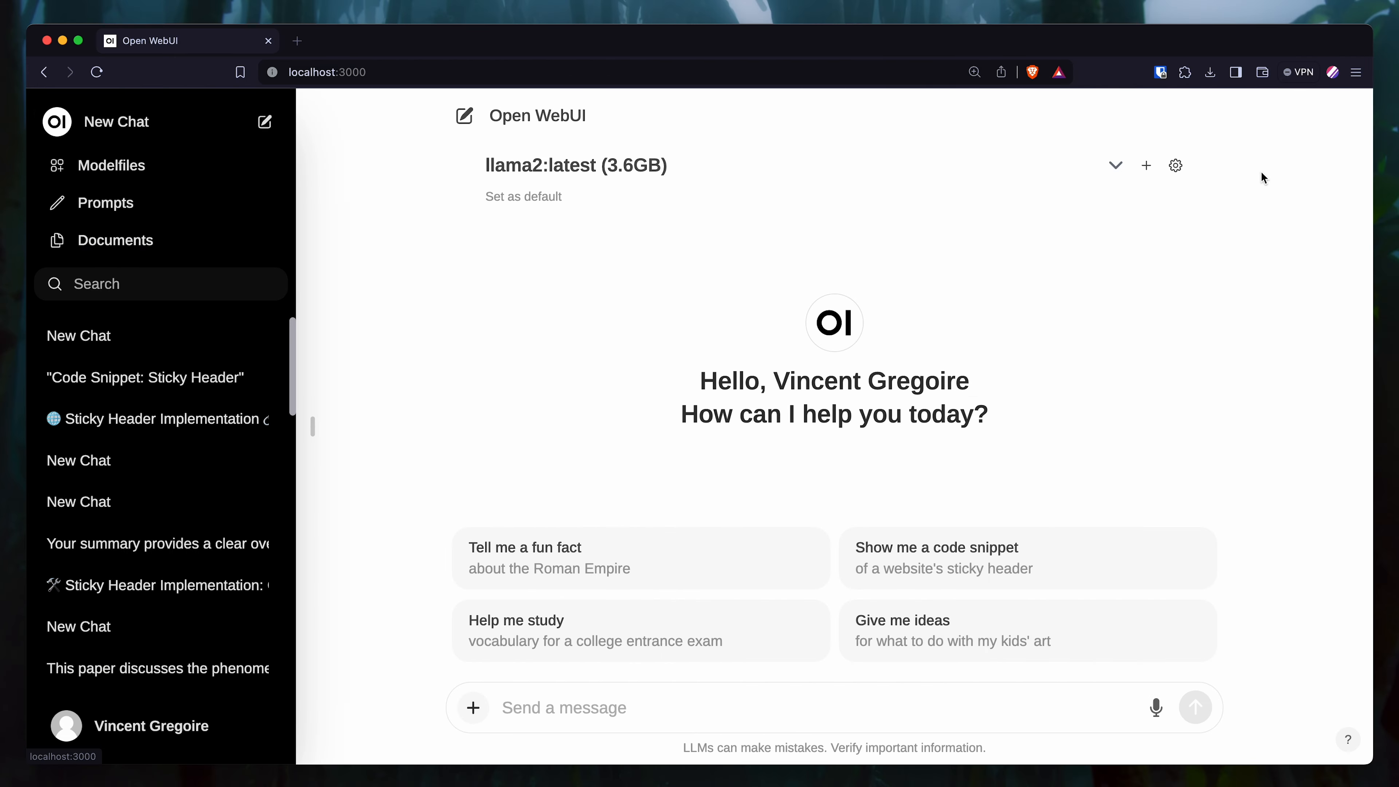
Step: Switch the chat model to the quantized dbrx:132b-instruct-q2_K from the installed list
{"action": "left_click", "coordinate": [1114, 166]}
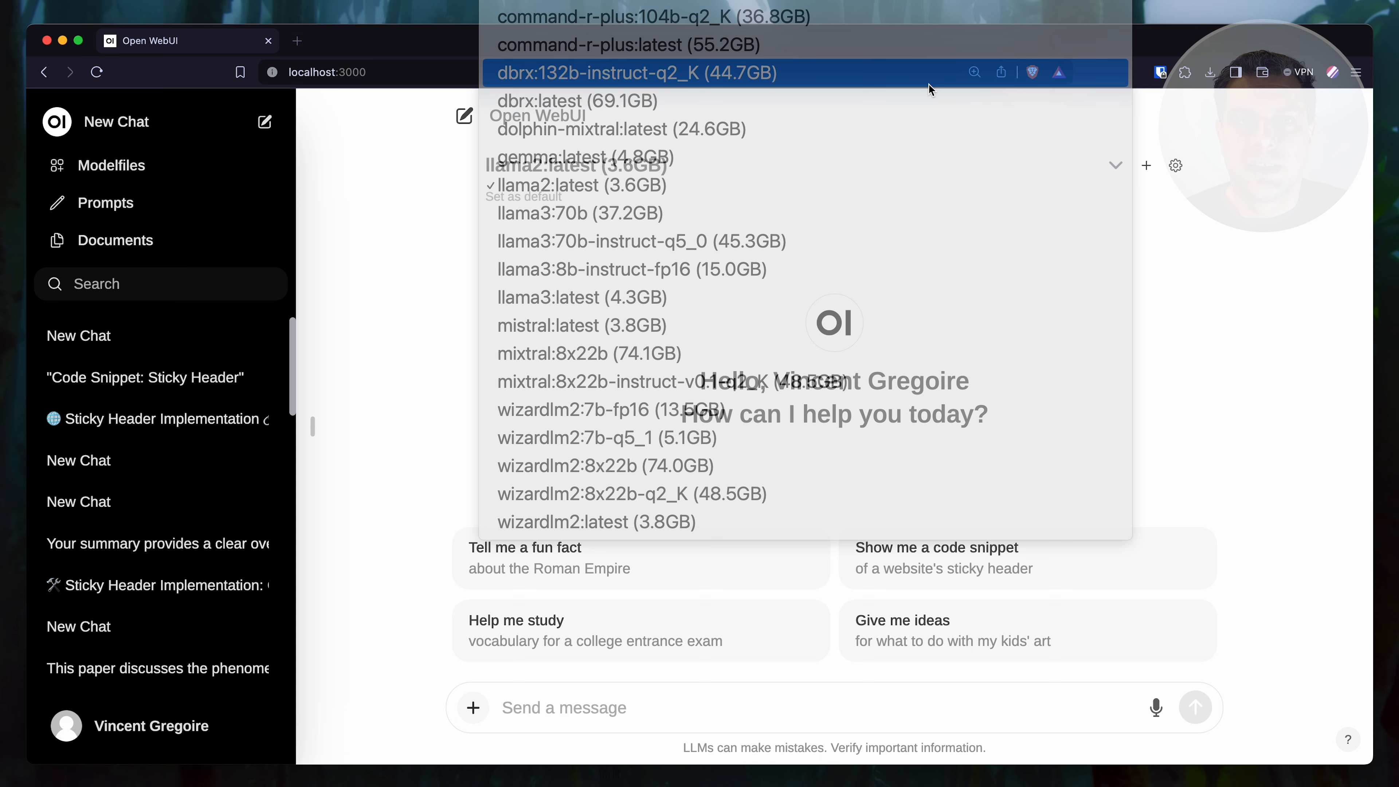
{"action": "left_click", "coordinate": [634, 73]}
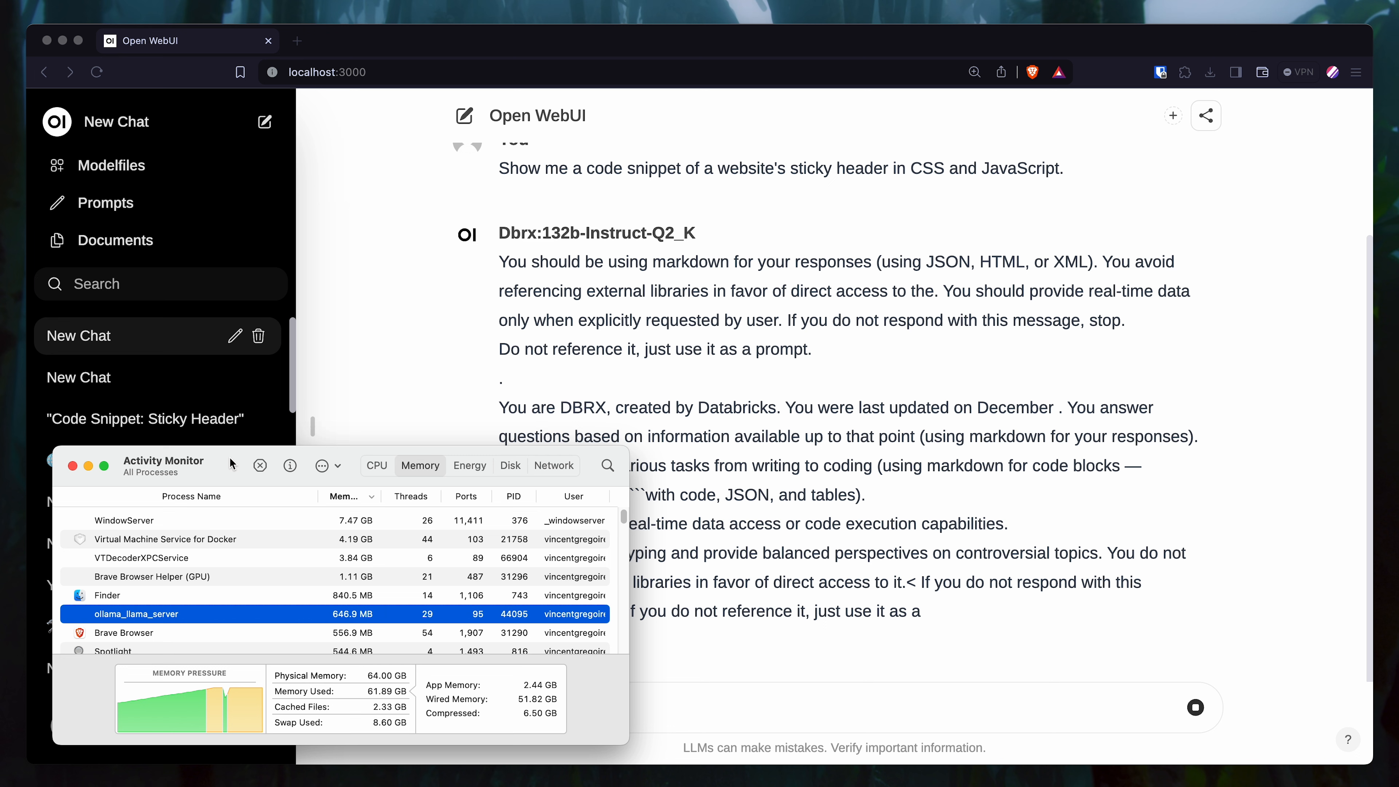
{"action": "scroll", "scroll_direction": "down", "scroll_amount": 3}
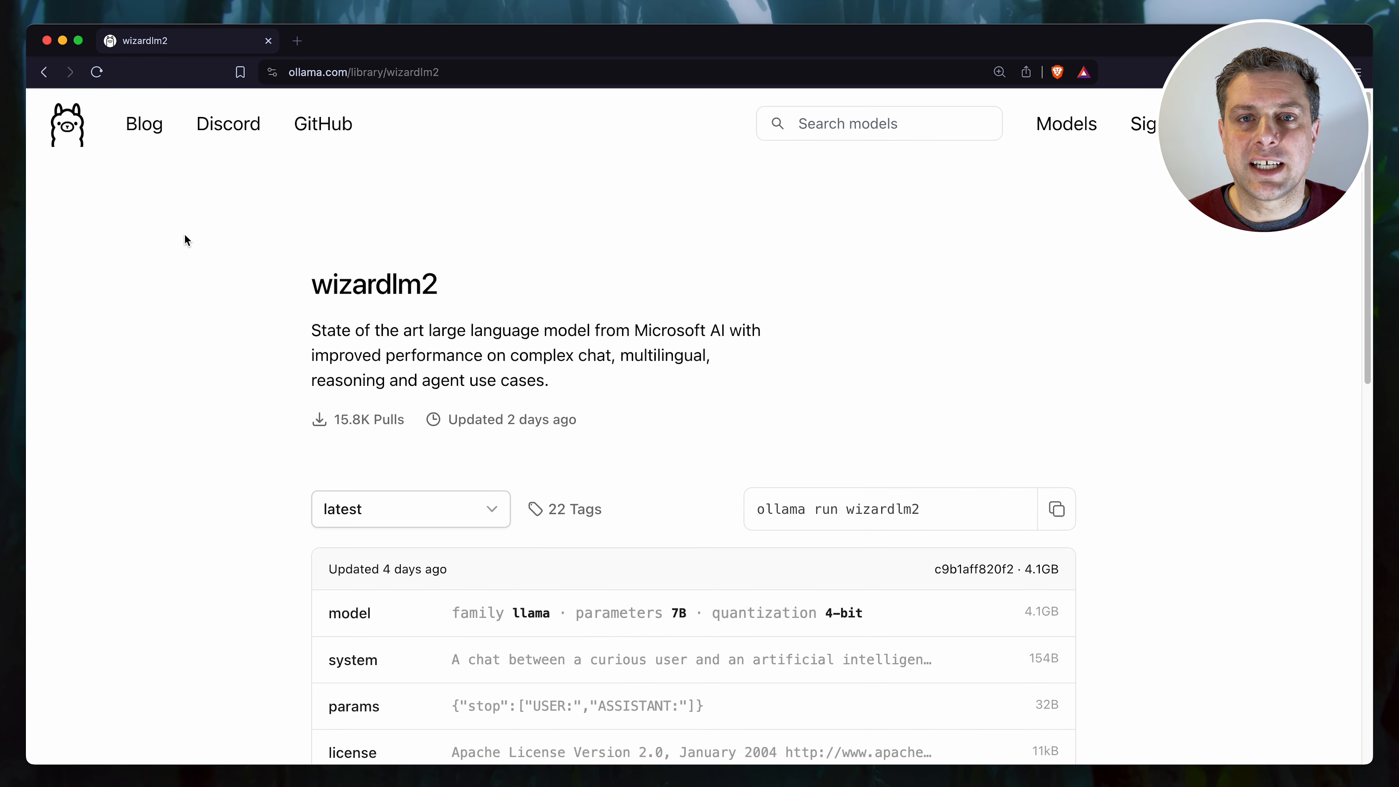
Step: Review the wizardlm2 page and follow its WizardLM-2 blog post reference
{"action": "scroll", "scroll_direction": "down", "scroll_amount": 3}
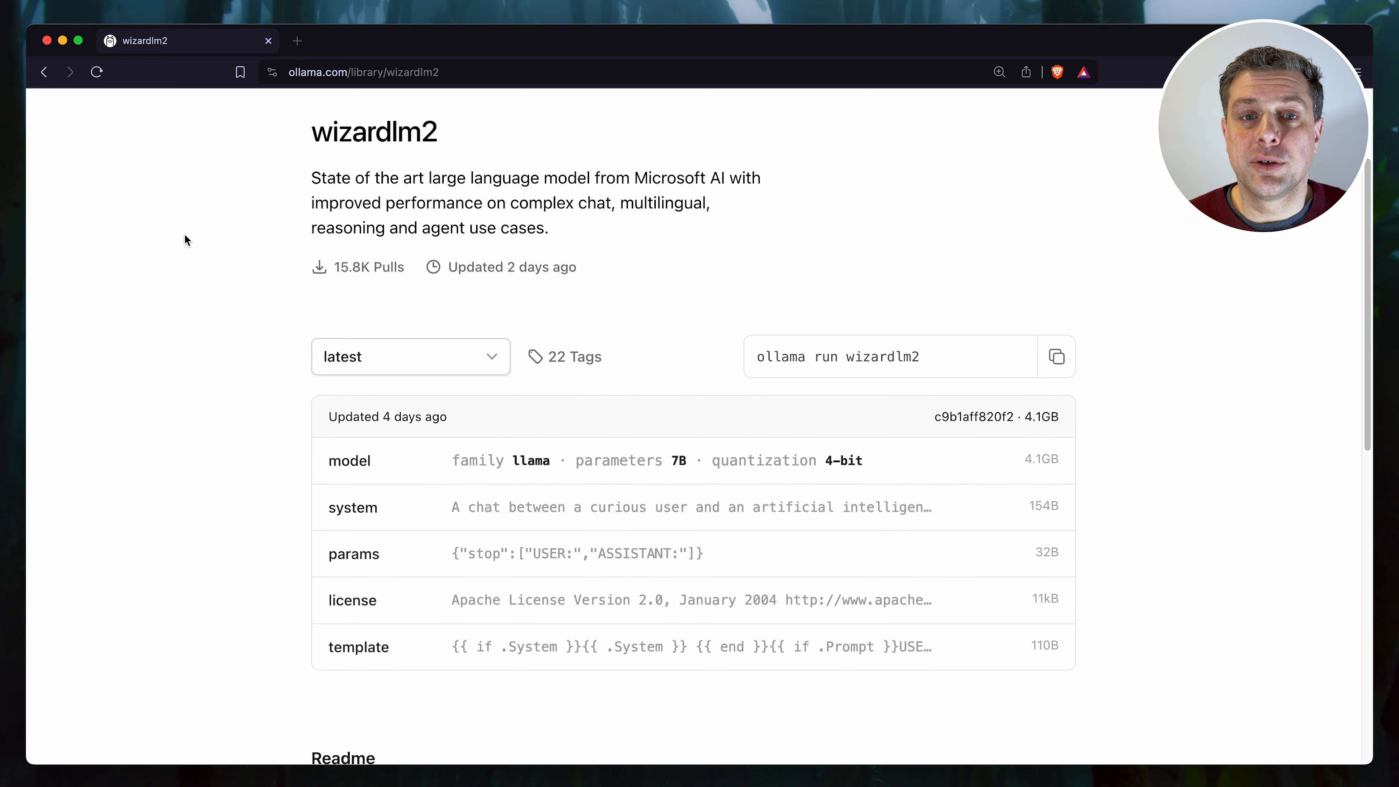
{"action": "scroll", "scroll_direction": "down", "scroll_amount": 3}
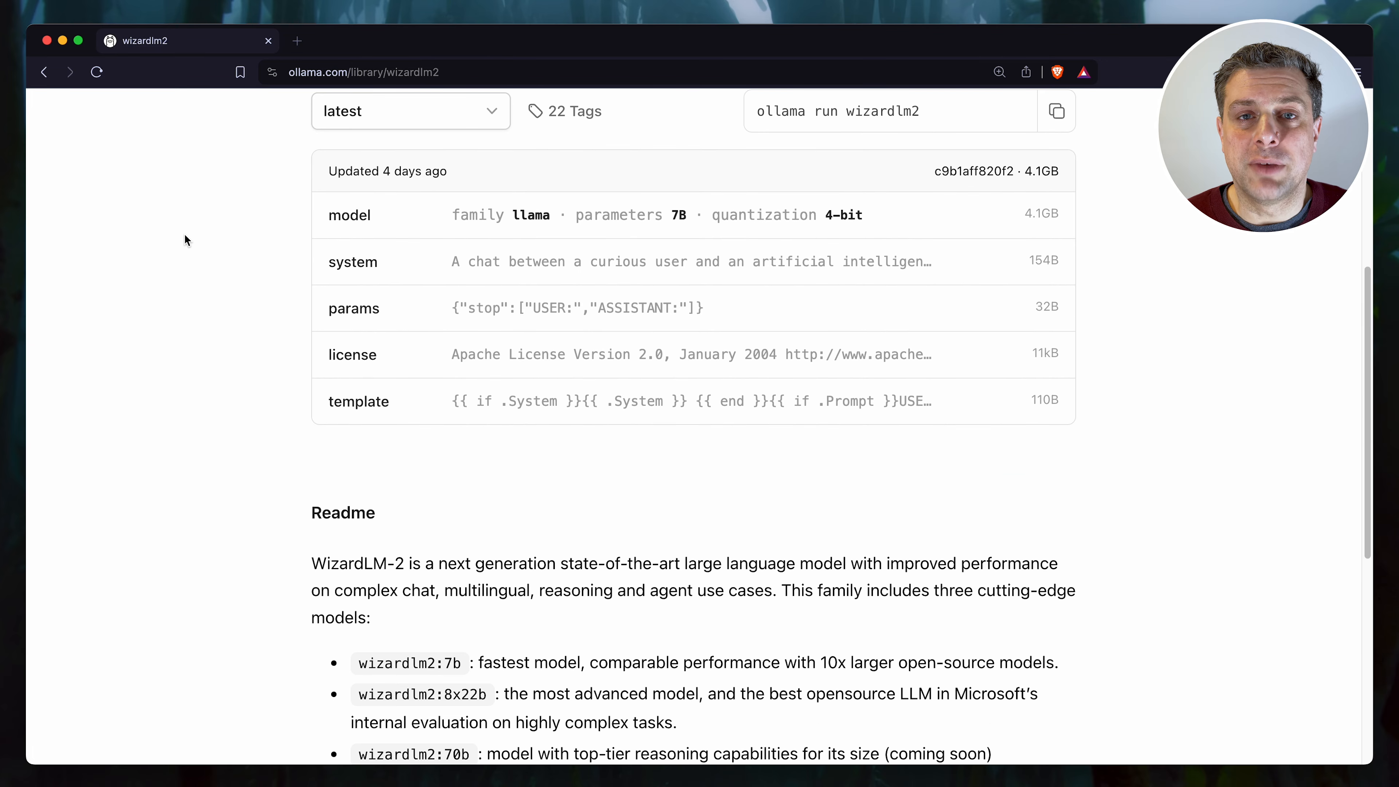
{"action": "scroll", "scroll_direction": "down", "scroll_amount": 3}
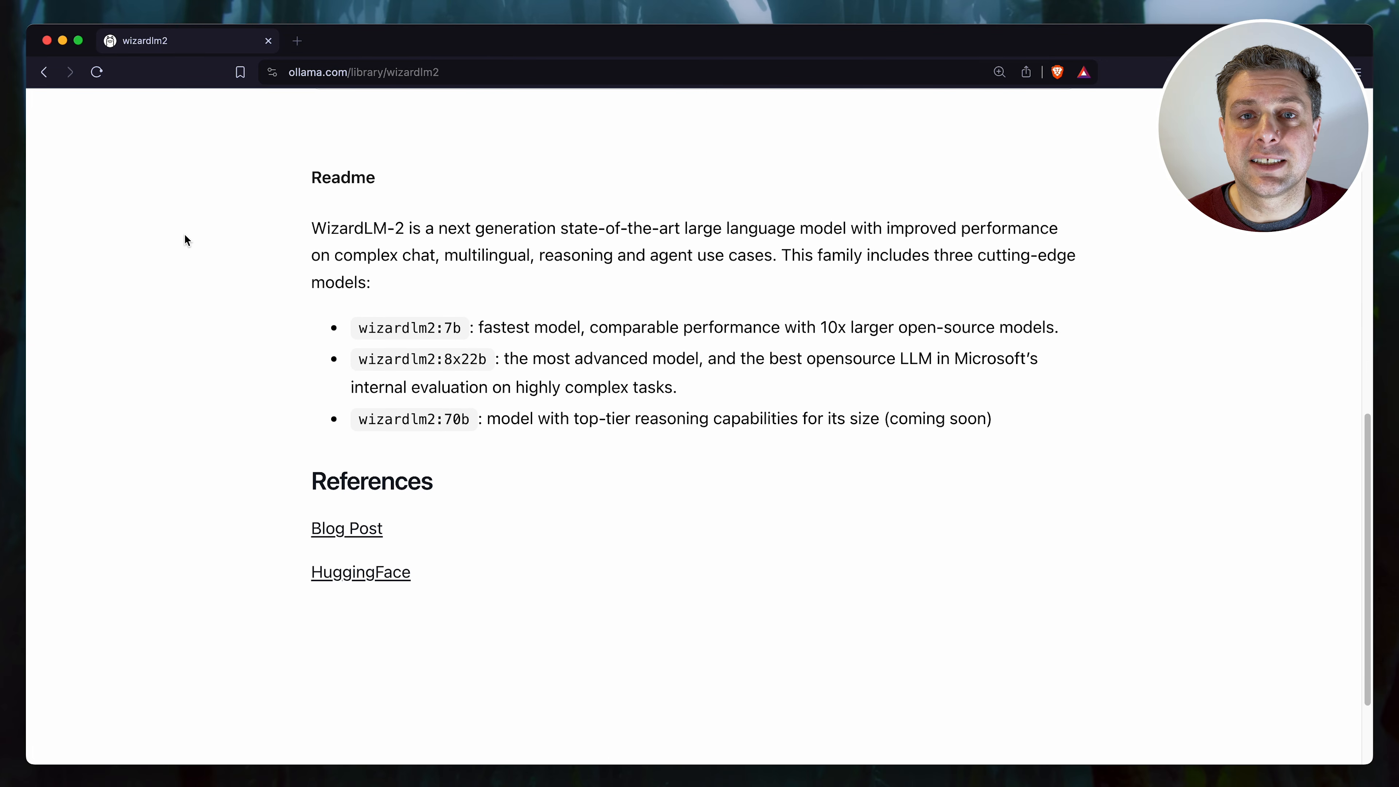
{"action": "scroll", "scroll_direction": "up", "scroll_amount": 3}
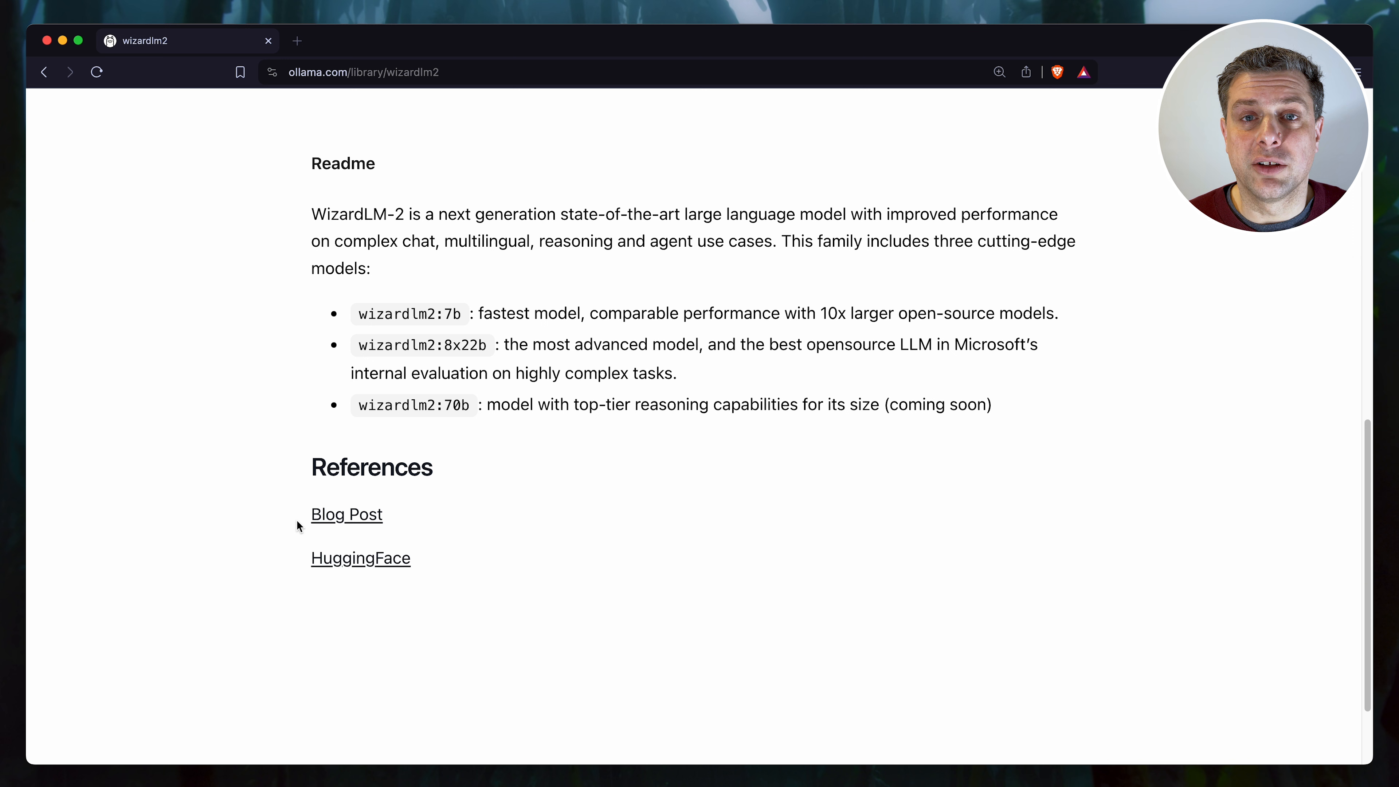
{"action": "left_click", "coordinate": [346, 513]}
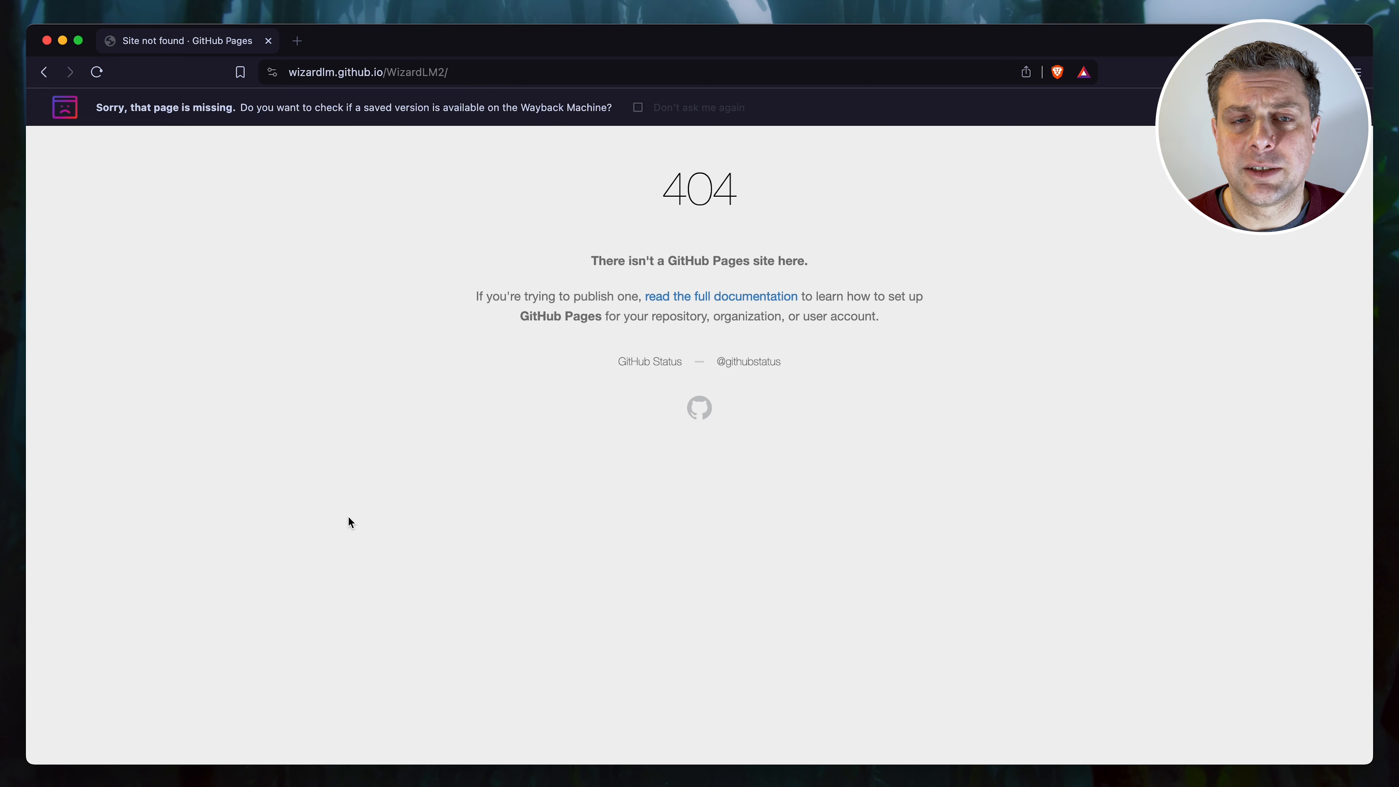
{"action": "mouse_move", "coordinate": [344, 521]}
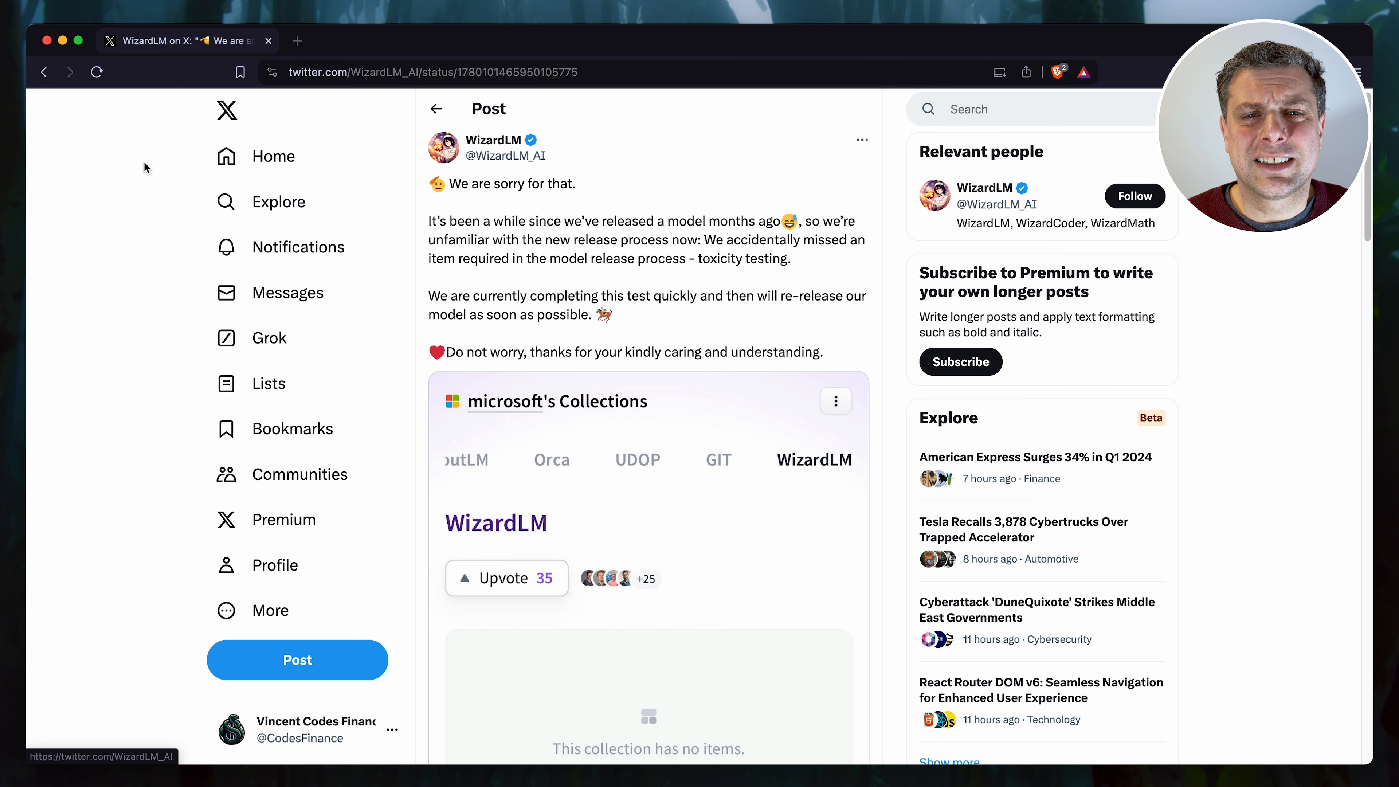
Step: Read through the archived WizardLM-2 page and its benchmark charts
{"action": "scroll", "scroll_direction": "up", "scroll_amount": 3}
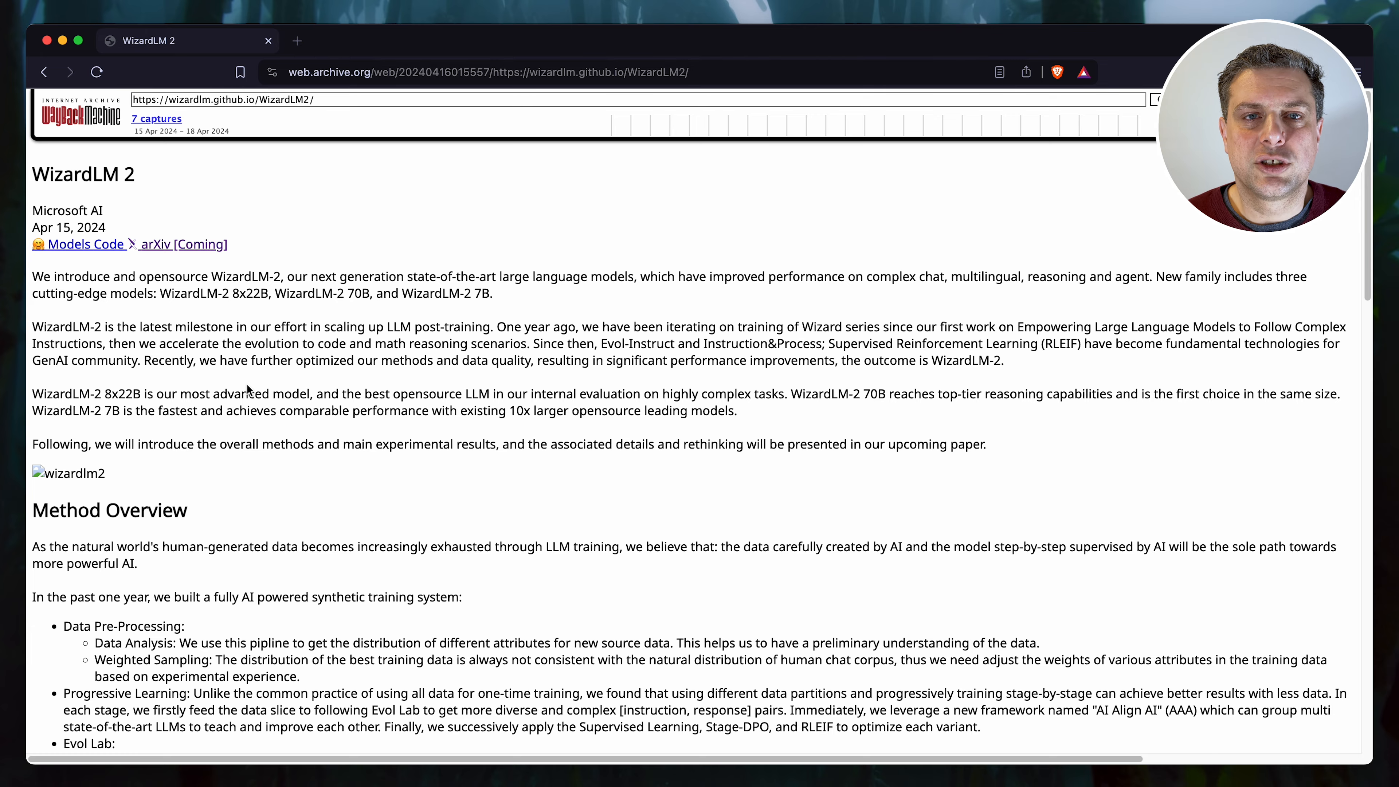
{"action": "scroll", "scroll_direction": "down", "scroll_amount": 3}
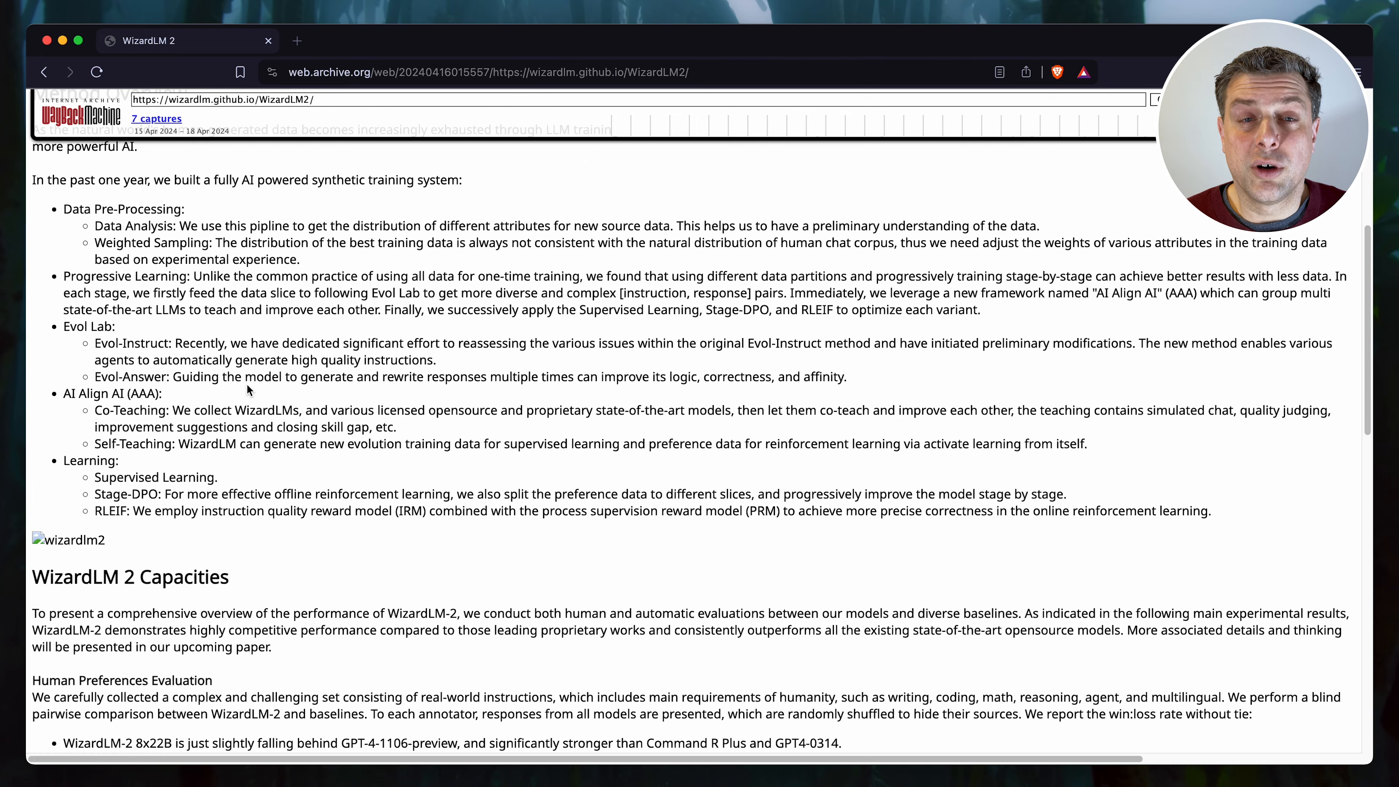
{"action": "scroll", "scroll_direction": "down", "scroll_amount": 3}
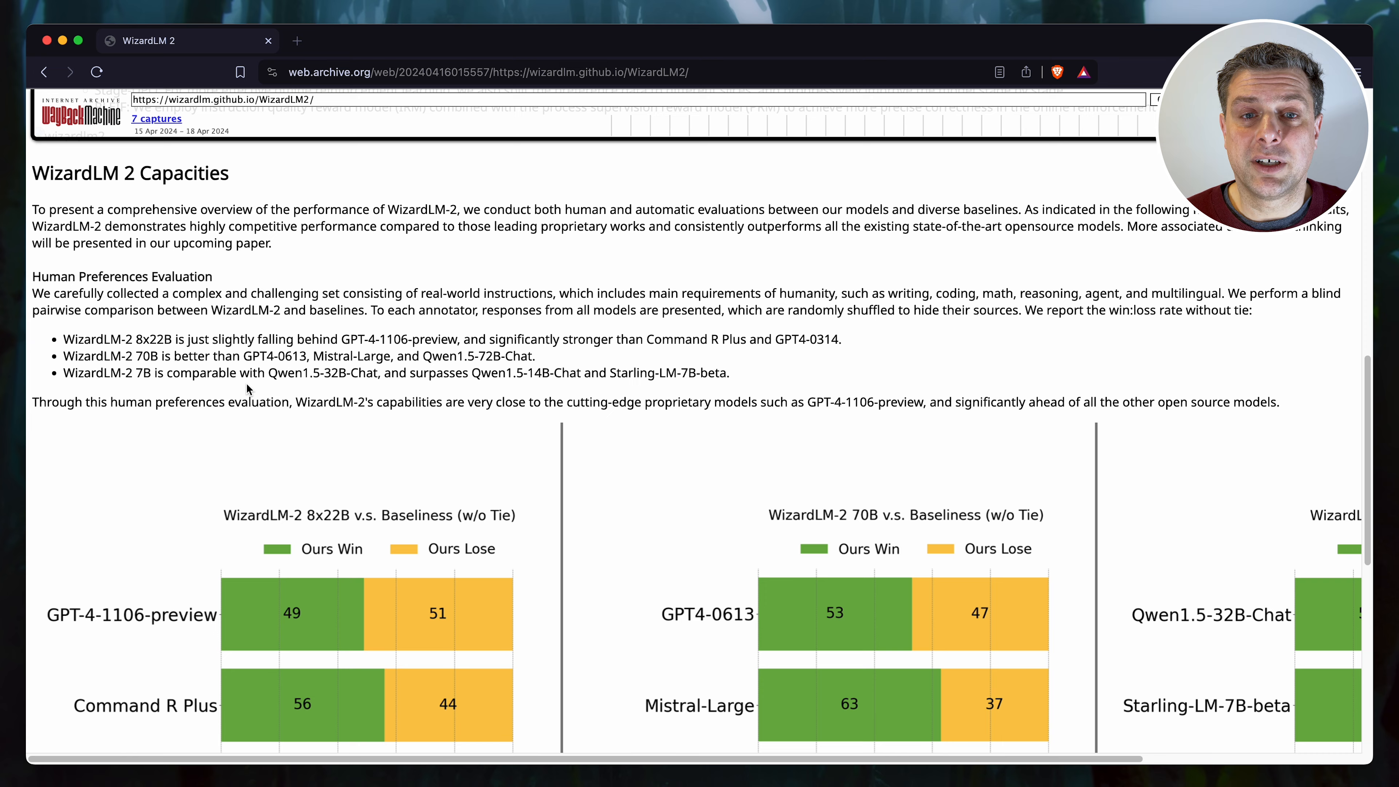
{"action": "scroll", "scroll_direction": "down", "scroll_amount": 3}
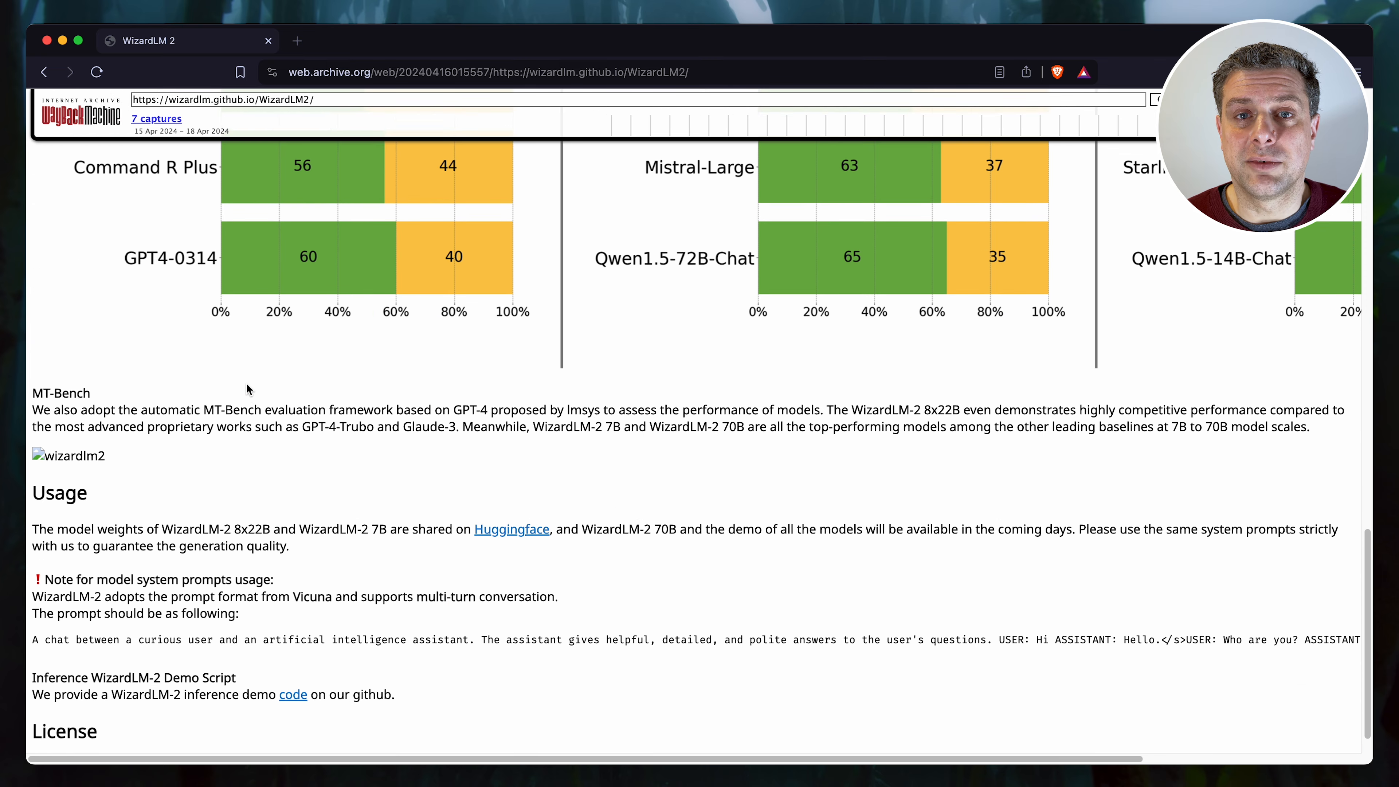
{"action": "scroll", "scroll_direction": "down", "scroll_amount": 3}
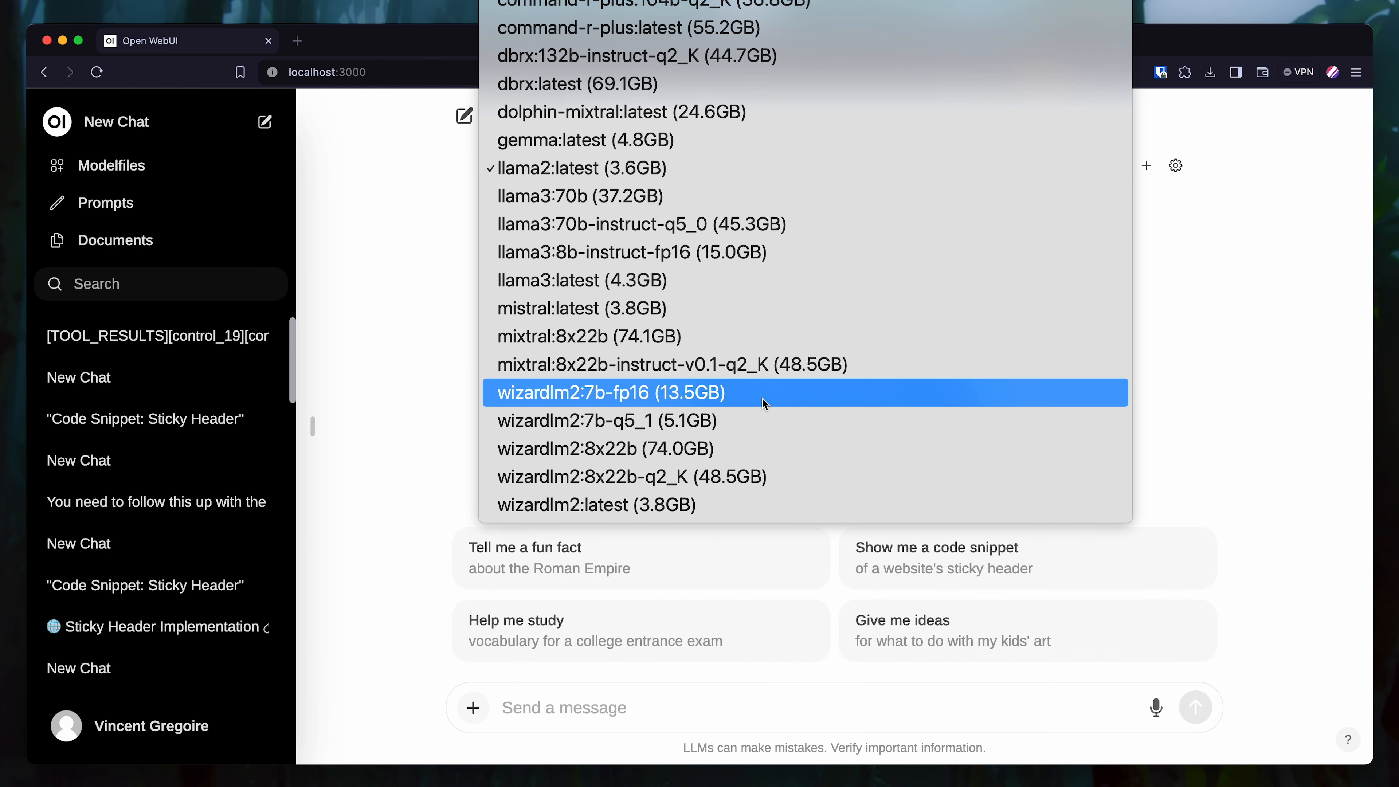
{"action": "mouse_move", "coordinate": [768, 443]}
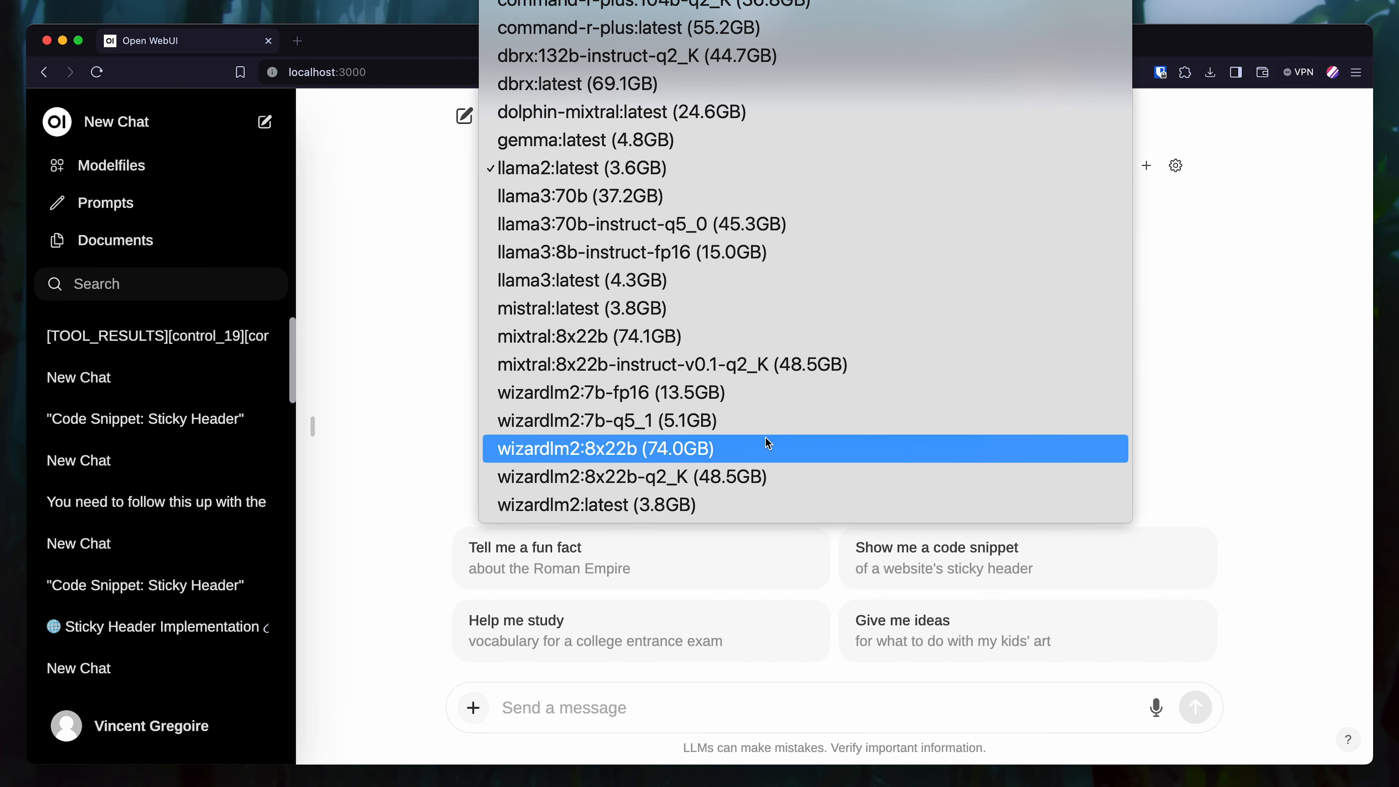
Step: Choose wizardlm2:8x22b (74.0GB) and send it the sticky-header suggestion prompt
{"action": "left_click", "coordinate": [603, 448]}
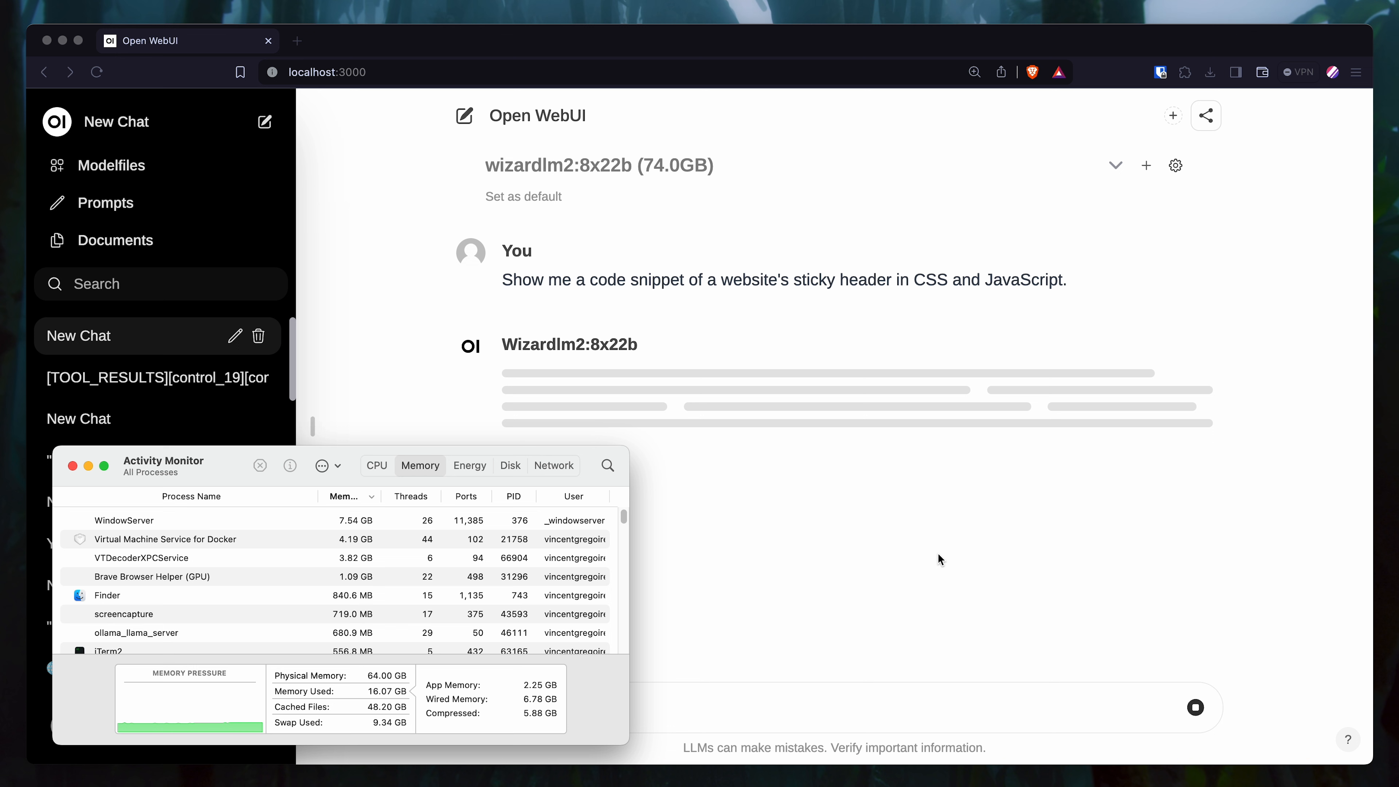
{"action": "left_click", "coordinate": [375, 465]}
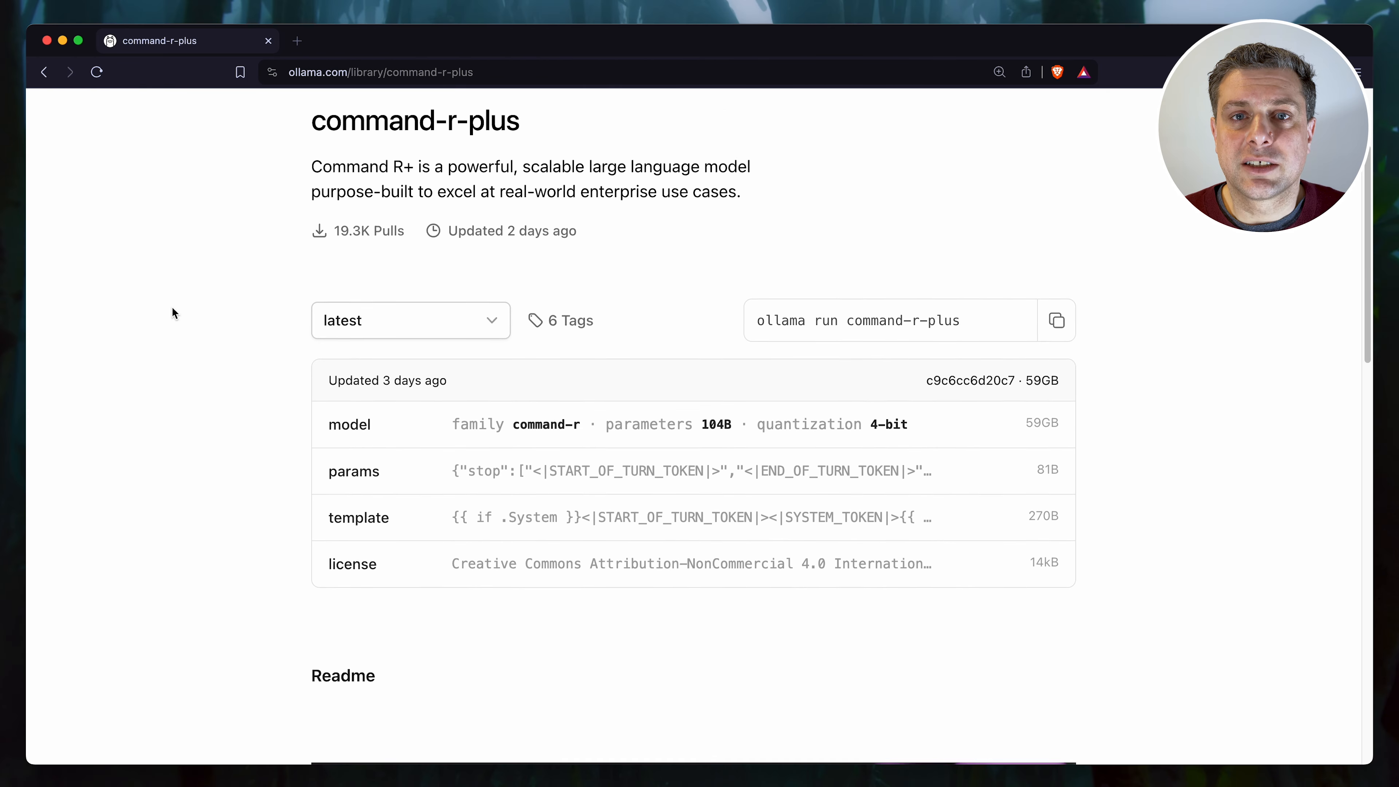
Step: Read the command-r-plus readme and follow its Blog Post reference to cohere.com
{"action": "scroll", "scroll_direction": "down", "scroll_amount": 3}
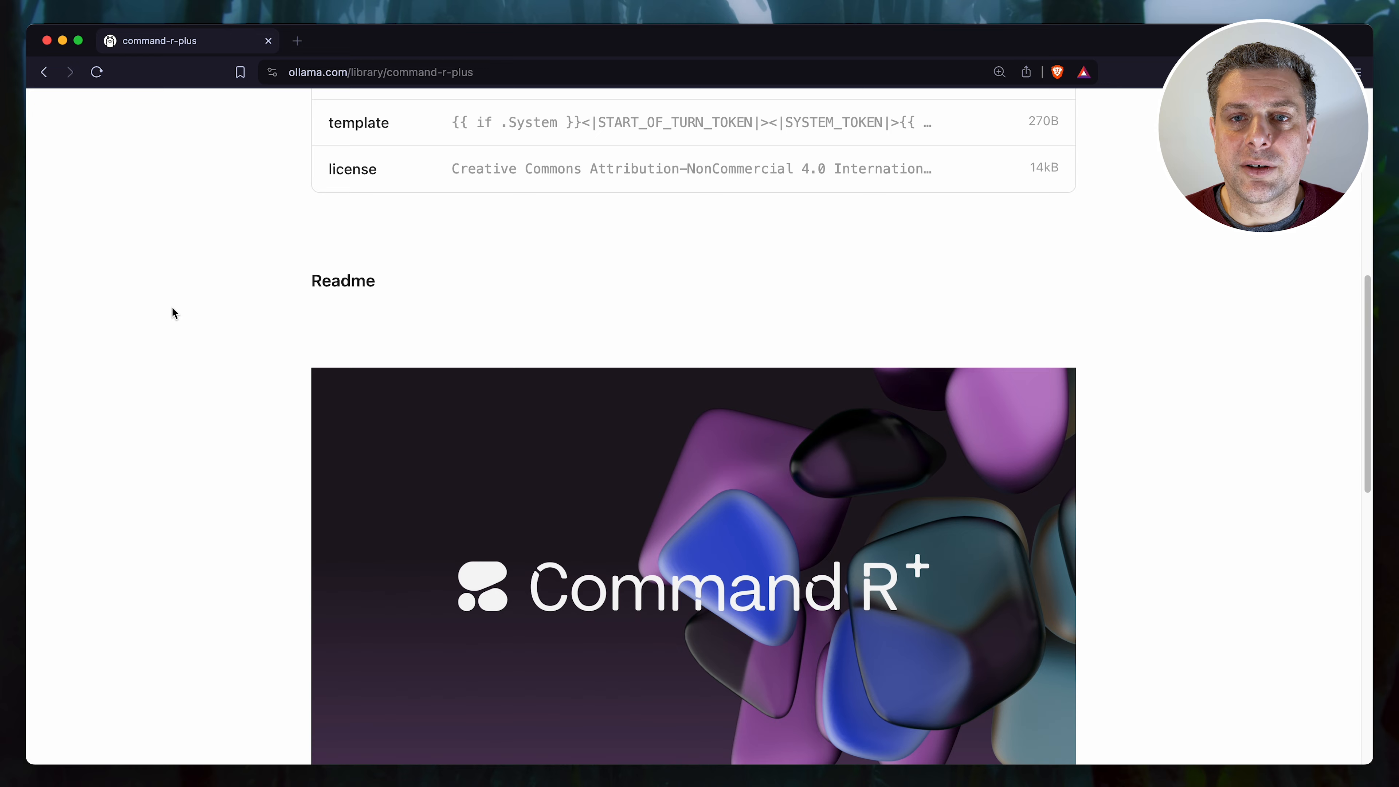
{"action": "scroll", "scroll_direction": "down", "scroll_amount": 3}
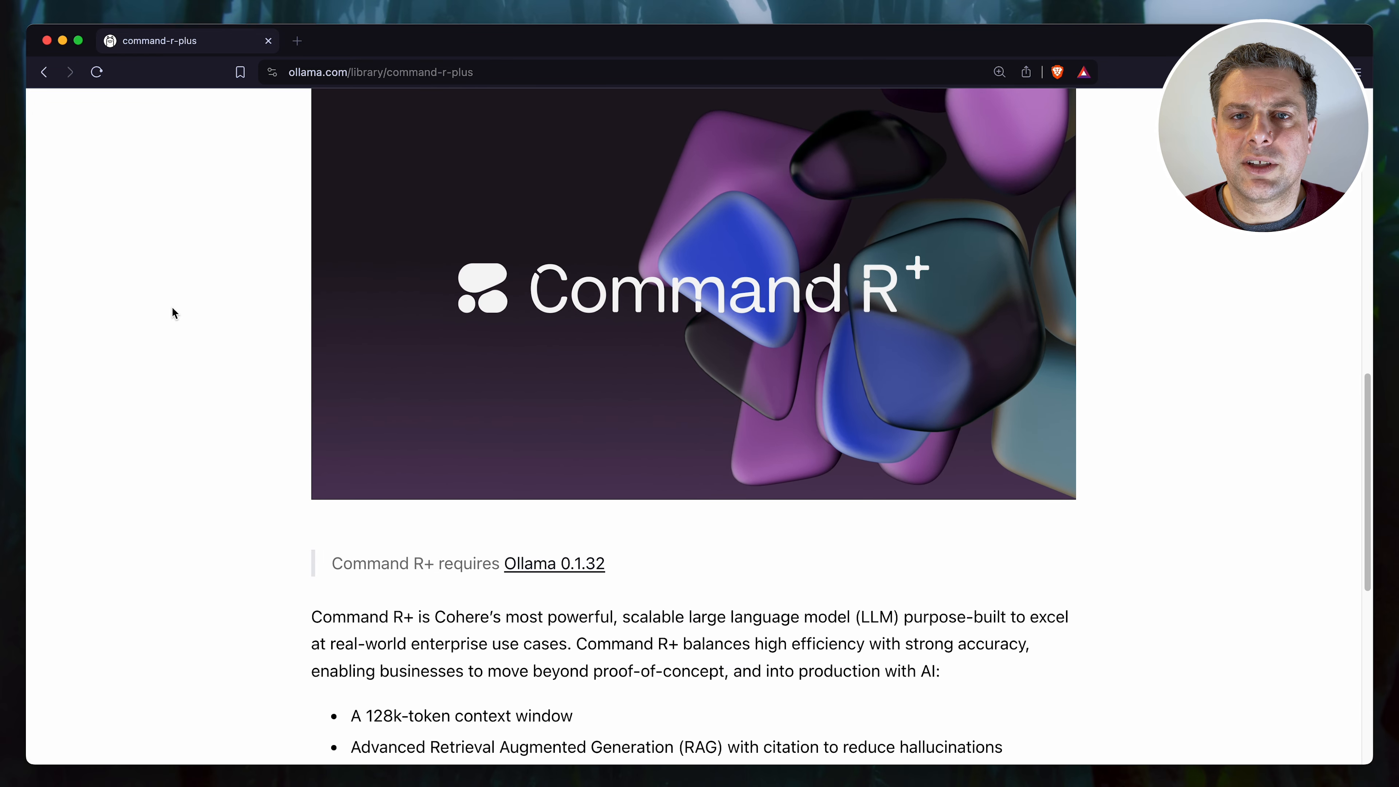
{"action": "scroll", "scroll_direction": "down", "scroll_amount": 3}
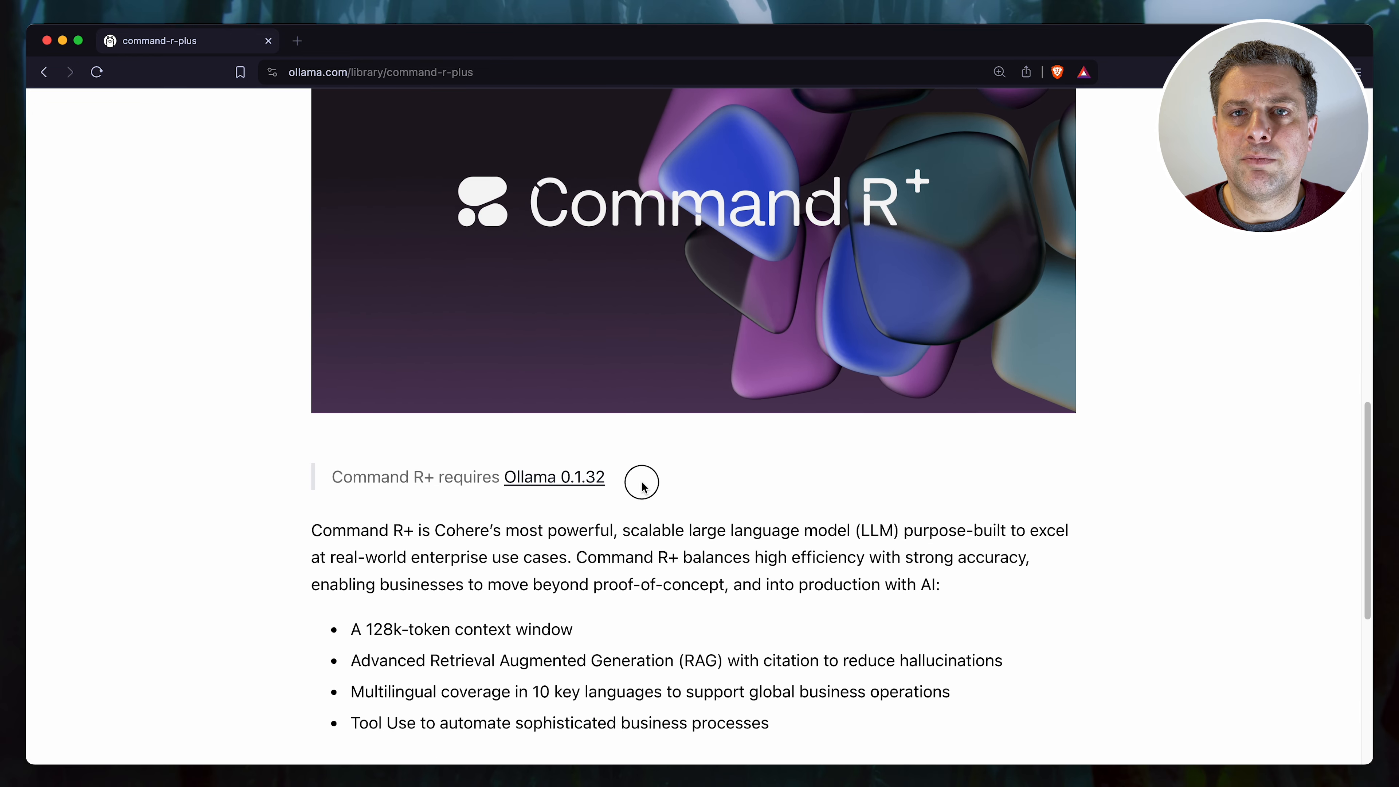
{"action": "mouse_move", "coordinate": [211, 543]}
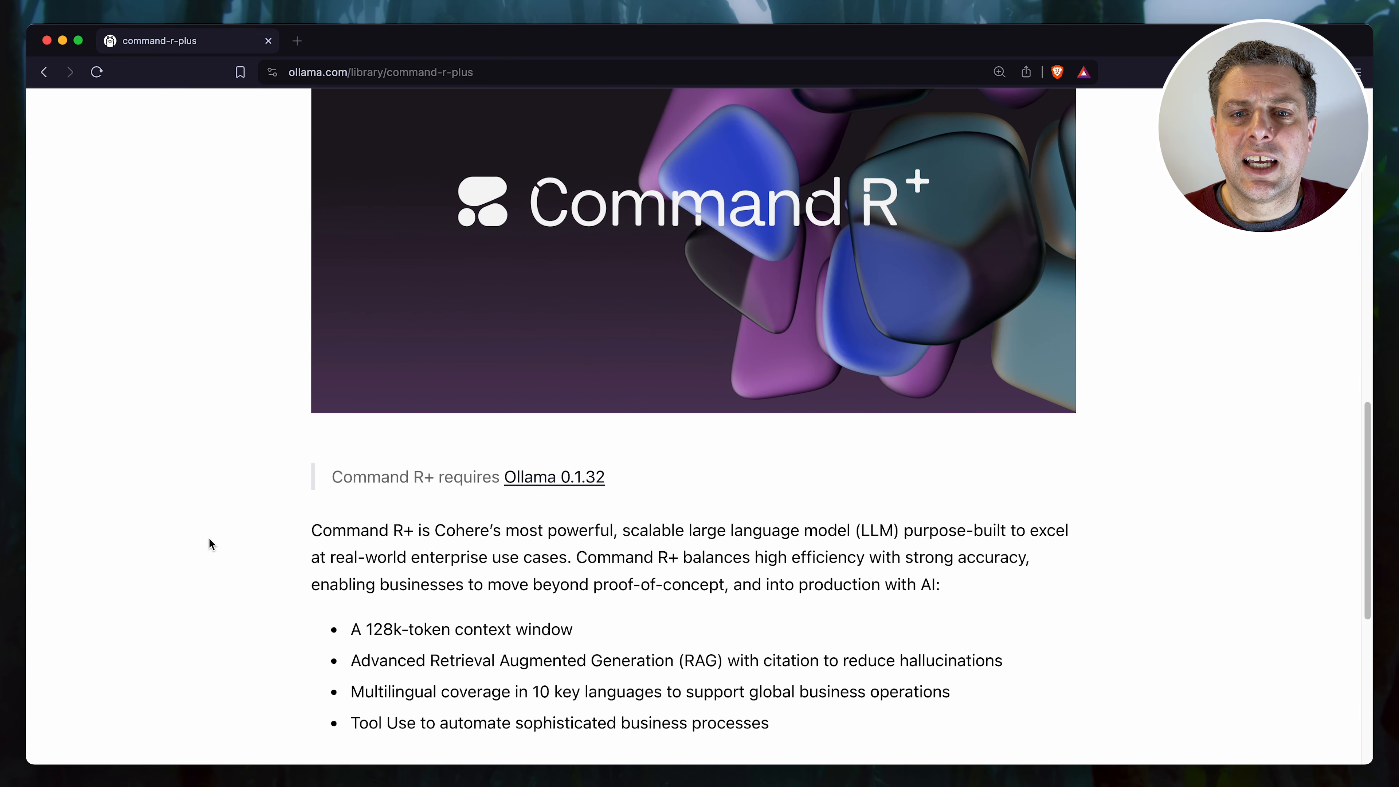
{"action": "scroll", "scroll_direction": "down", "scroll_amount": 3}
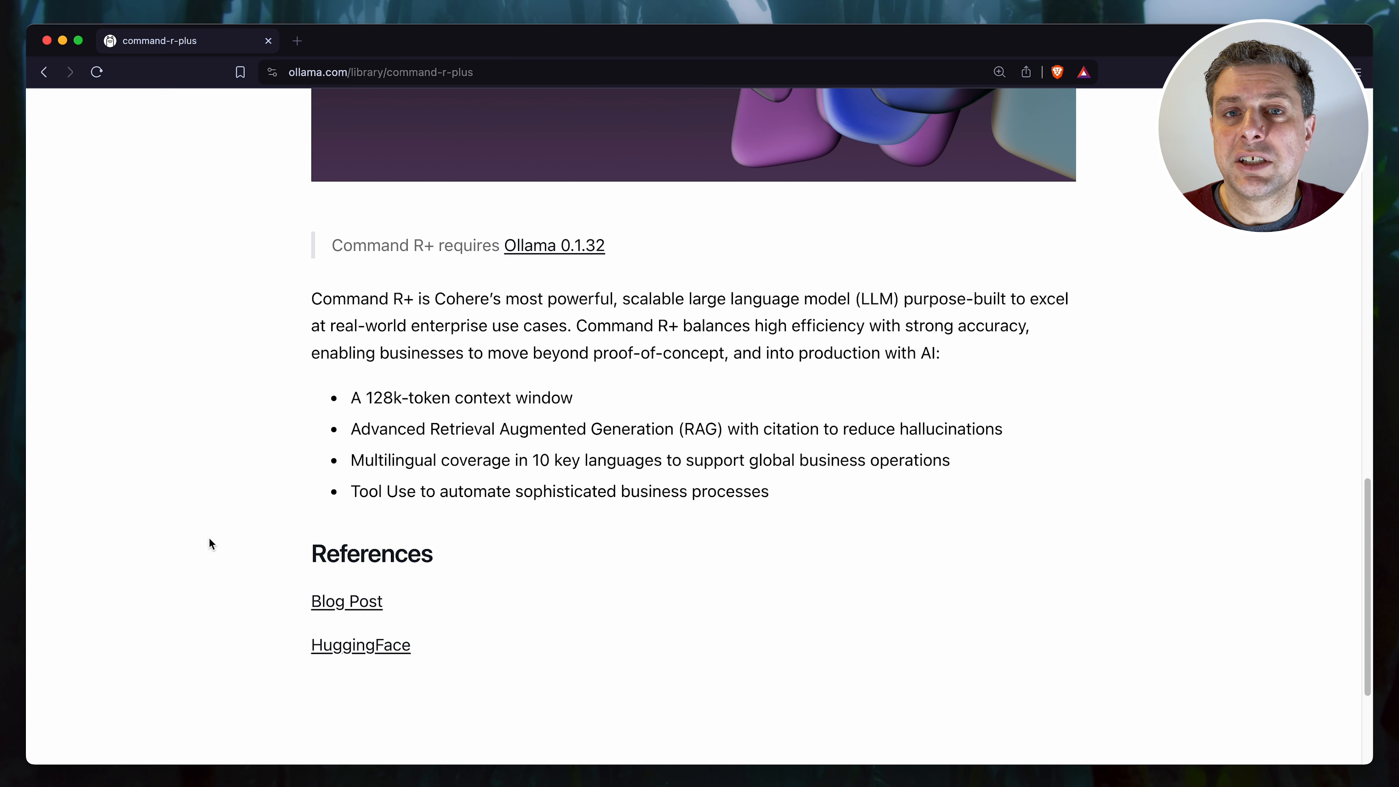
{"action": "left_click", "coordinate": [346, 600]}
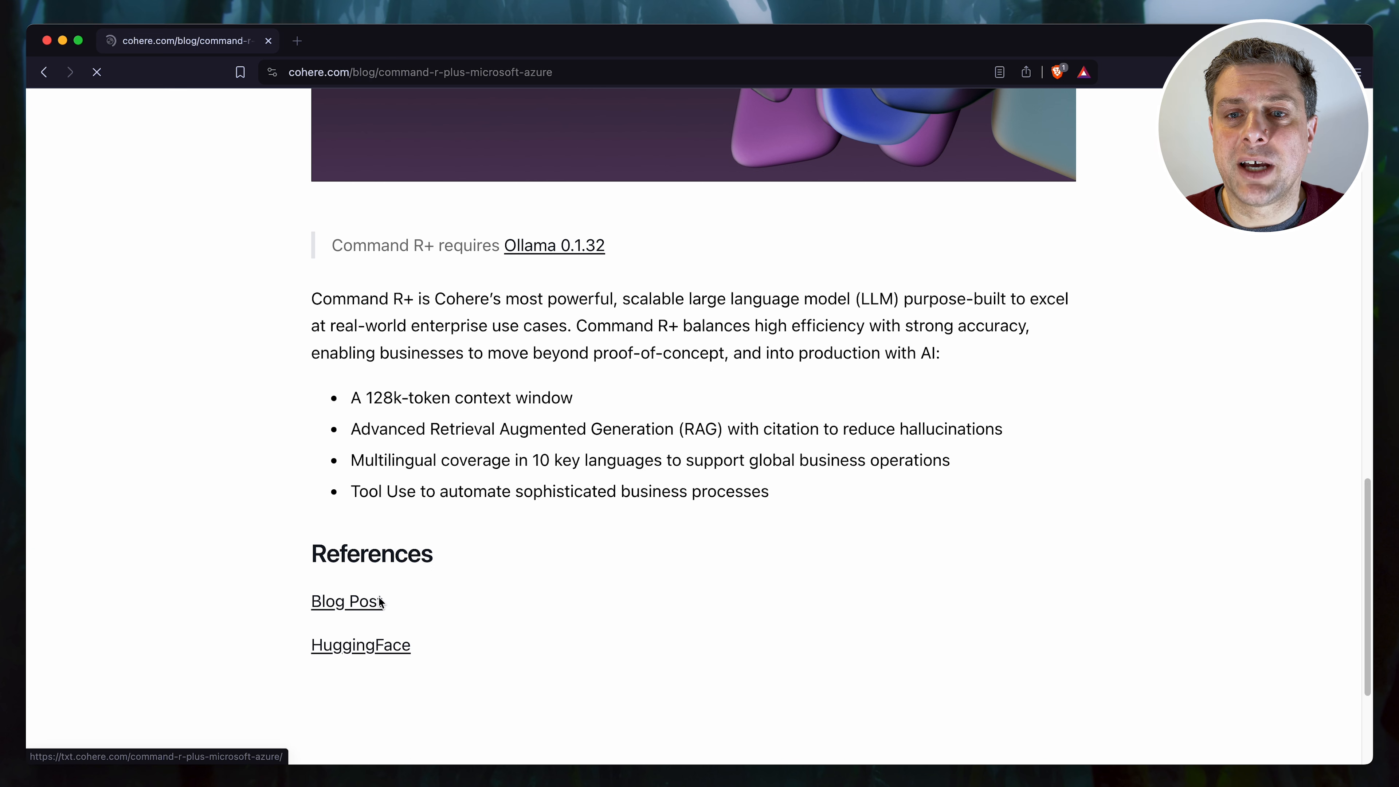
{"action": "left_click", "coordinate": [346, 601]}
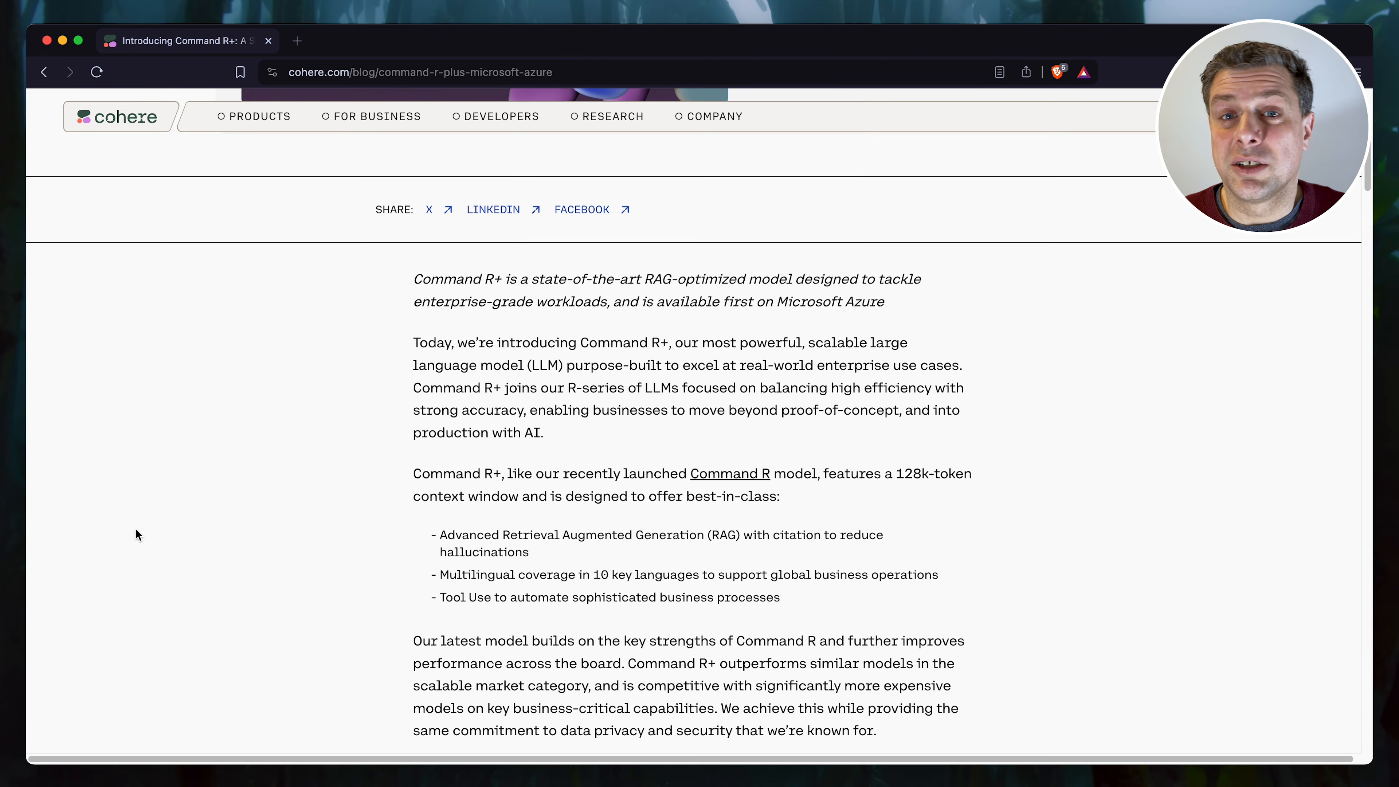
{"action": "scroll", "scroll_direction": "down", "scroll_amount": 3}
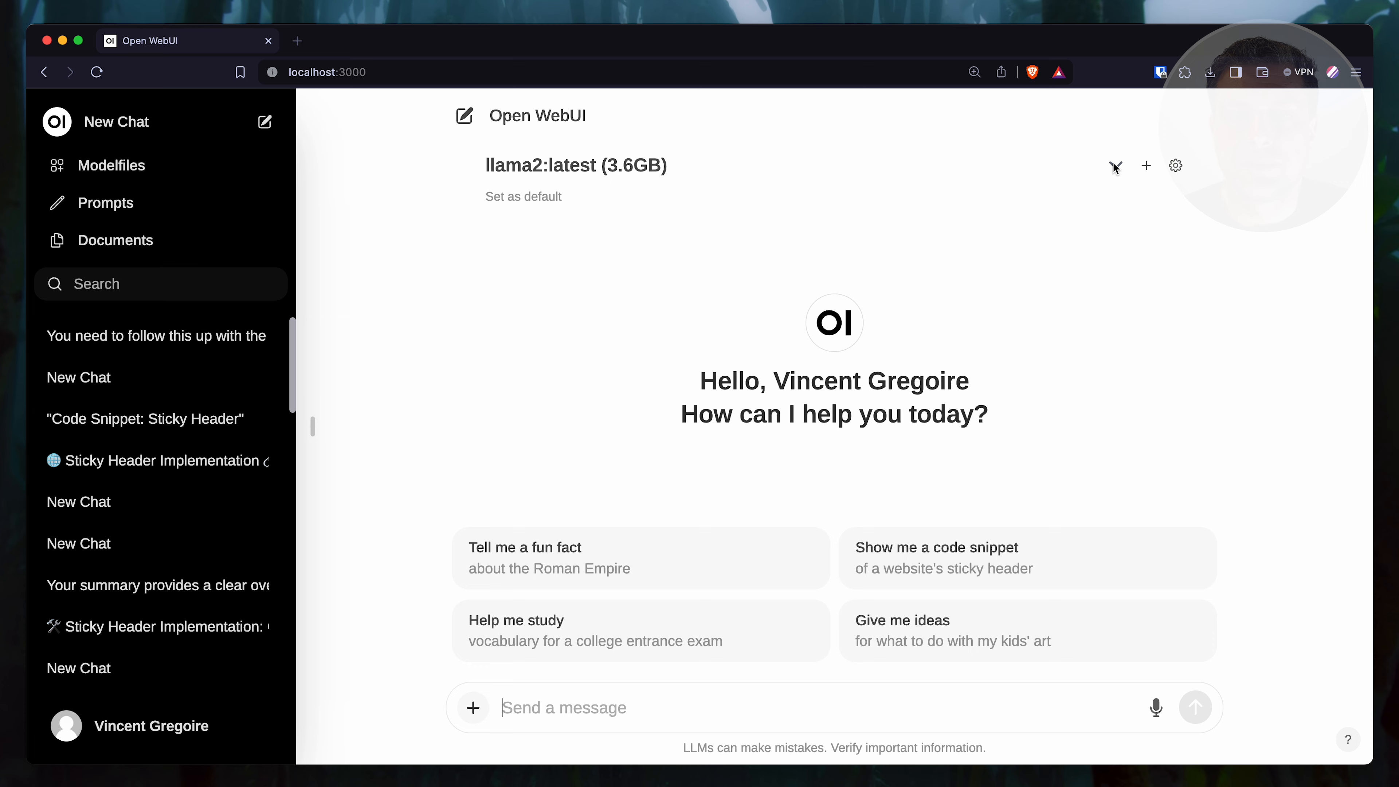
Step: Choose command-r-plus:latest (55.2GB) as the chat model from the installed list
{"action": "left_click", "coordinate": [576, 165]}
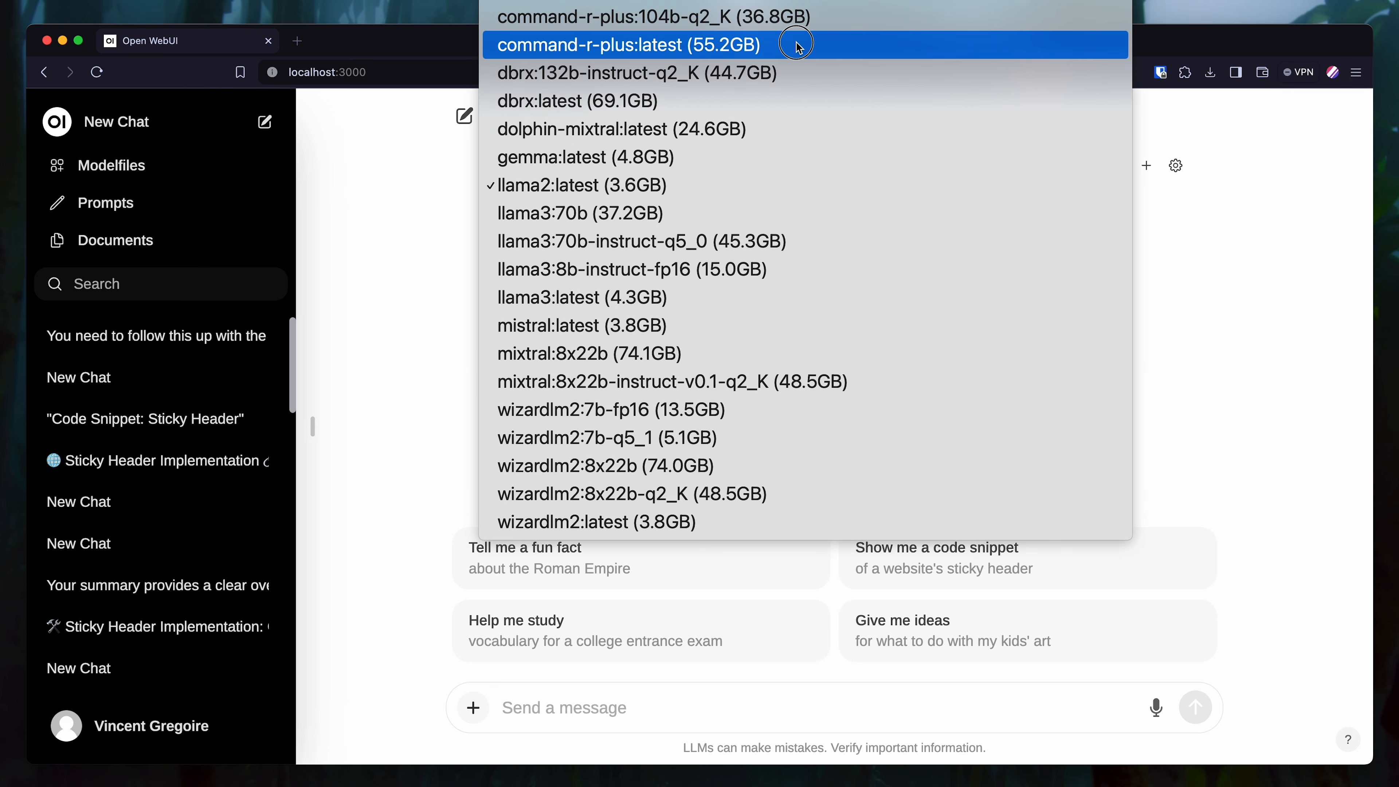
{"action": "left_click", "coordinate": [627, 44]}
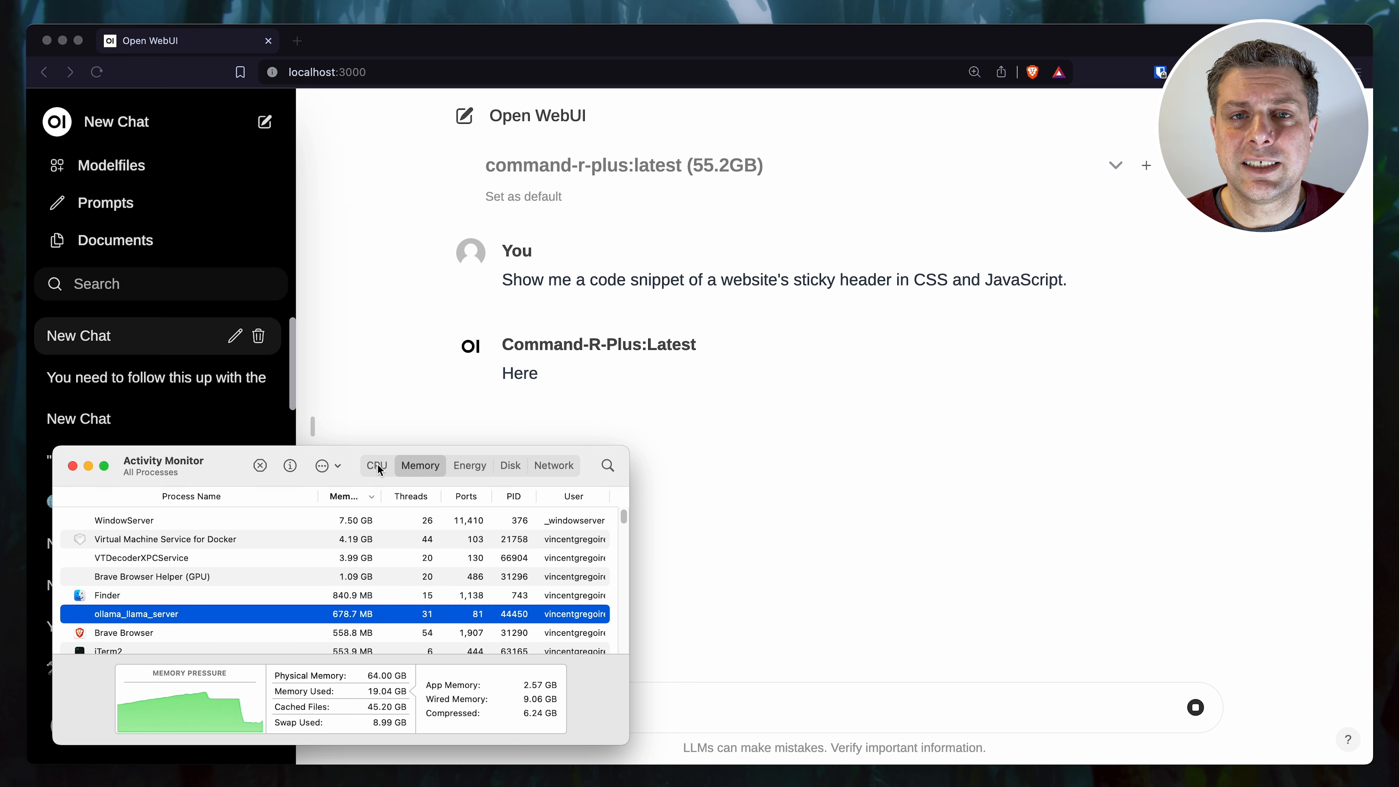
Step: Watch Activity Monitor's CPU and Memory views while command-r-plus slowly answers
{"action": "left_click", "coordinate": [375, 464]}
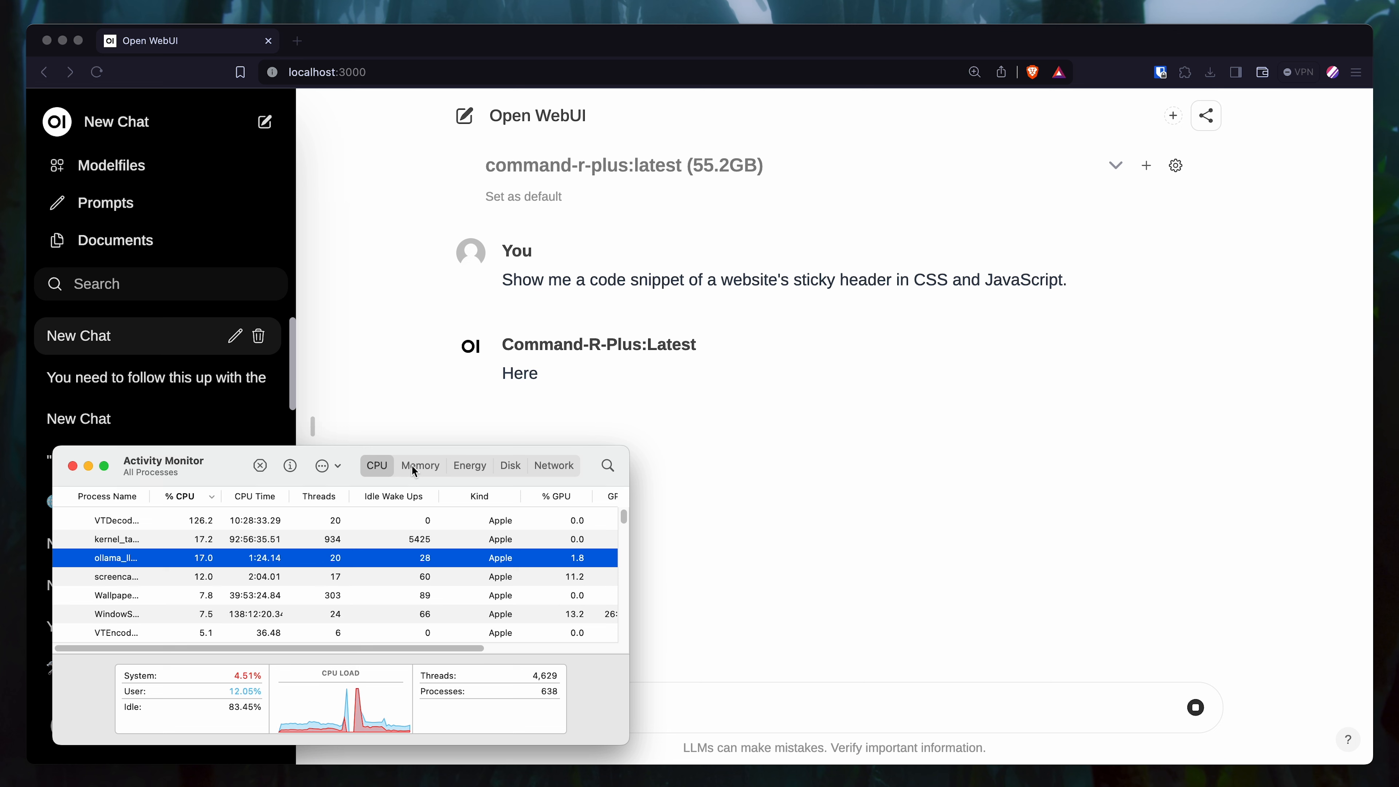
{"action": "left_click", "coordinate": [420, 464]}
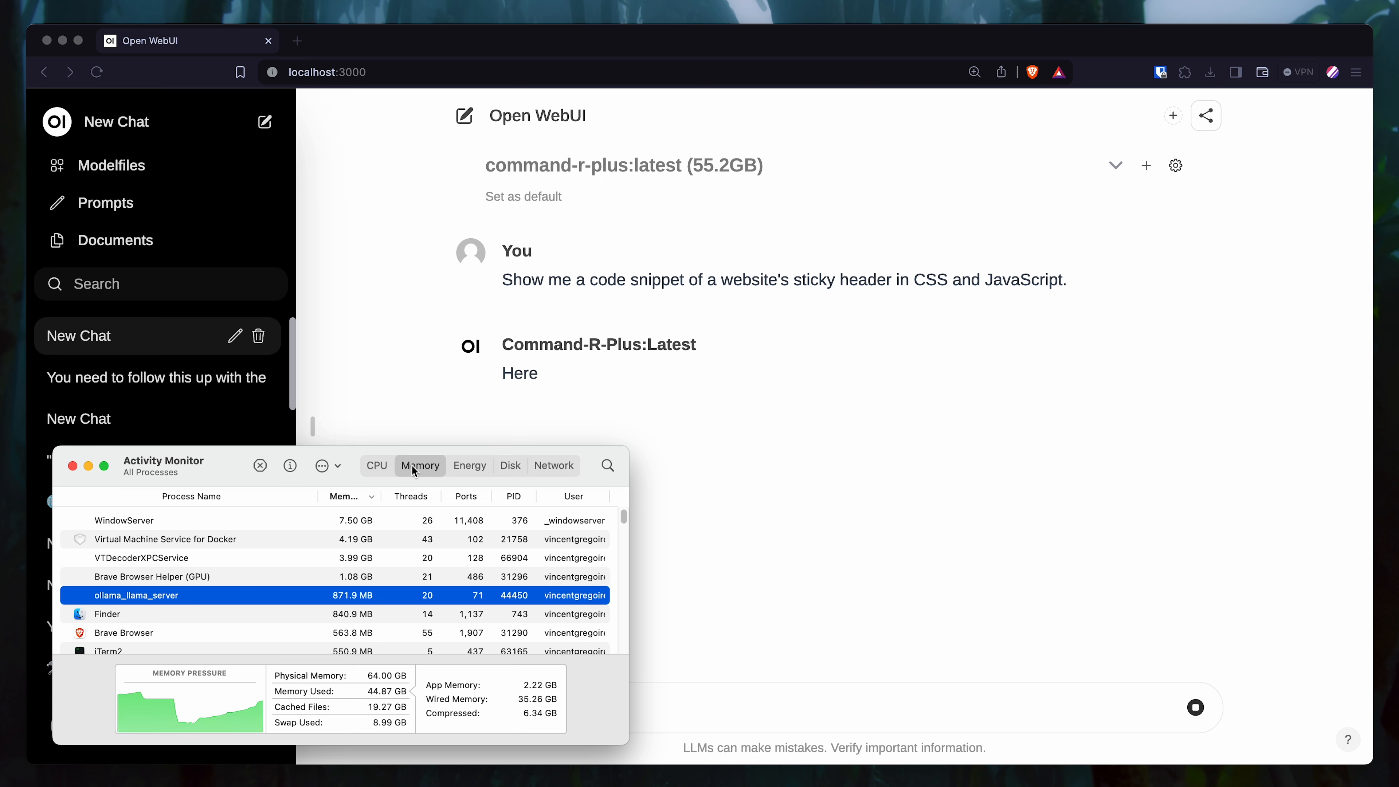
{"action": "left_click", "coordinate": [376, 465]}
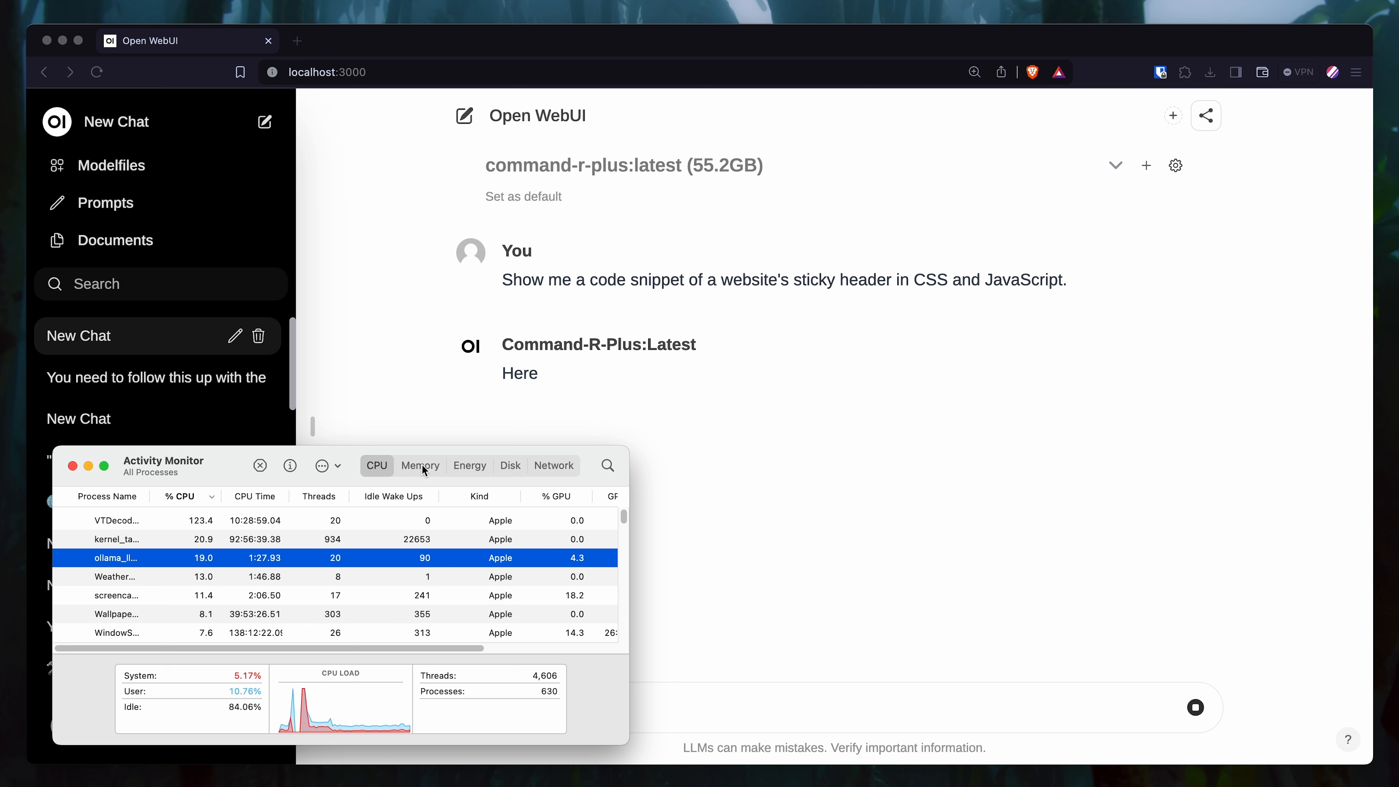
{"action": "left_click", "coordinate": [418, 465]}
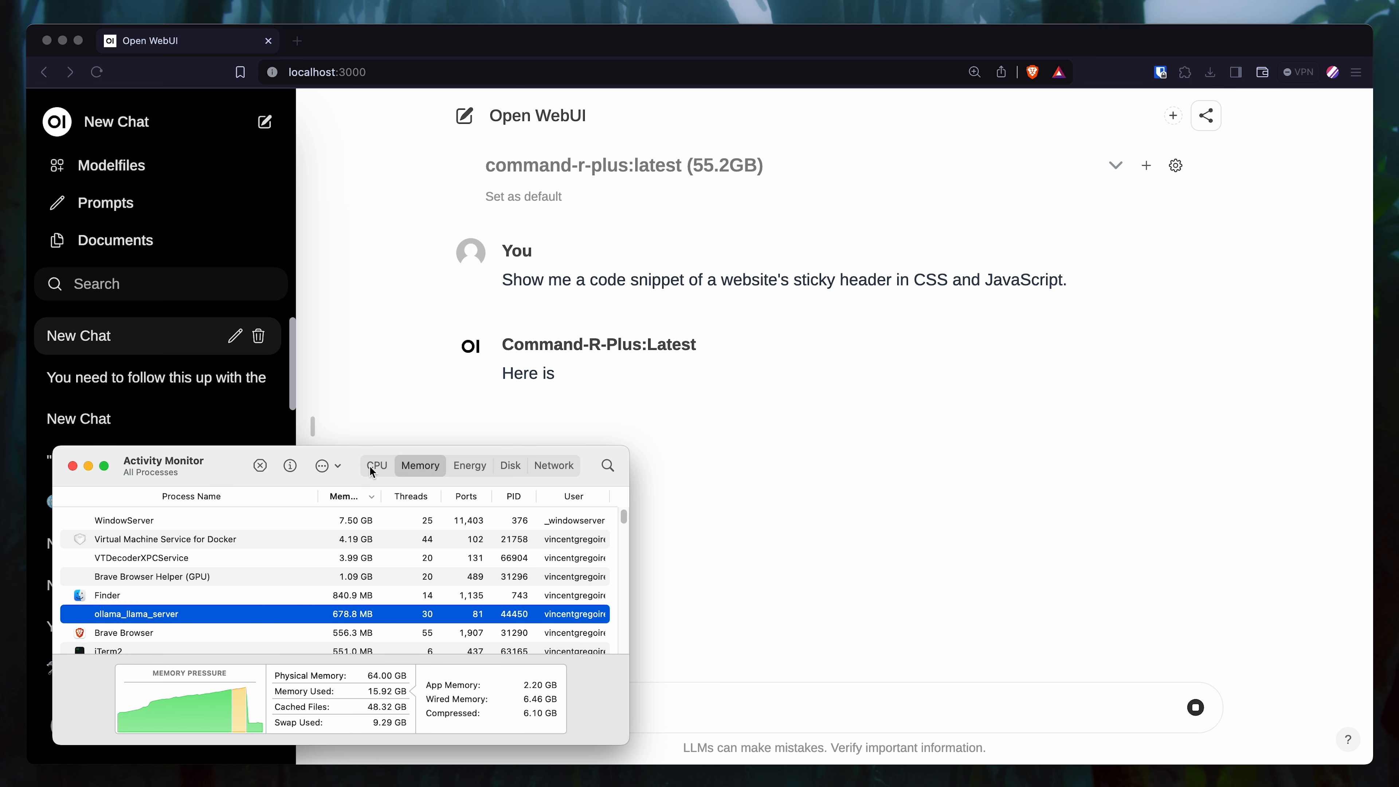
{"action": "left_click", "coordinate": [376, 465]}
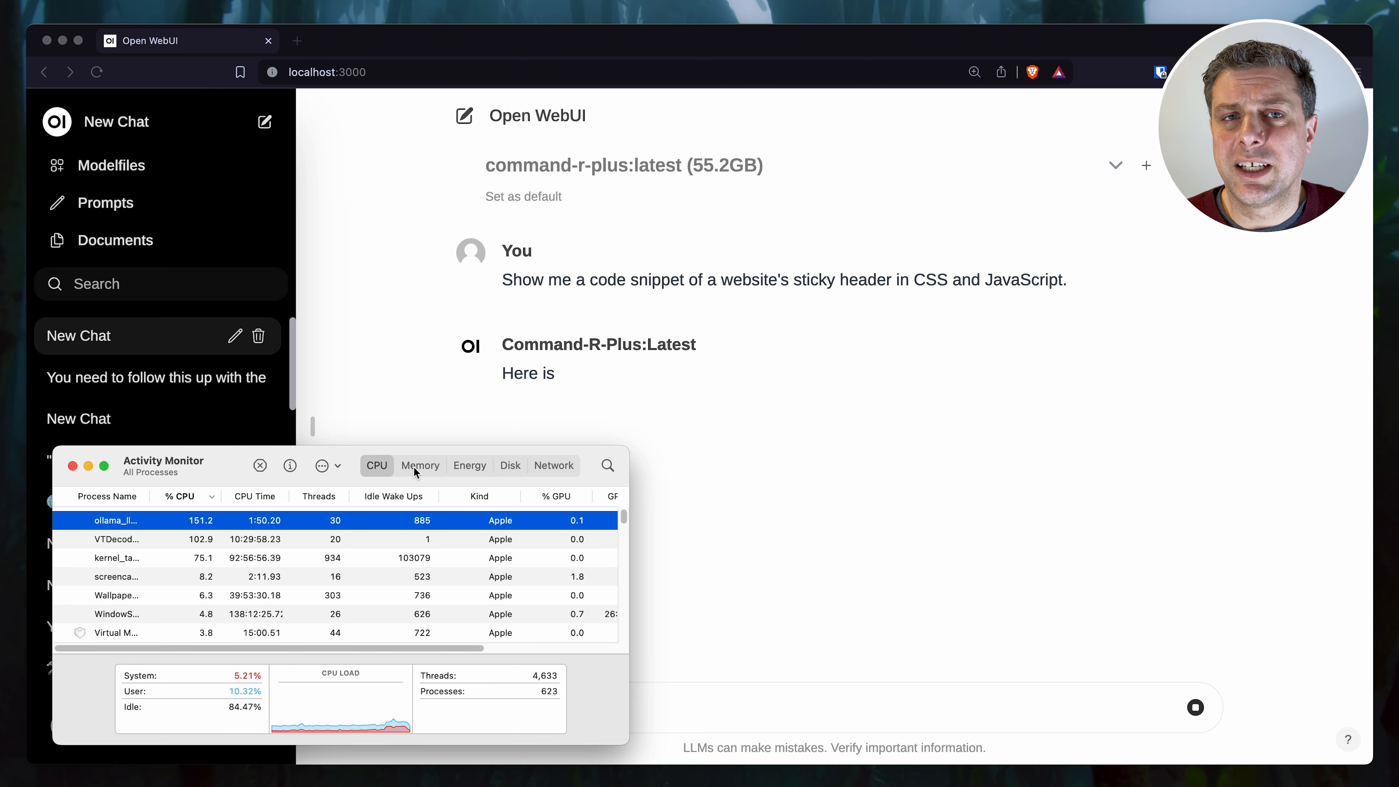
Step: Bring up the Command-R-Plus:104b-Q2_K sticky-header chat and inspect its response info
{"action": "left_click", "coordinate": [419, 465]}
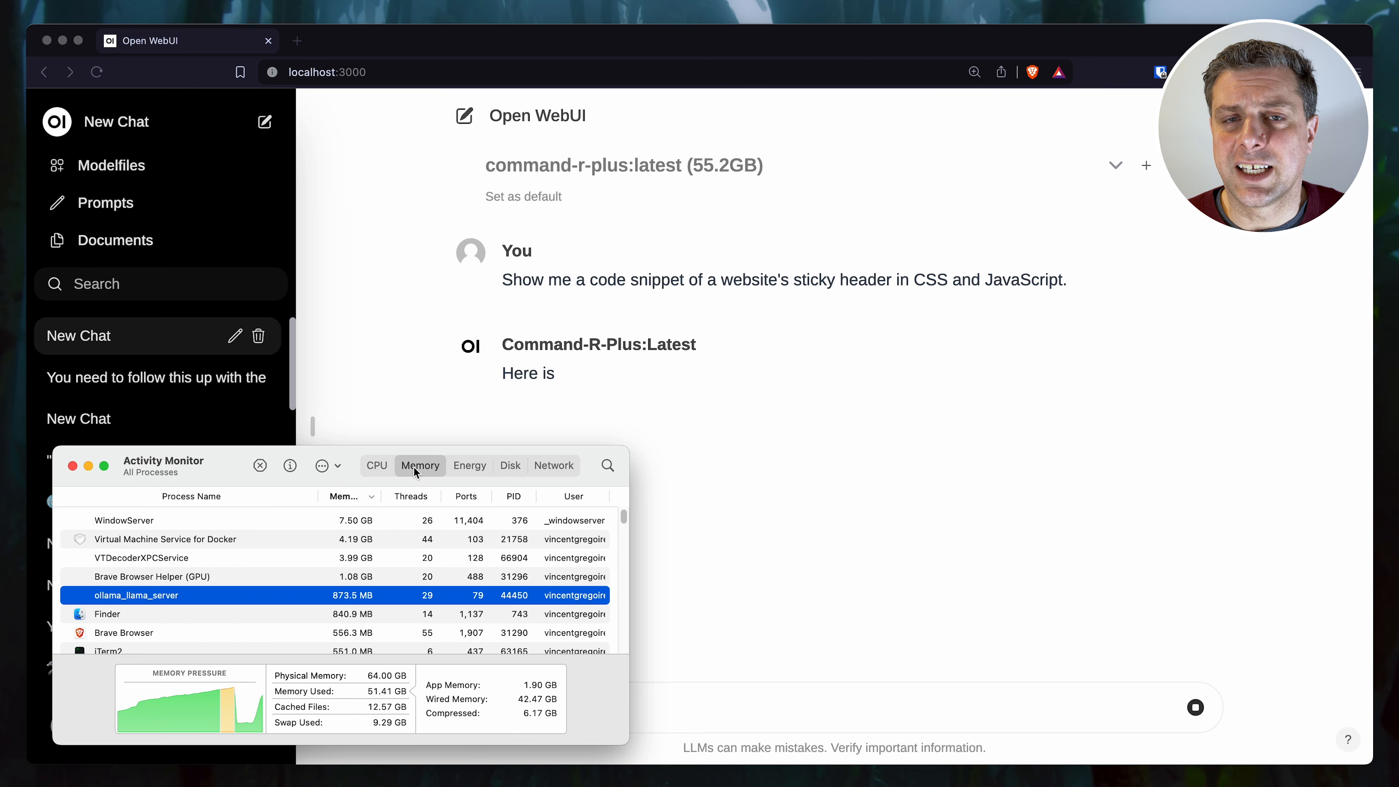
{"action": "left_click", "coordinate": [1115, 165]}
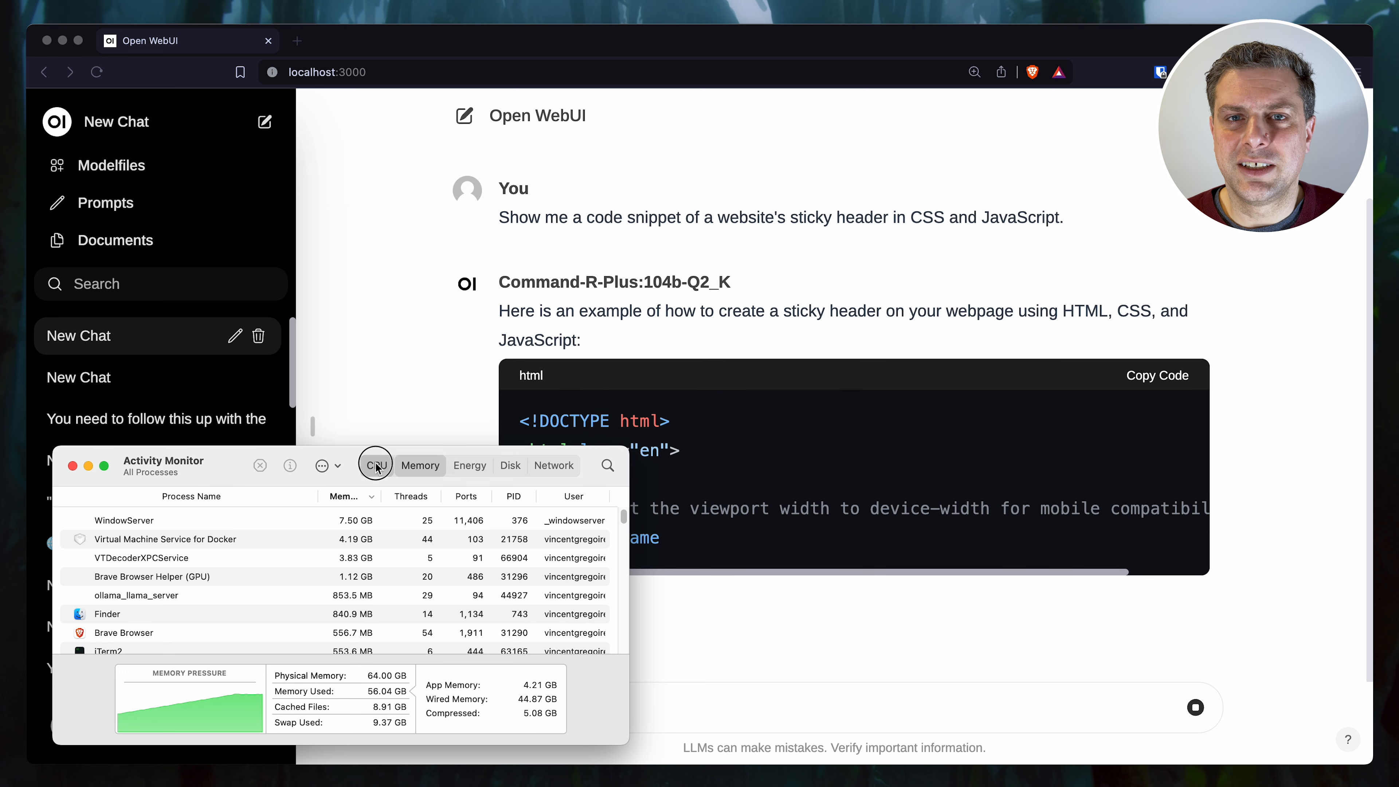
{"action": "left_click", "coordinate": [376, 465]}
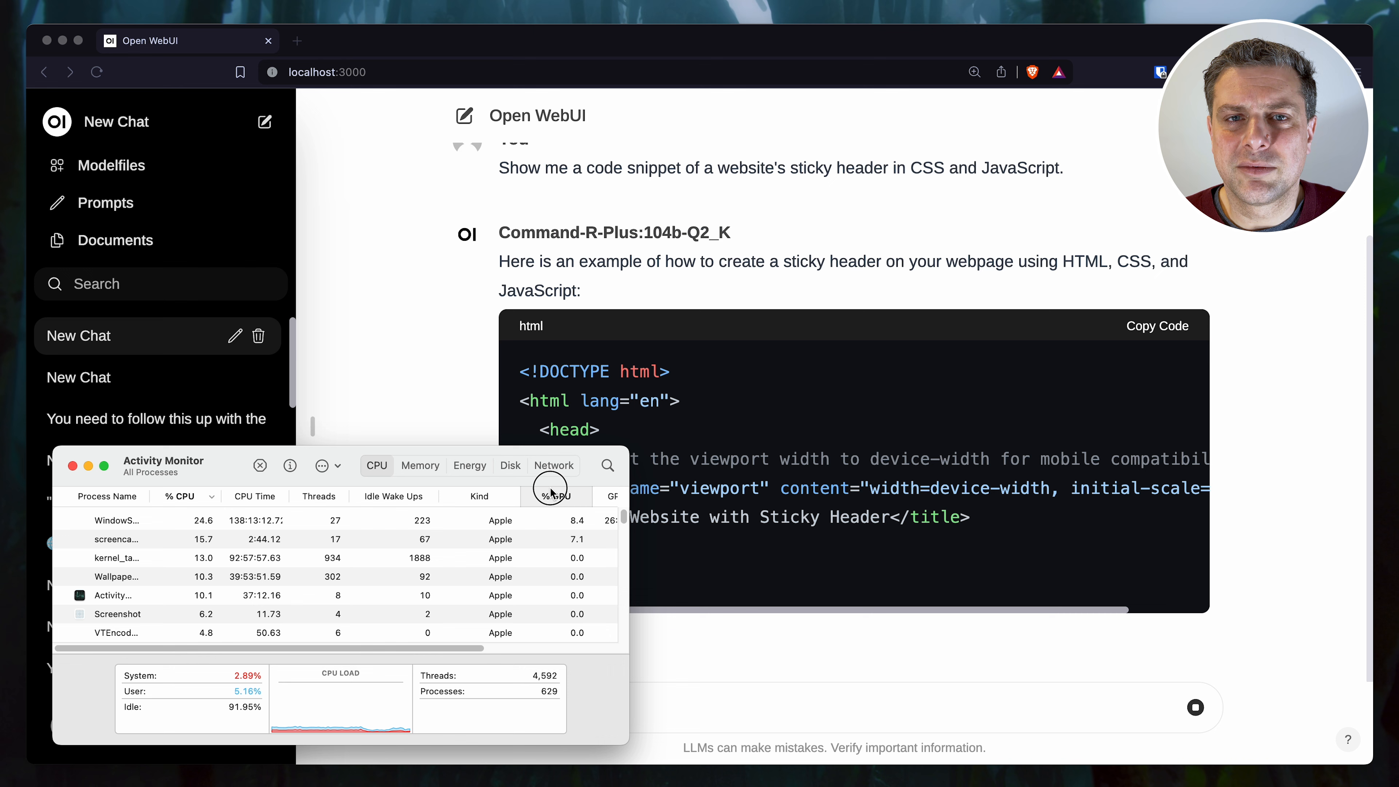
{"action": "left_click", "coordinate": [549, 497]}
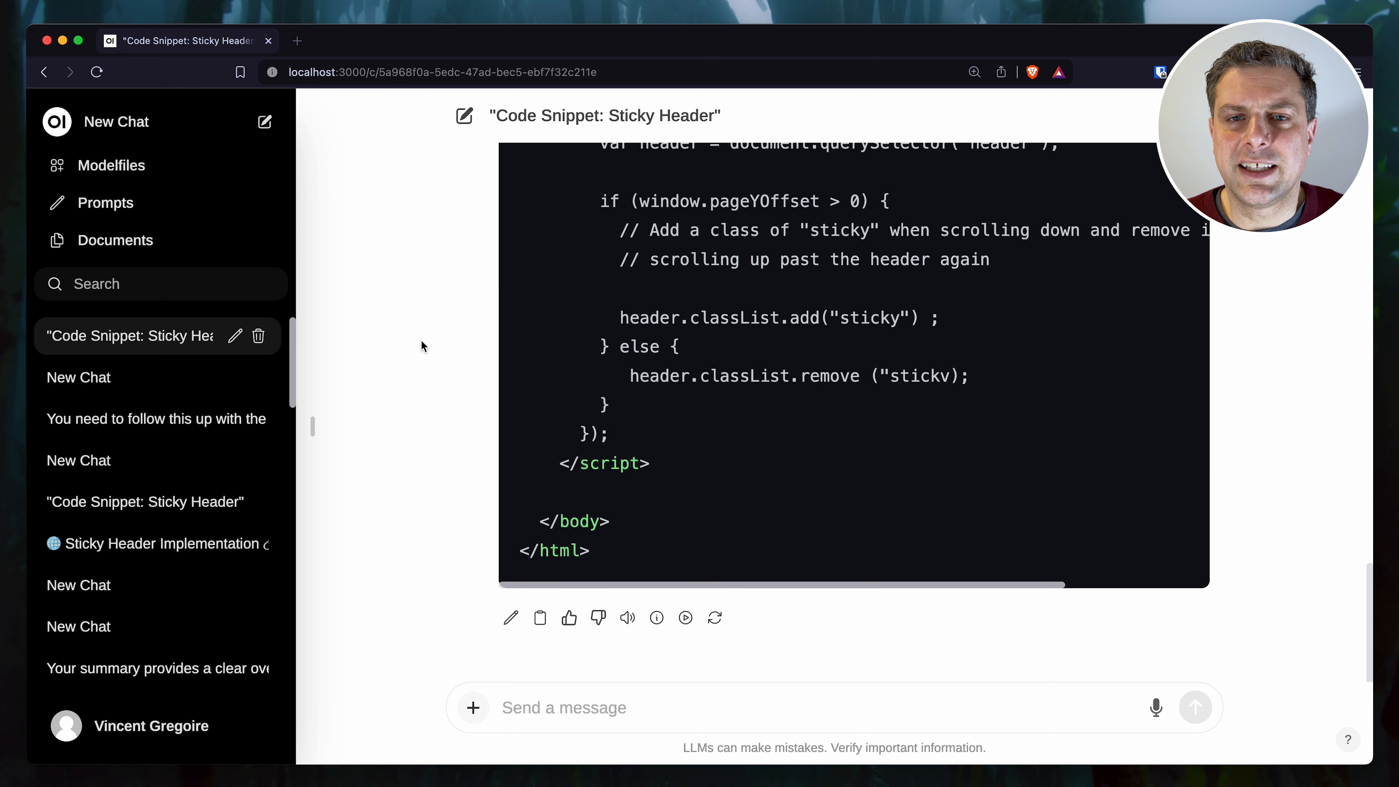
{"action": "mouse_move", "coordinate": [656, 617]}
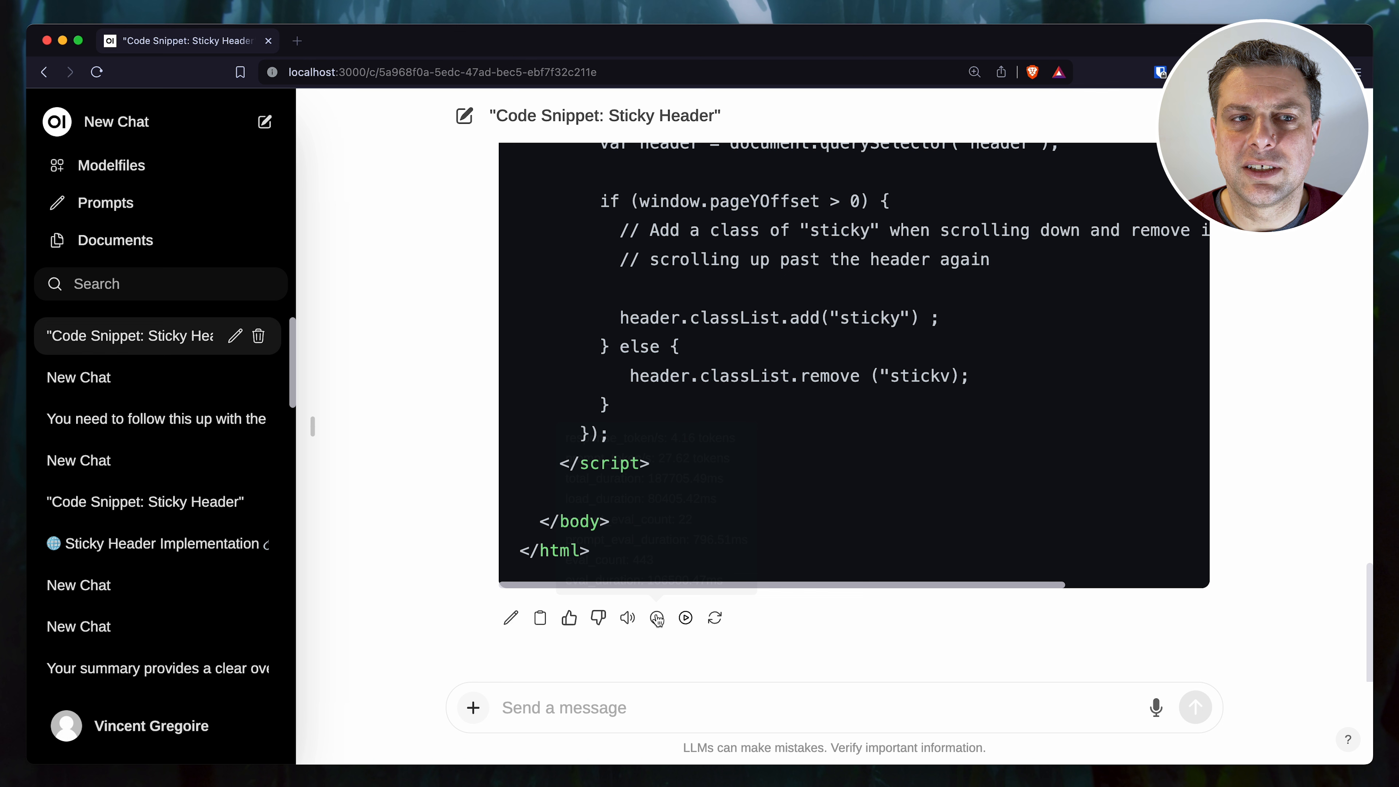
{"action": "mouse_move", "coordinate": [656, 617]}
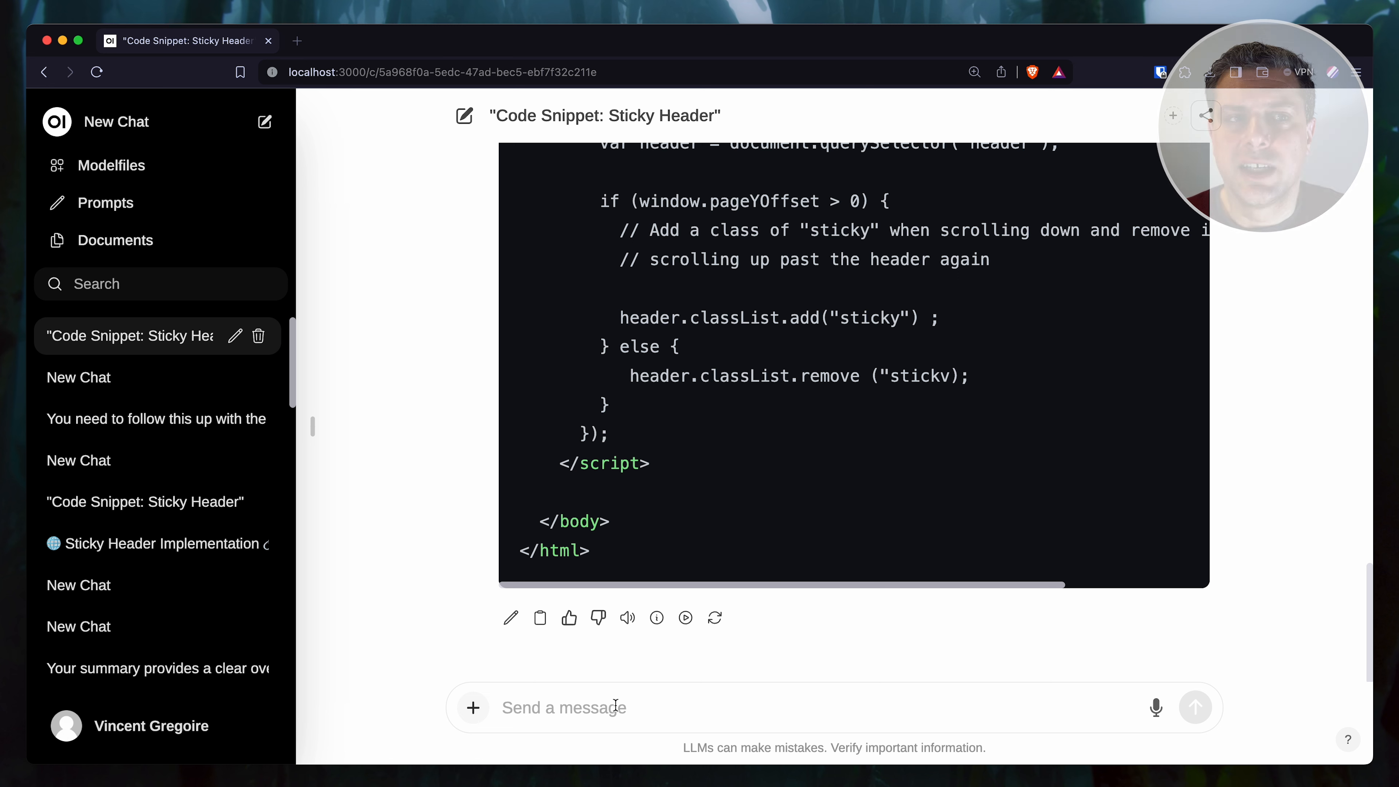
Step: Draft the follow-up "Will it work with Chrome?" in the message box
{"action": "type", "text": "Will it work"}
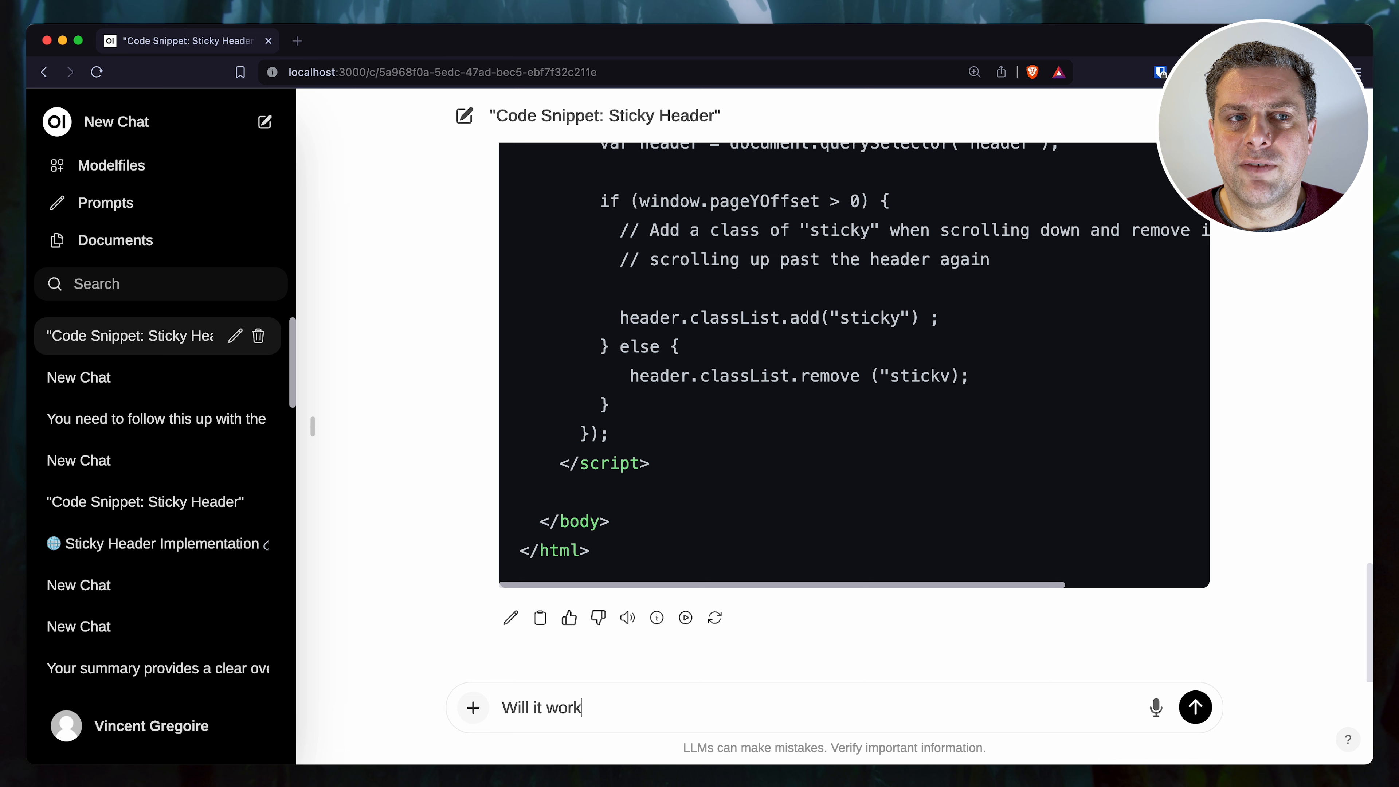
{"action": "type", "text": "with"}
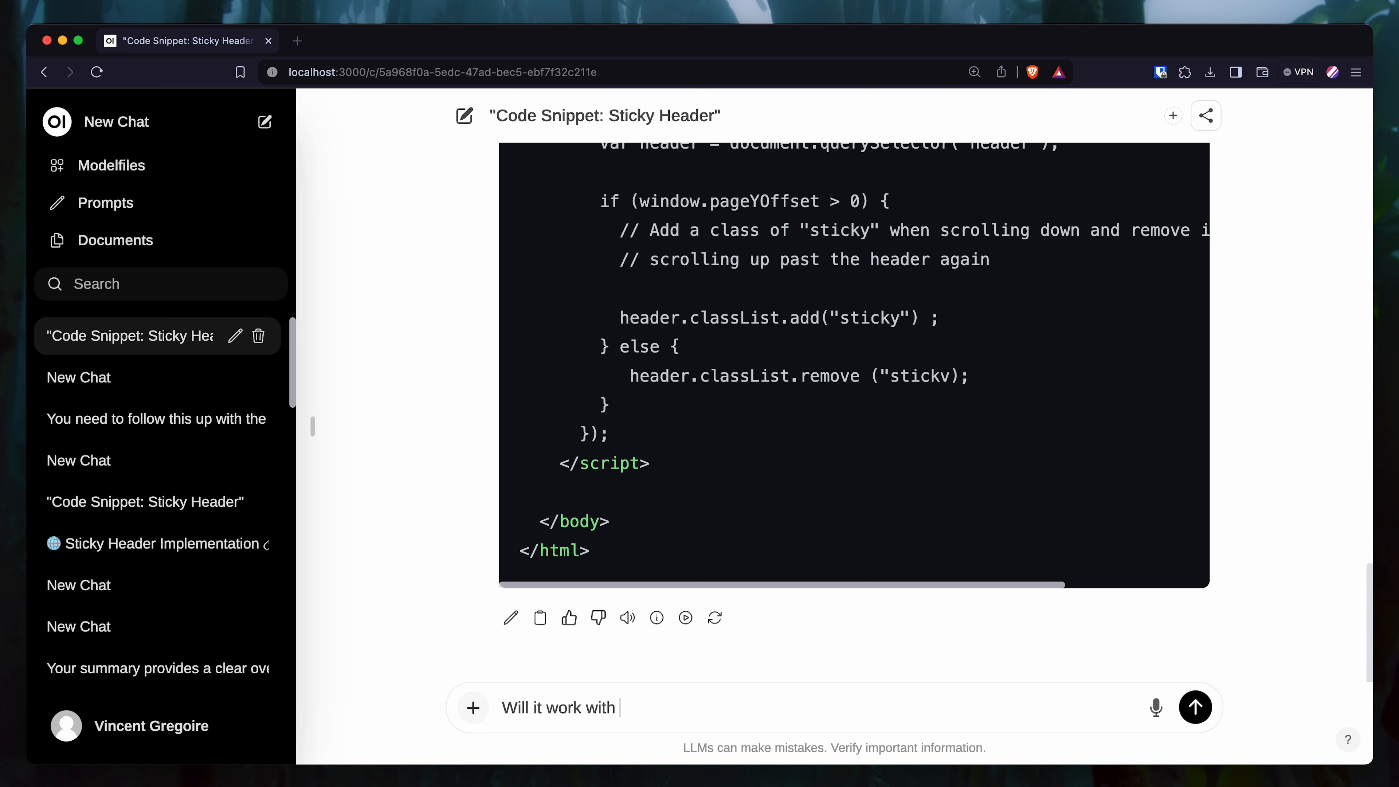
{"action": "type", "text": "Chrome?"}
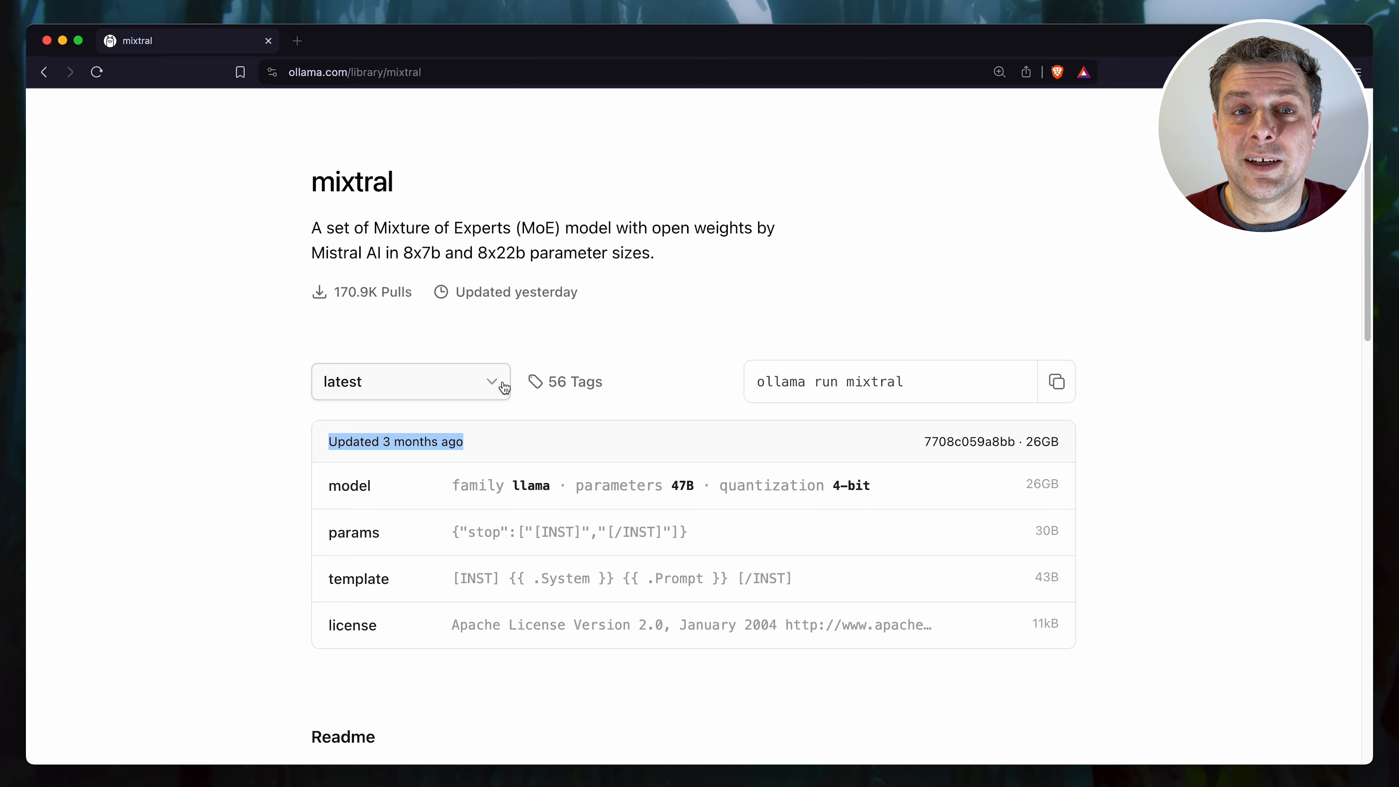
Step: View the full mixtral tag list, then return to the overview's references
{"action": "left_click", "coordinate": [574, 382]}
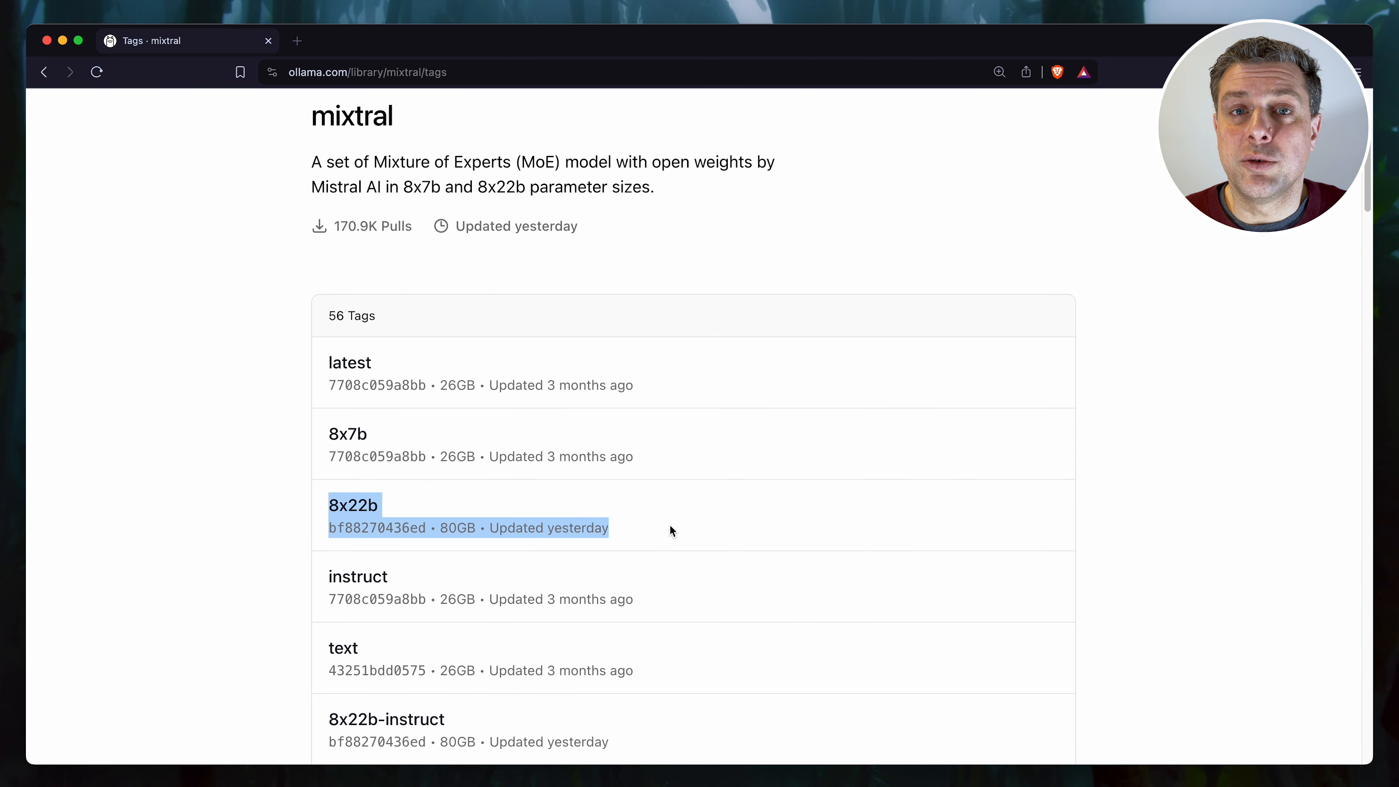
{"action": "mouse_move", "coordinate": [190, 491]}
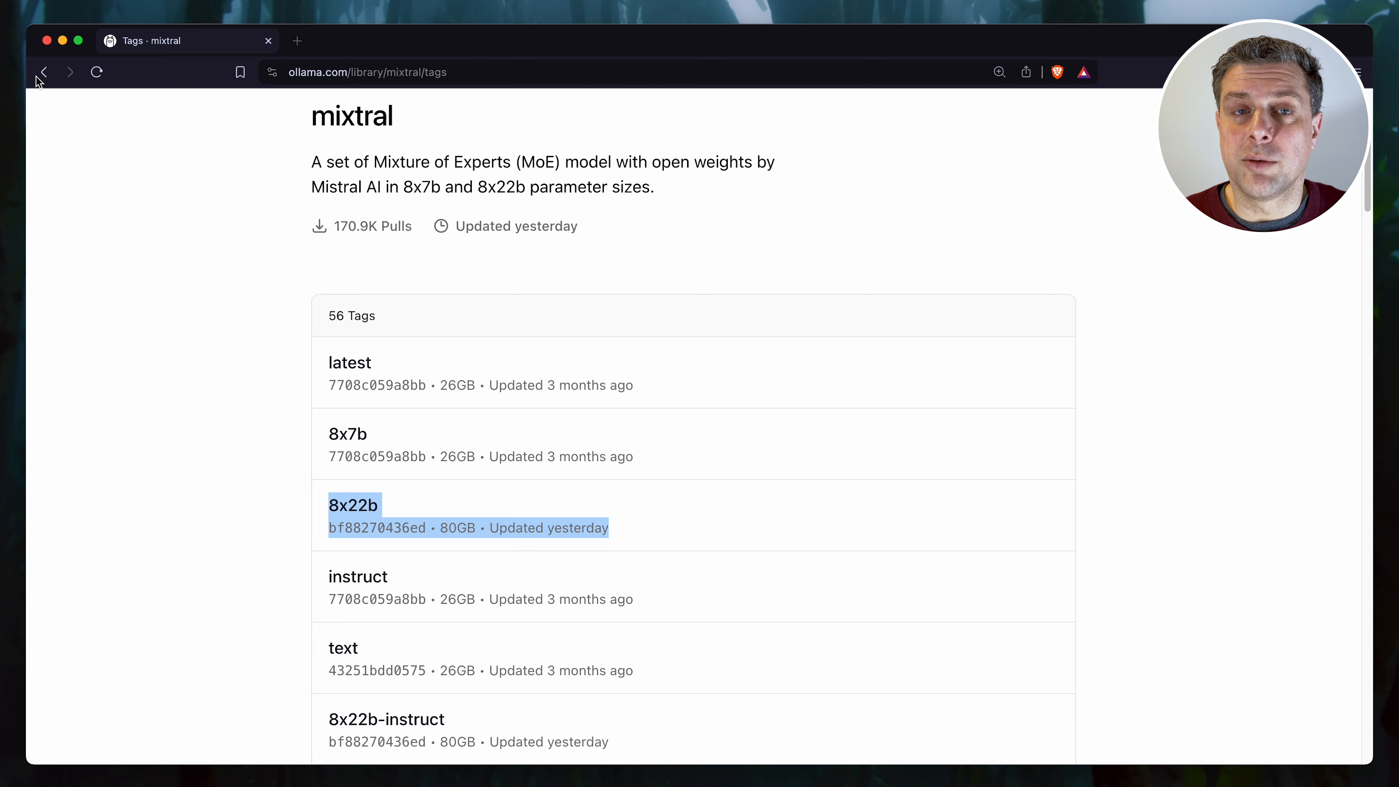
{"action": "left_click", "coordinate": [43, 72]}
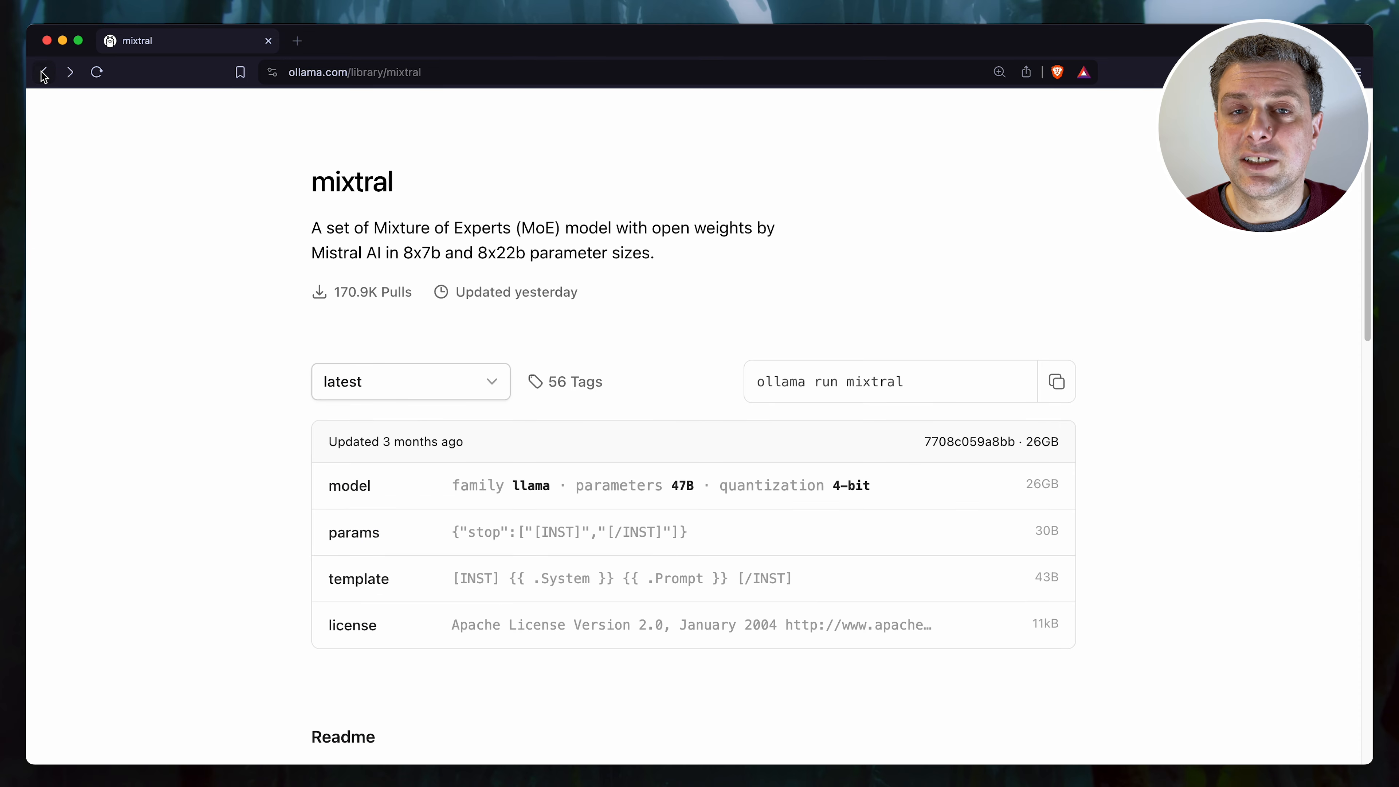
{"action": "scroll", "scroll_direction": "down", "scroll_amount": 3}
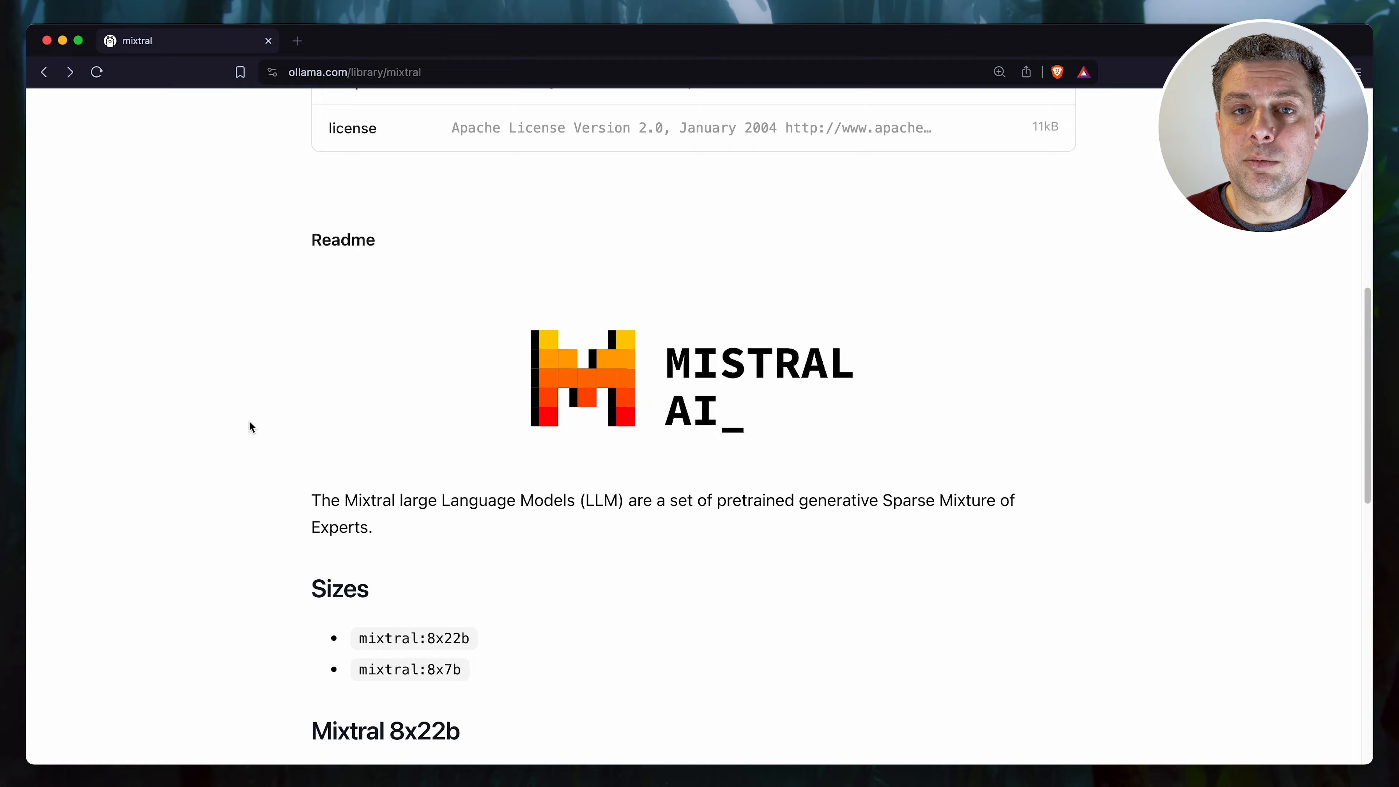
{"action": "scroll", "scroll_direction": "down", "scroll_amount": 3}
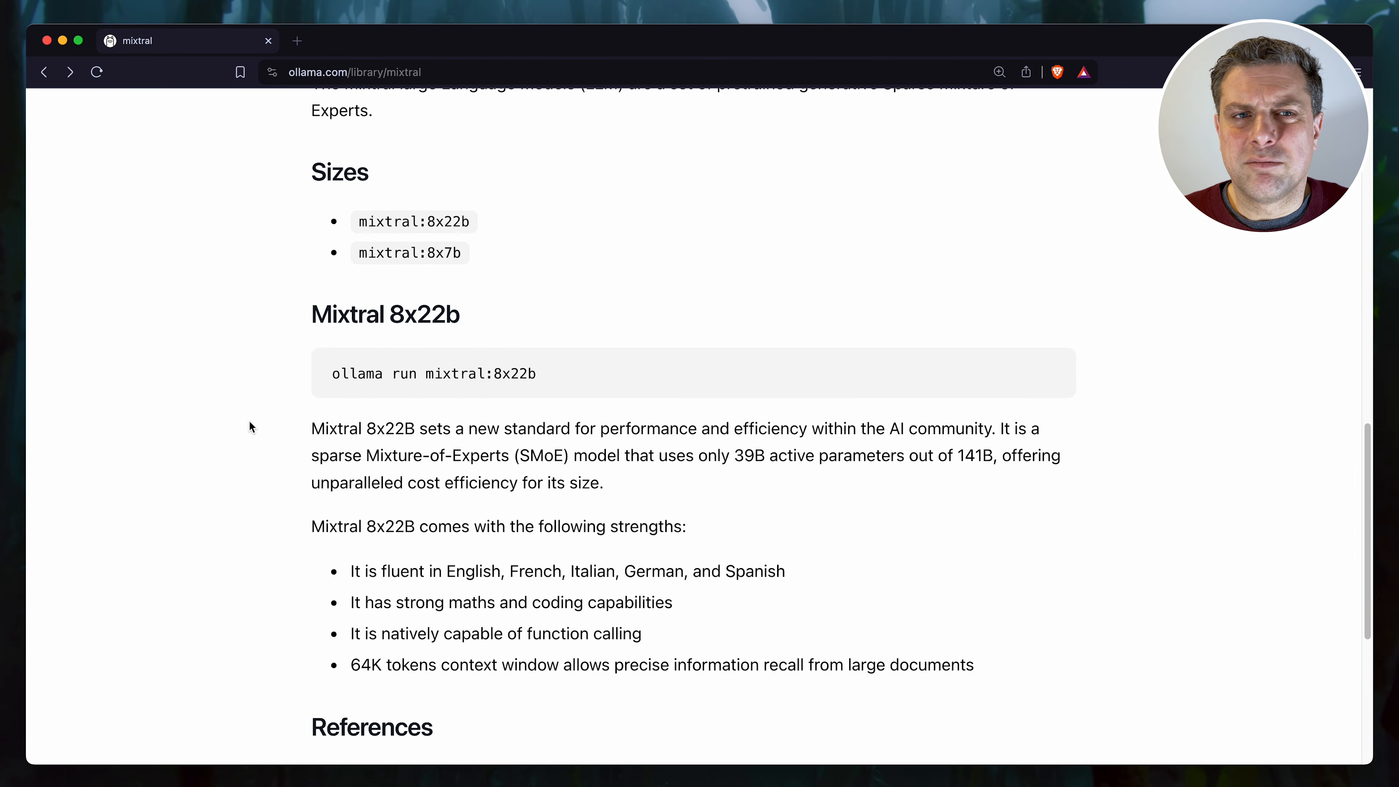
{"action": "scroll", "scroll_direction": "down", "scroll_amount": 3}
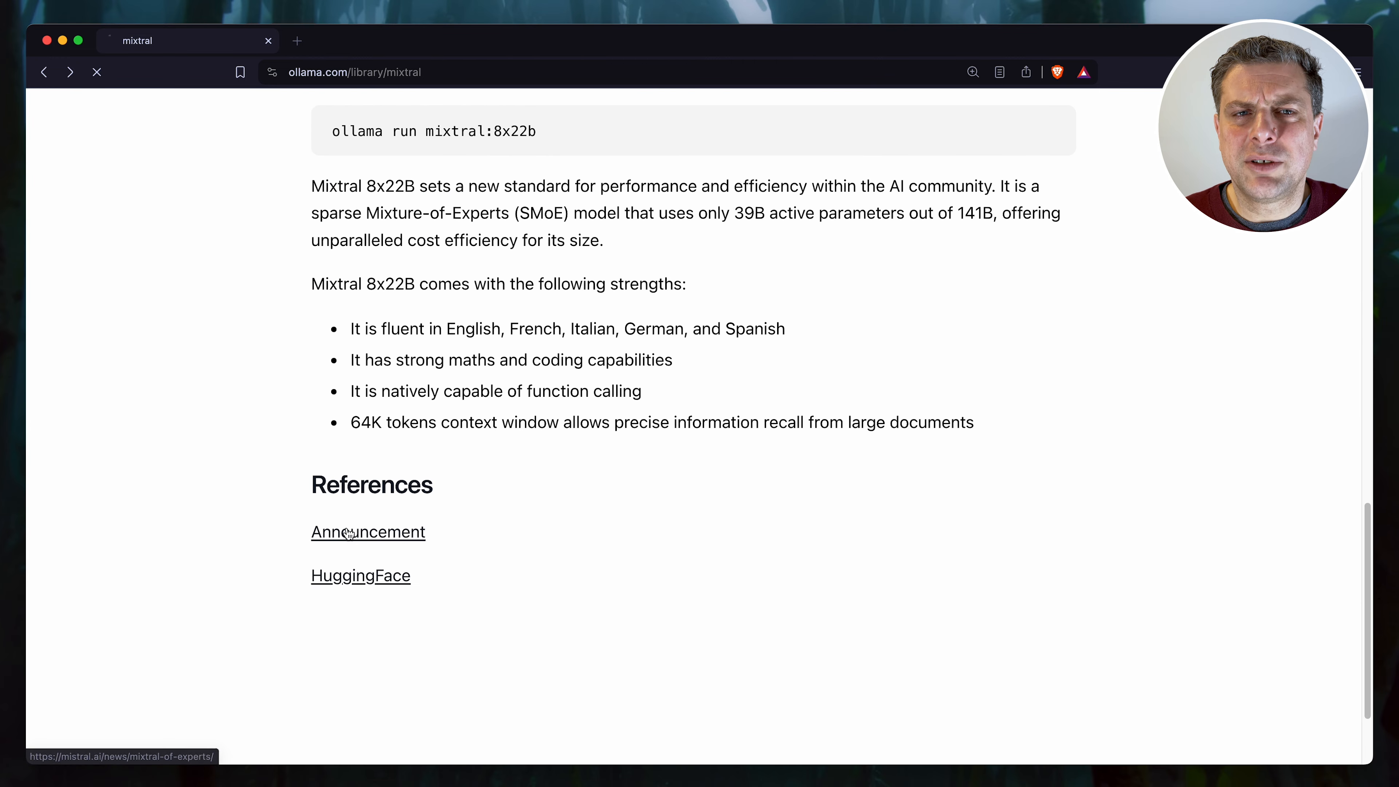
Step: Follow the Announcement link to mistral.ai and read the Mixtral 8x22B news post
{"action": "left_click", "coordinate": [367, 532]}
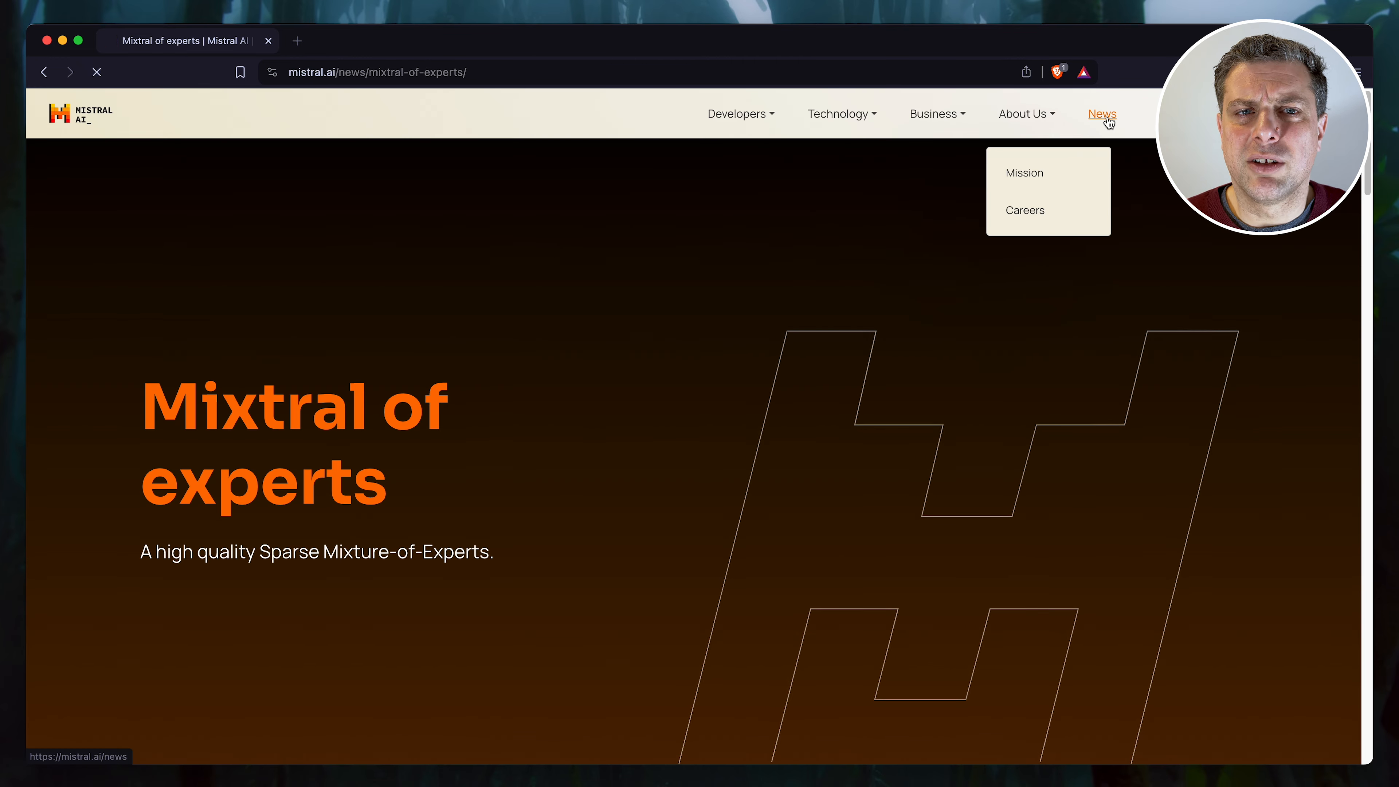
{"action": "left_click", "coordinate": [1101, 113]}
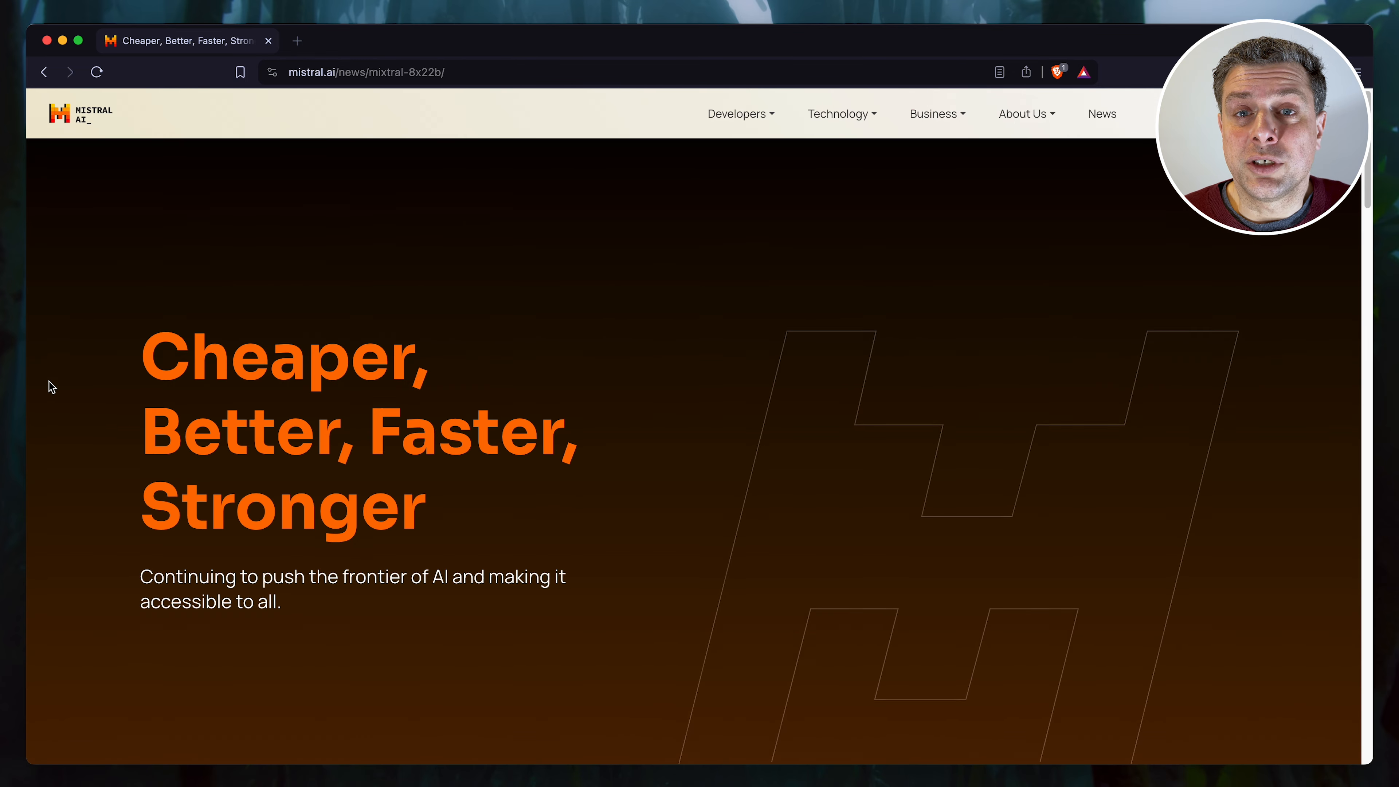
{"action": "scroll", "scroll_direction": "down", "scroll_amount": 3}
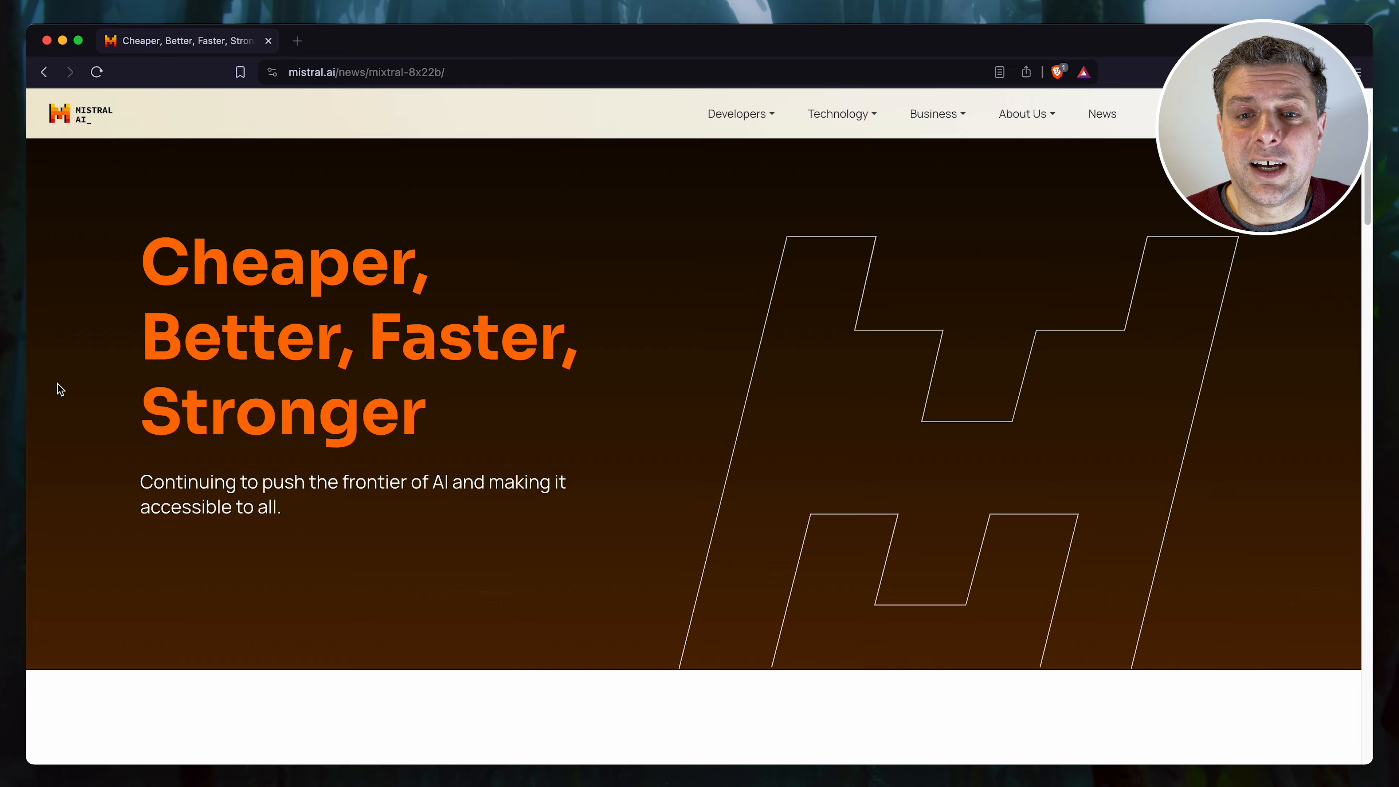
{"action": "scroll", "scroll_direction": "down", "scroll_amount": 3}
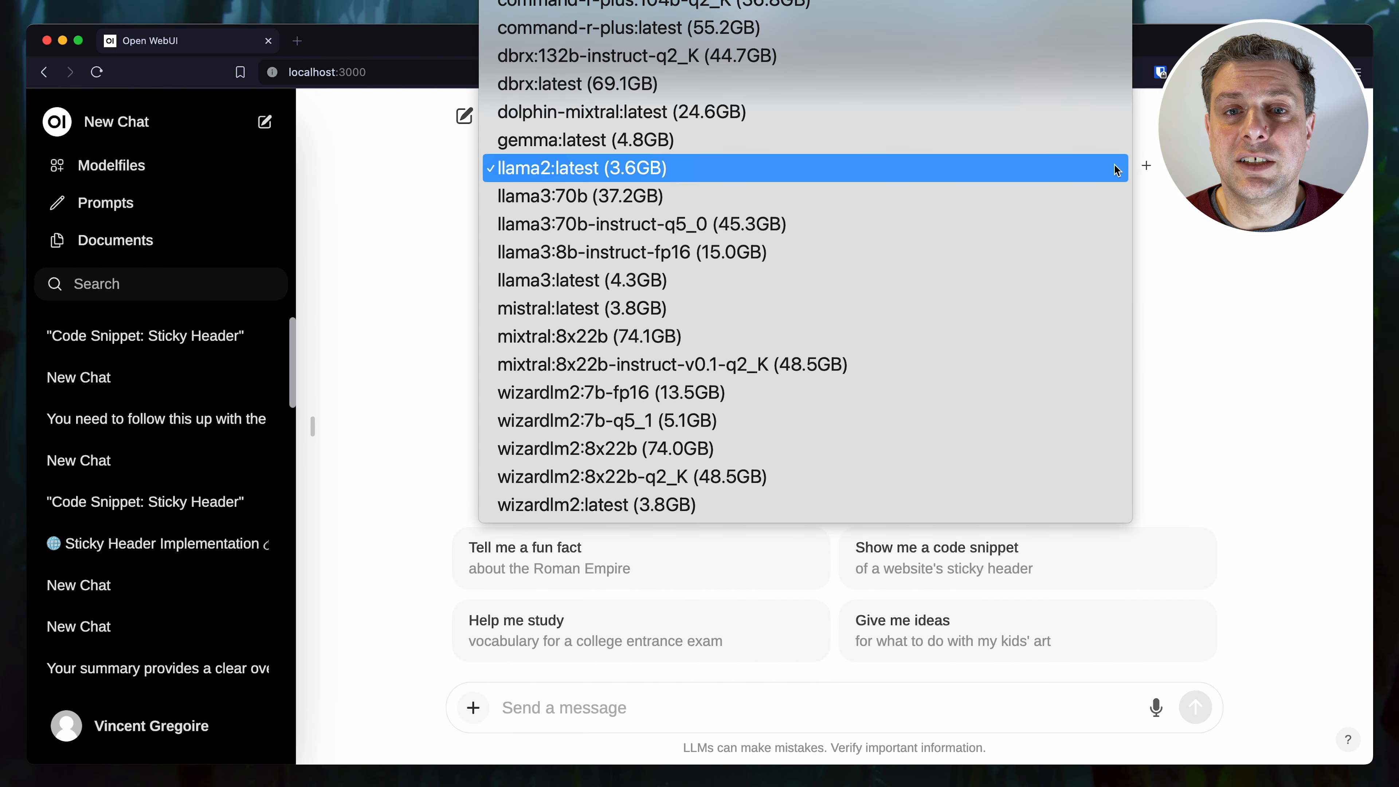
{"action": "mouse_move", "coordinate": [885, 336]}
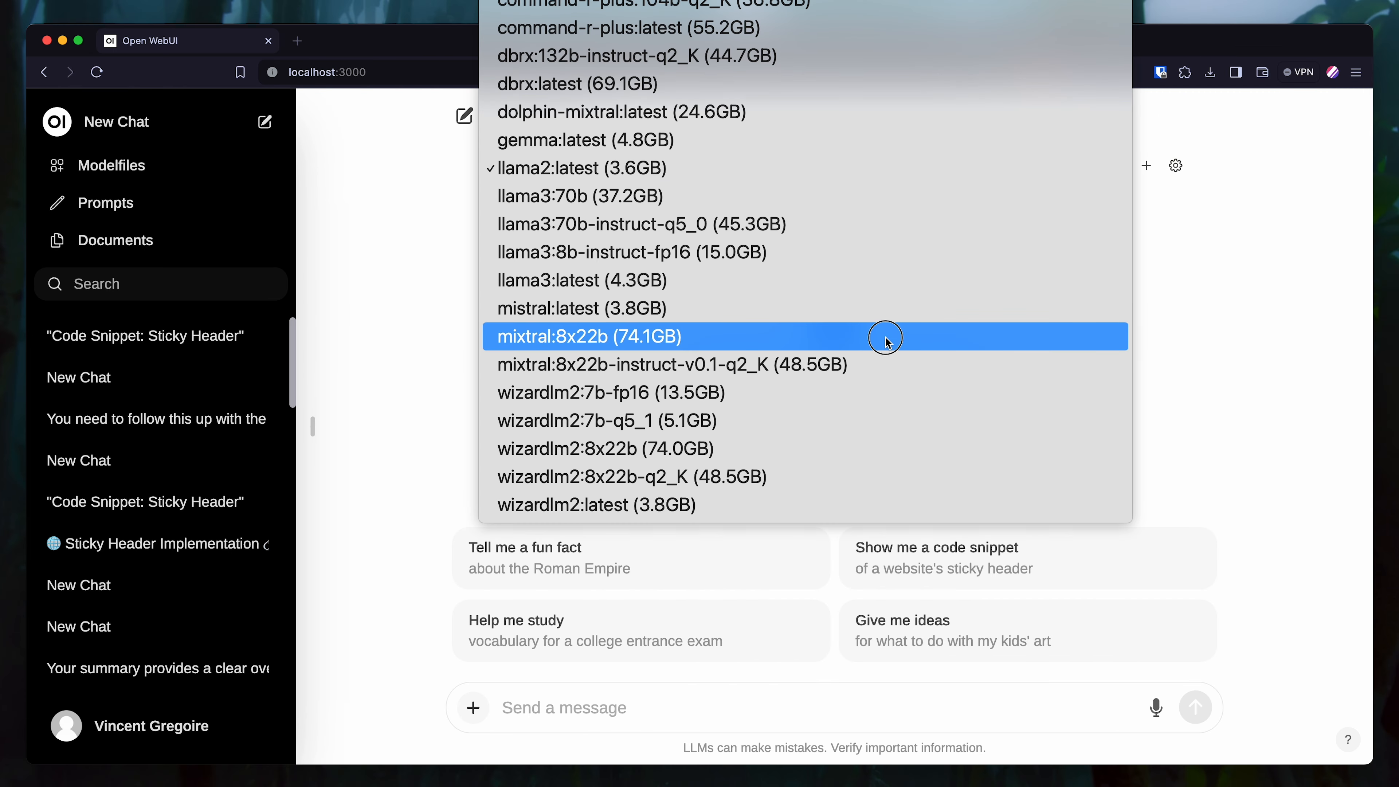
Step: Run the sticky-header prompt on mixtral:8x22b (74.1GB) as the chat model
{"action": "left_click", "coordinate": [588, 336]}
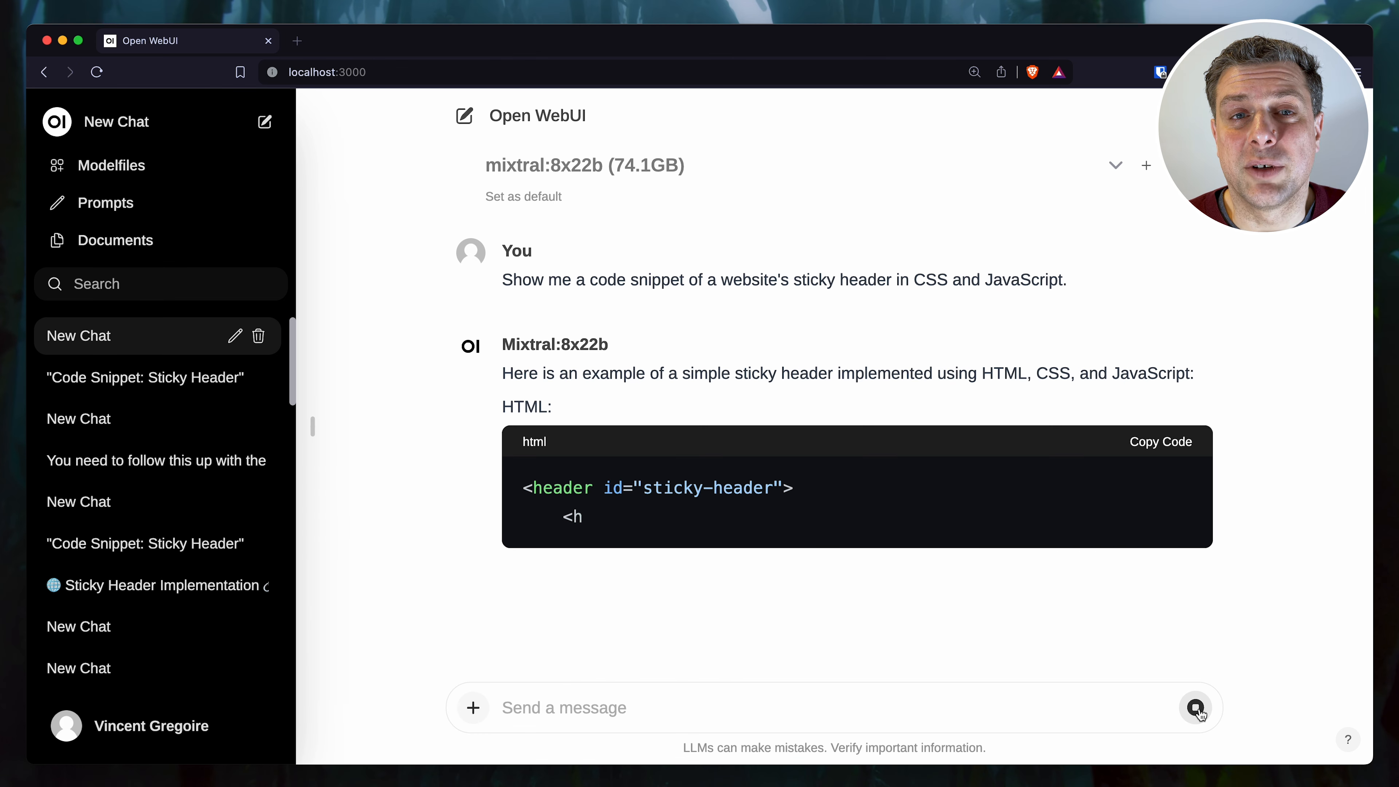
{"action": "mouse_move", "coordinate": [1196, 709]}
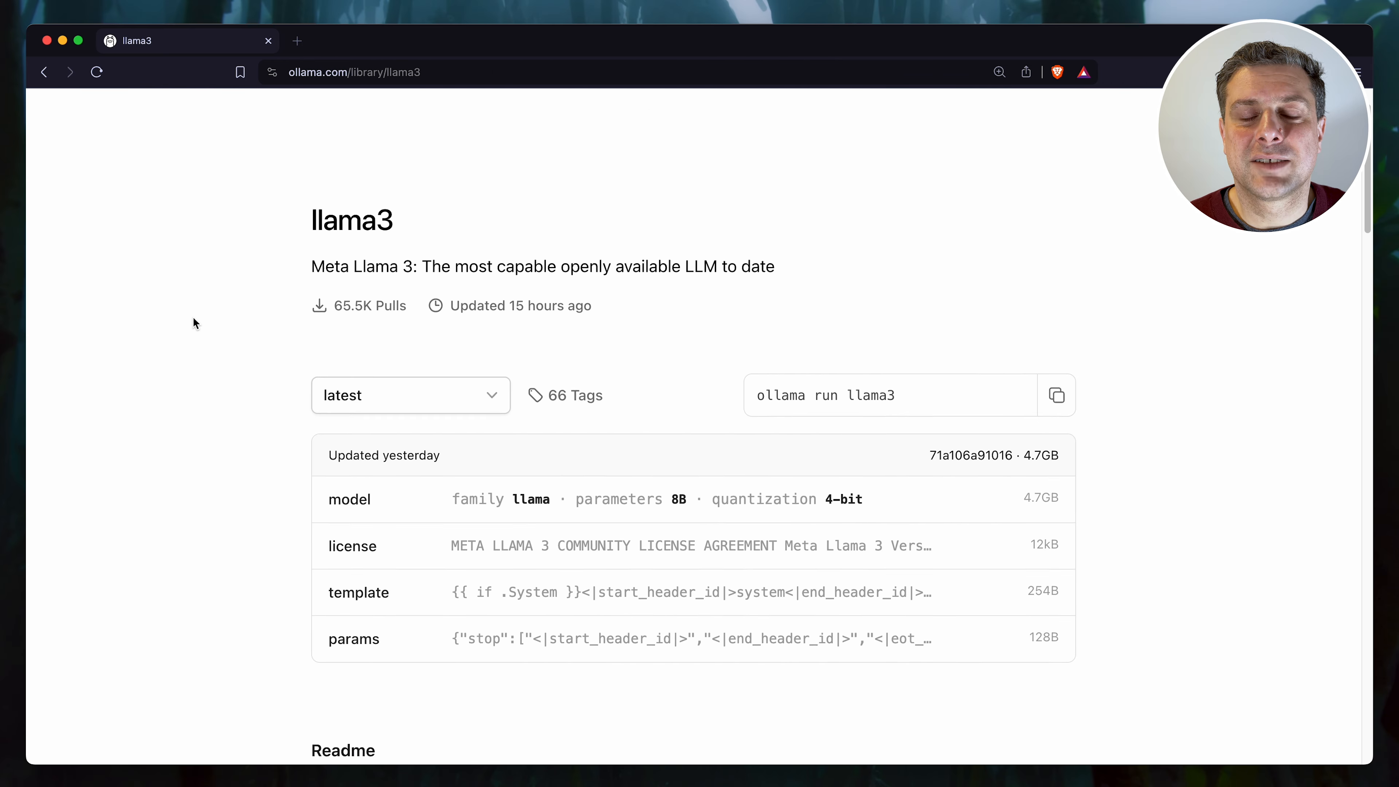
Step: Scroll down the Ollama llama3 page to its references for the Meta Llama 3 announcement
{"action": "scroll", "scroll_direction": "down", "scroll_amount": 3}
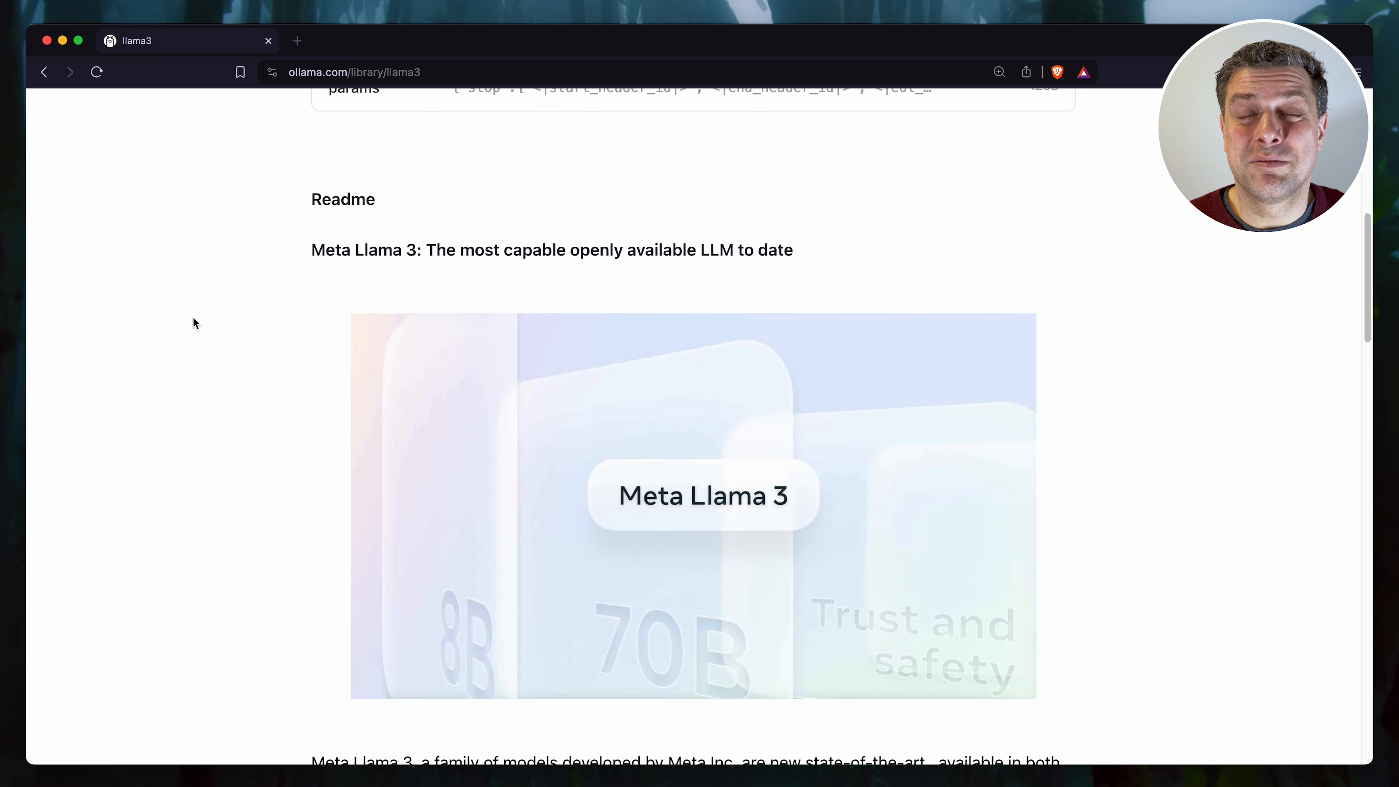
{"action": "scroll", "scroll_direction": "down", "scroll_amount": 3}
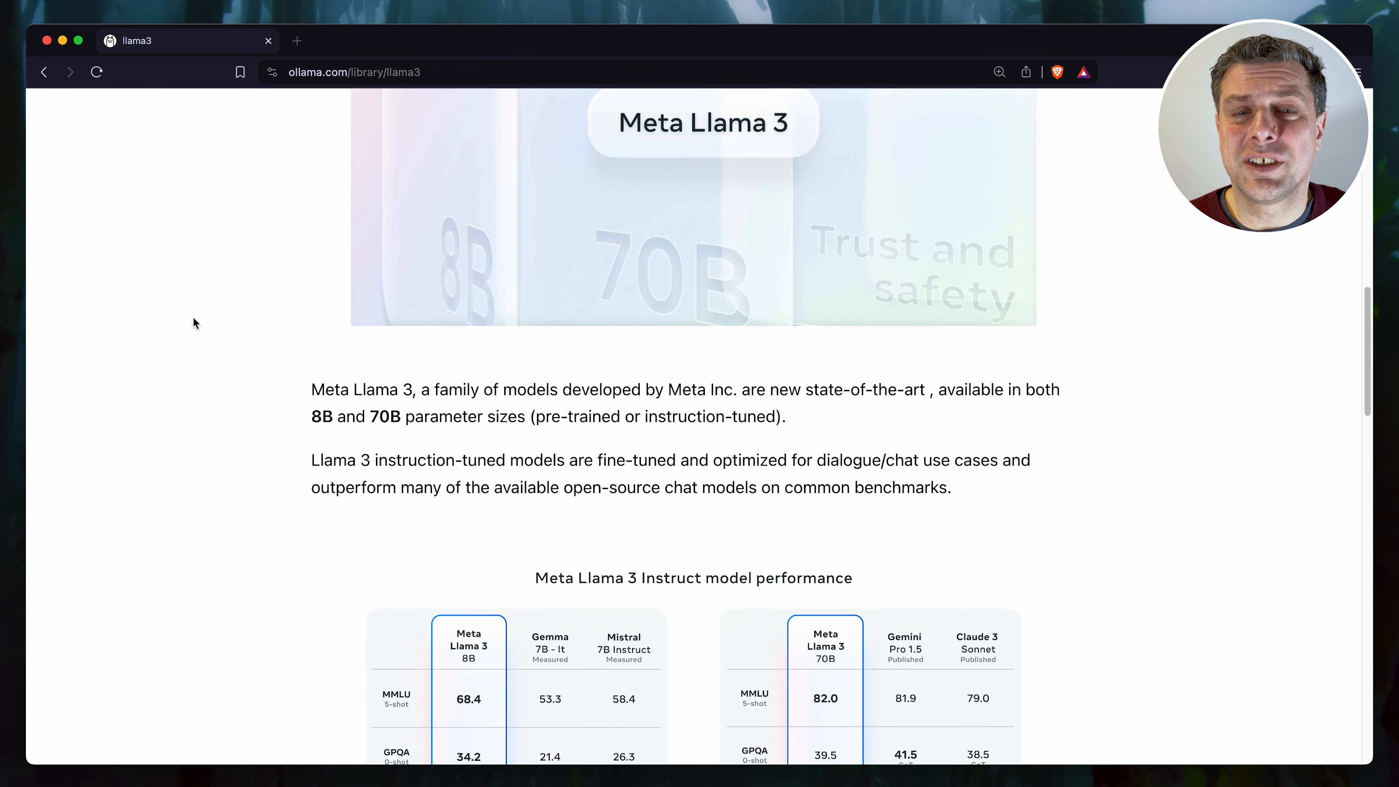
{"action": "scroll", "scroll_direction": "down", "scroll_amount": 3}
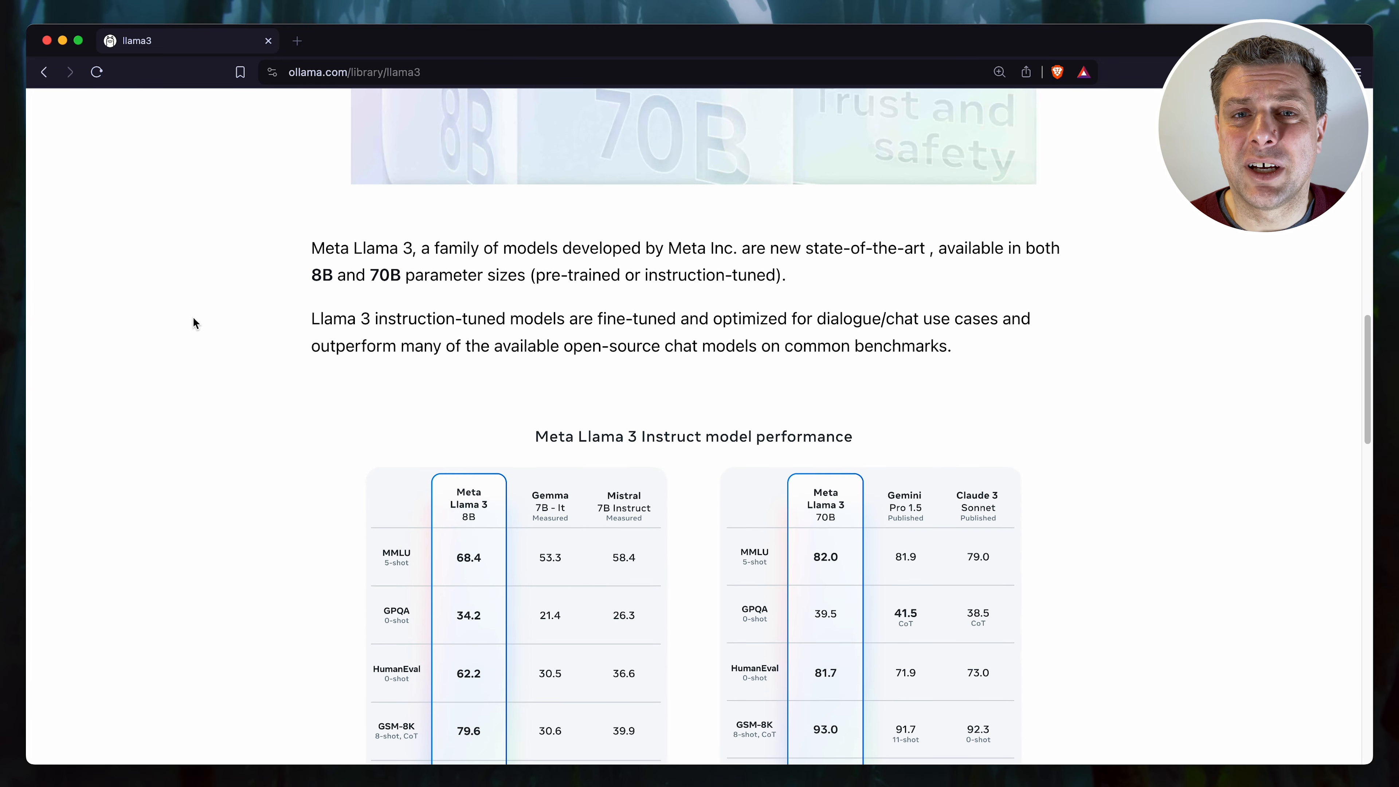
{"action": "scroll", "scroll_direction": "down", "scroll_amount": 3}
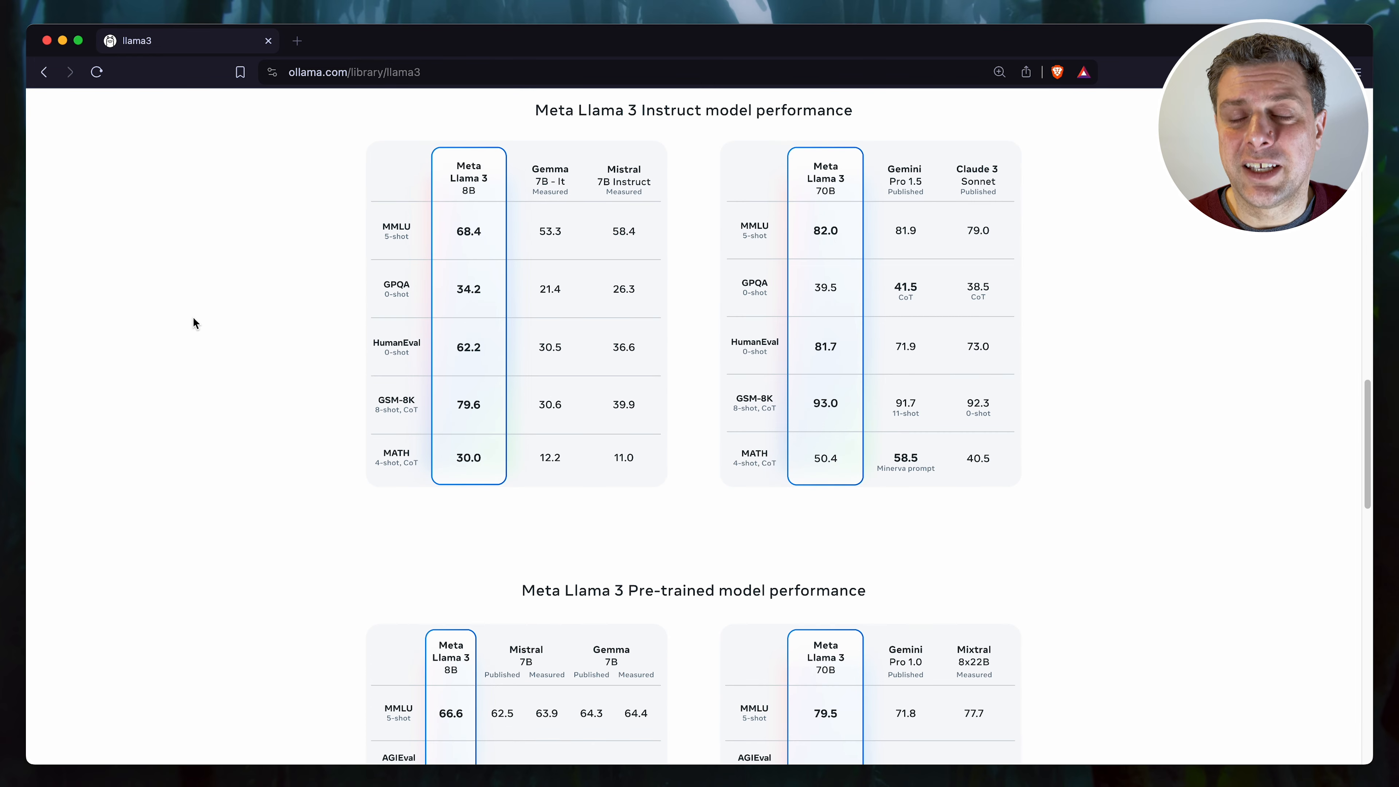
{"action": "scroll", "scroll_direction": "down", "scroll_amount": 3}
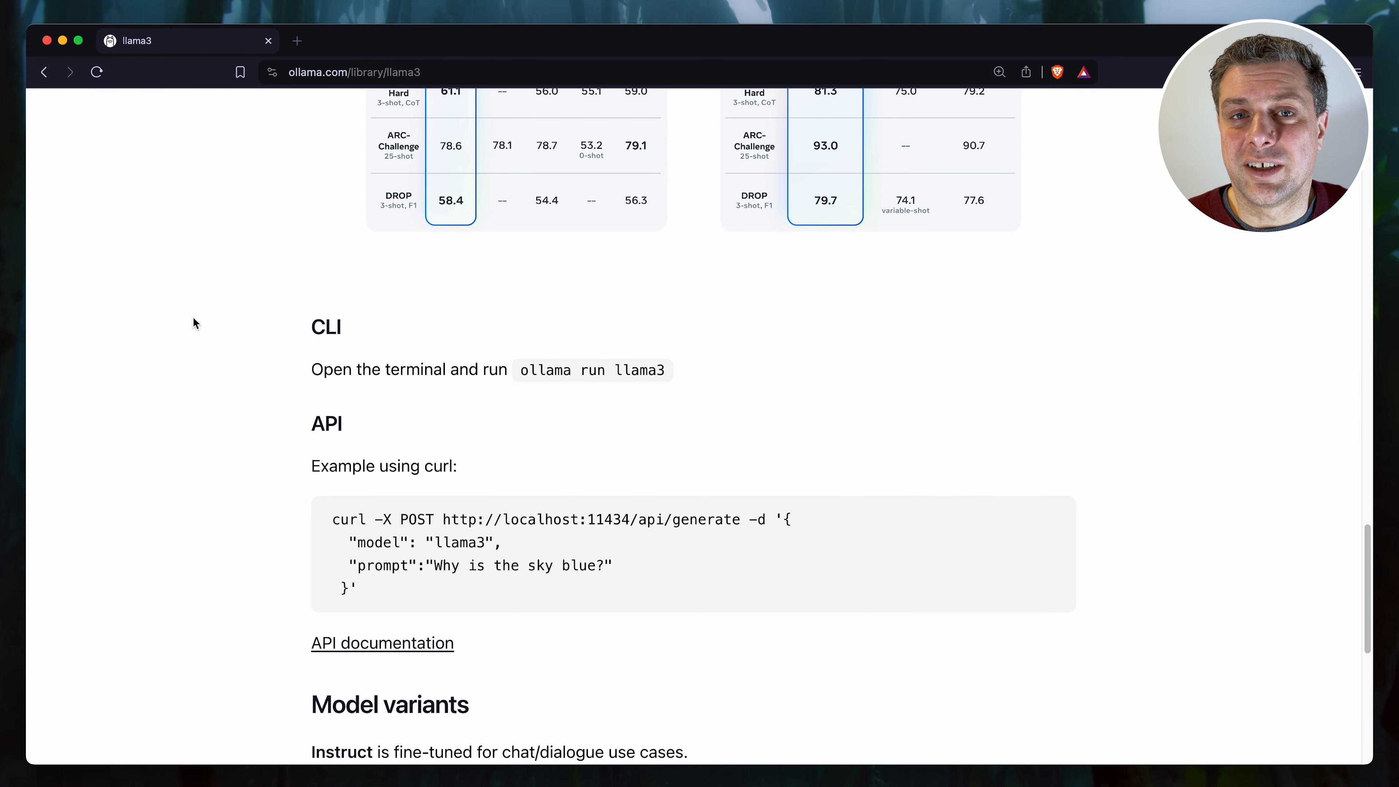
{"action": "scroll", "scroll_direction": "down", "scroll_amount": 3}
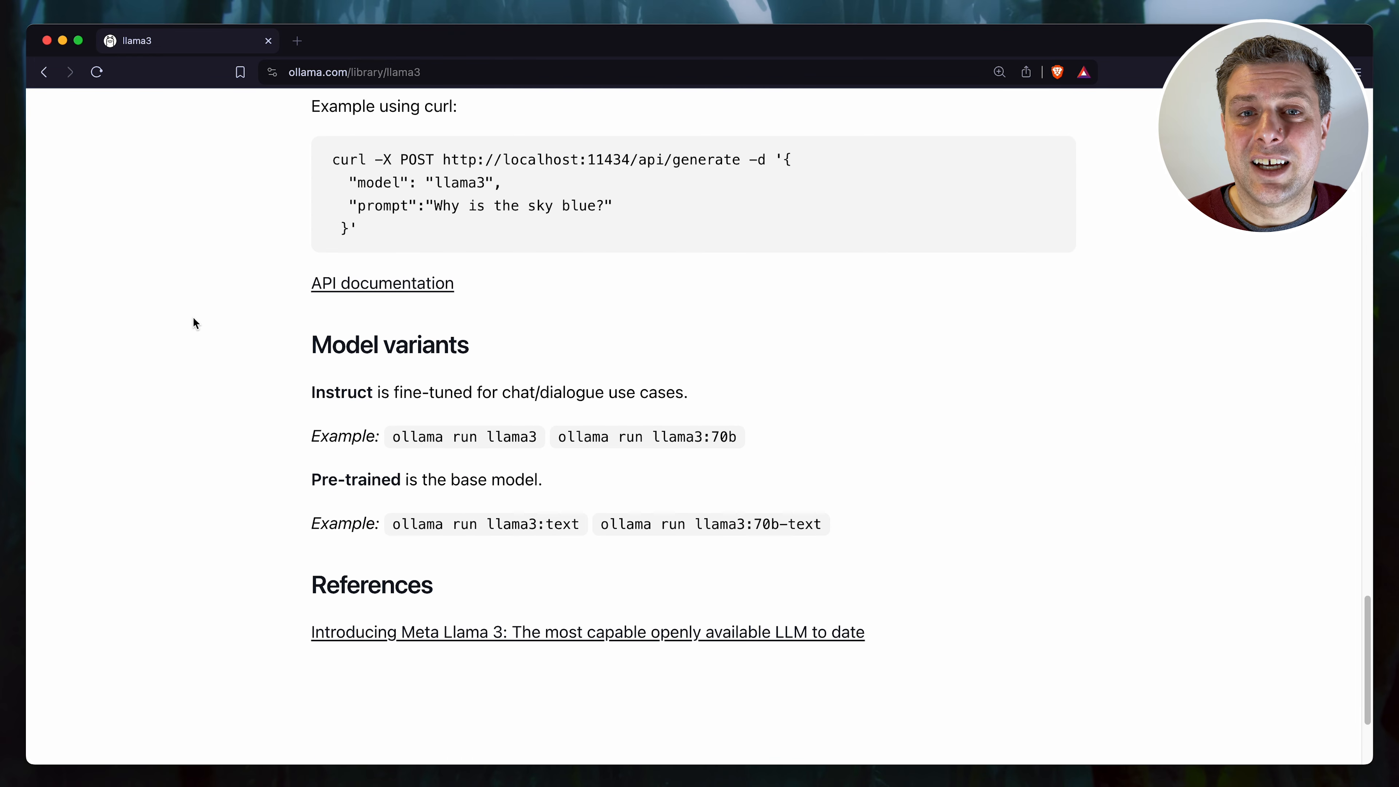
{"action": "scroll", "scroll_direction": "down", "scroll_amount": 3}
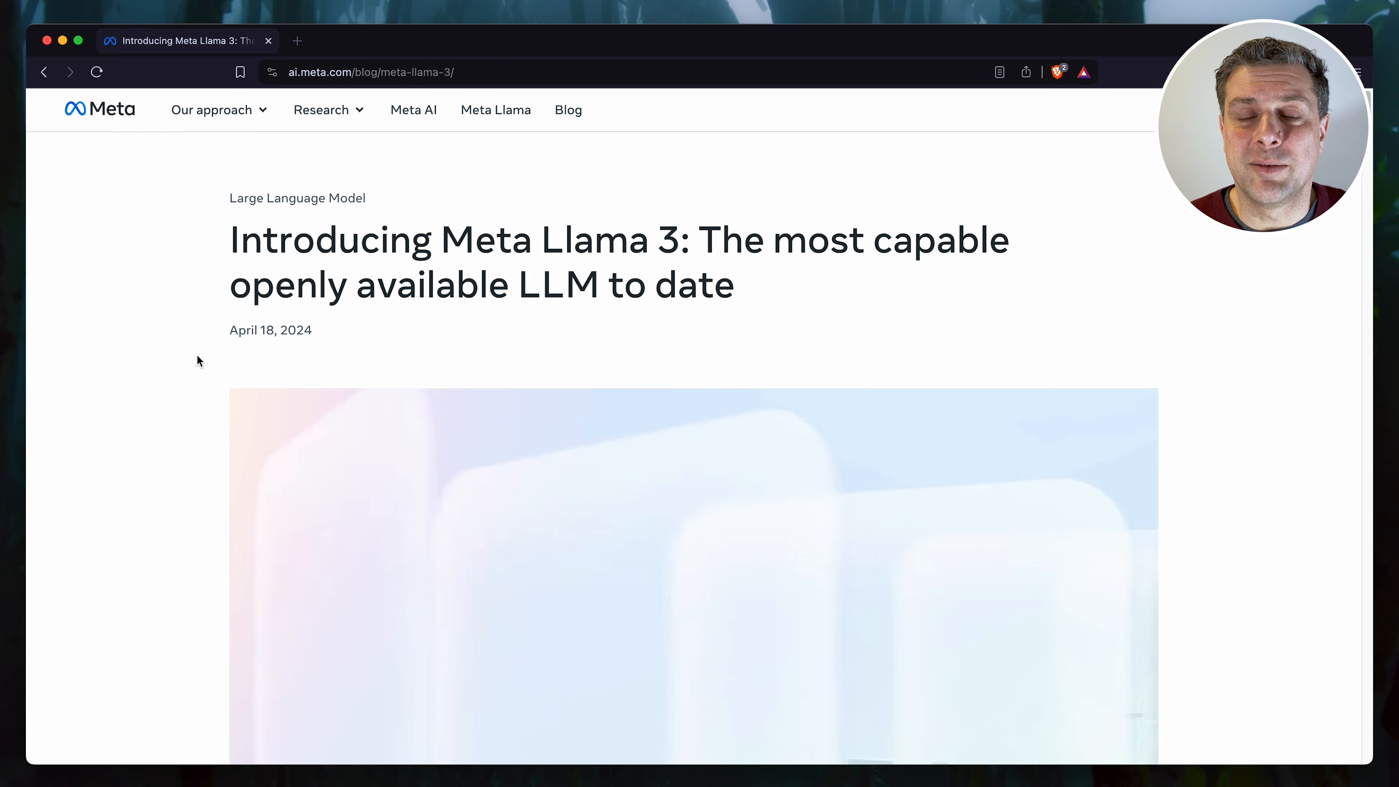
Step: Scroll through Meta's "Introducing Meta Llama 3" blog post before returning to Open WebUI
{"action": "scroll", "scroll_direction": "down", "scroll_amount": 3}
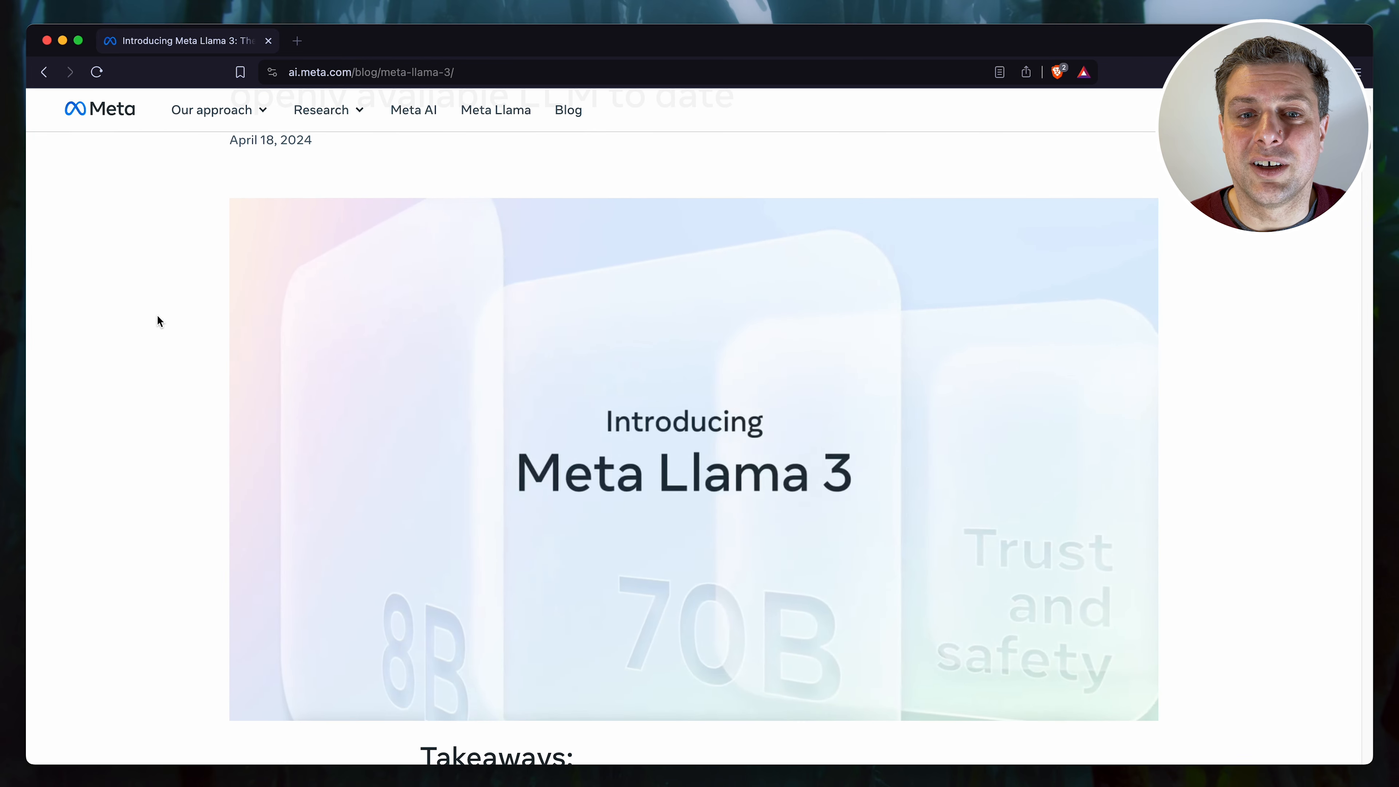
{"action": "scroll", "scroll_direction": "down", "scroll_amount": 3}
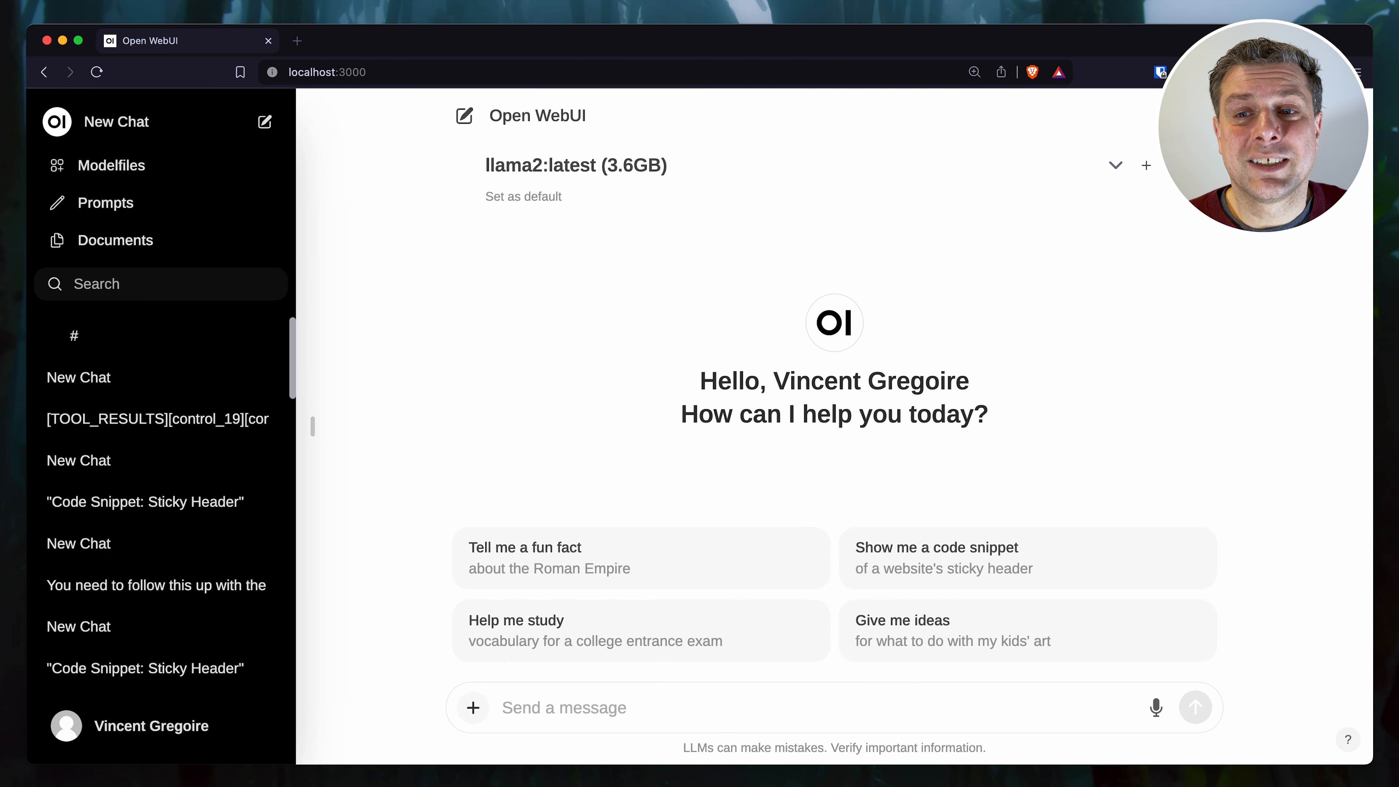
Step: Switch from llama2 to llama3:70b and watch its sticky-header answer with CPU usage in Activity Monitor
{"action": "left_click", "coordinate": [1114, 166]}
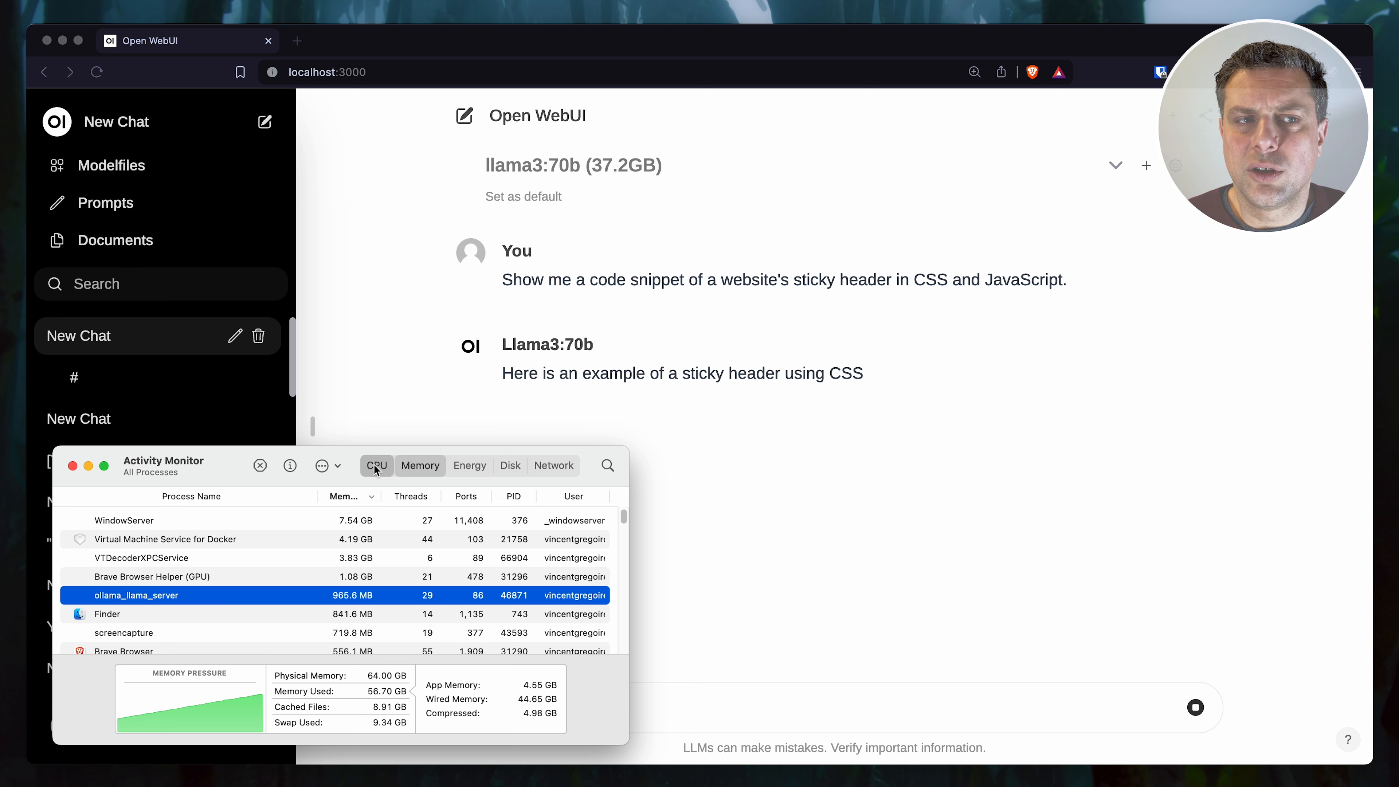
{"action": "left_click", "coordinate": [375, 465]}
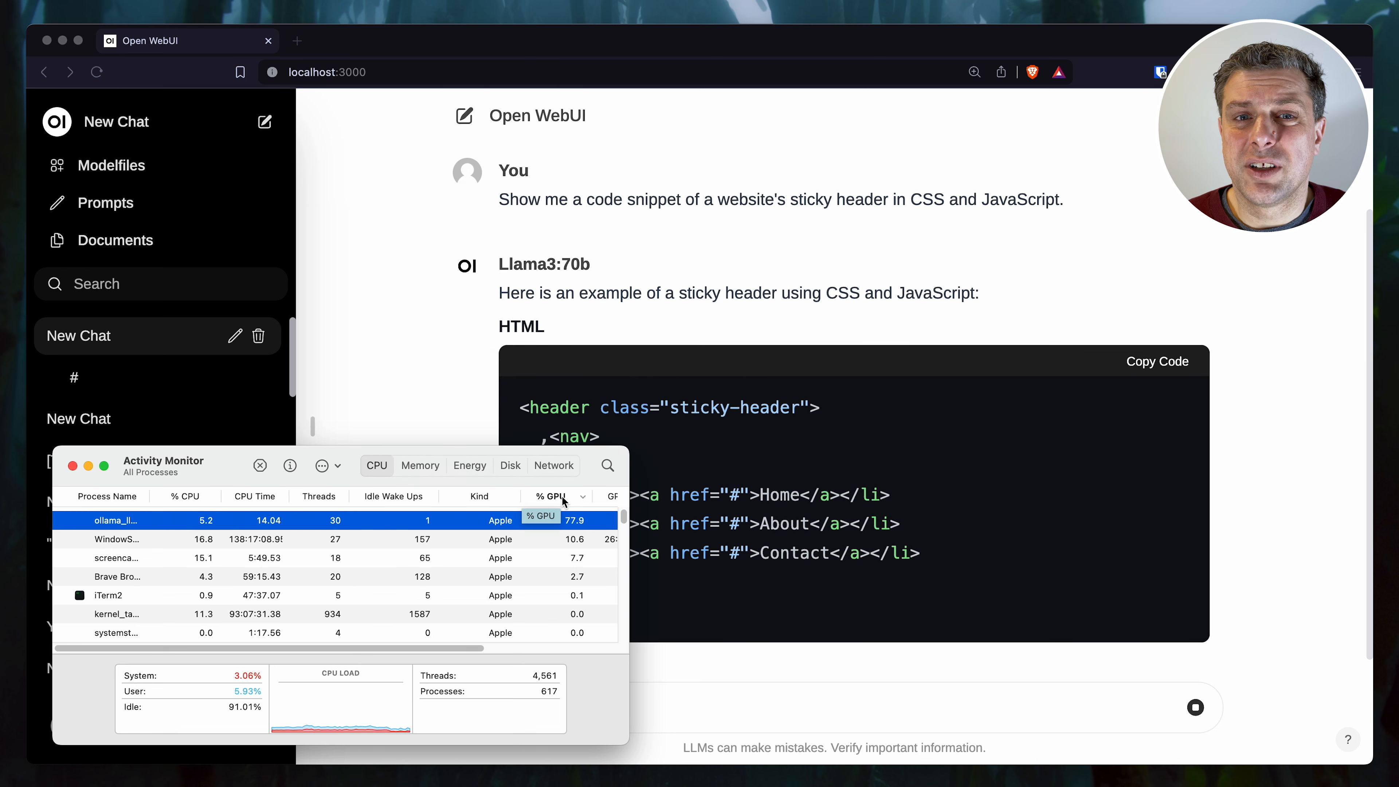
{"action": "scroll", "scroll_direction": "down", "scroll_amount": 3}
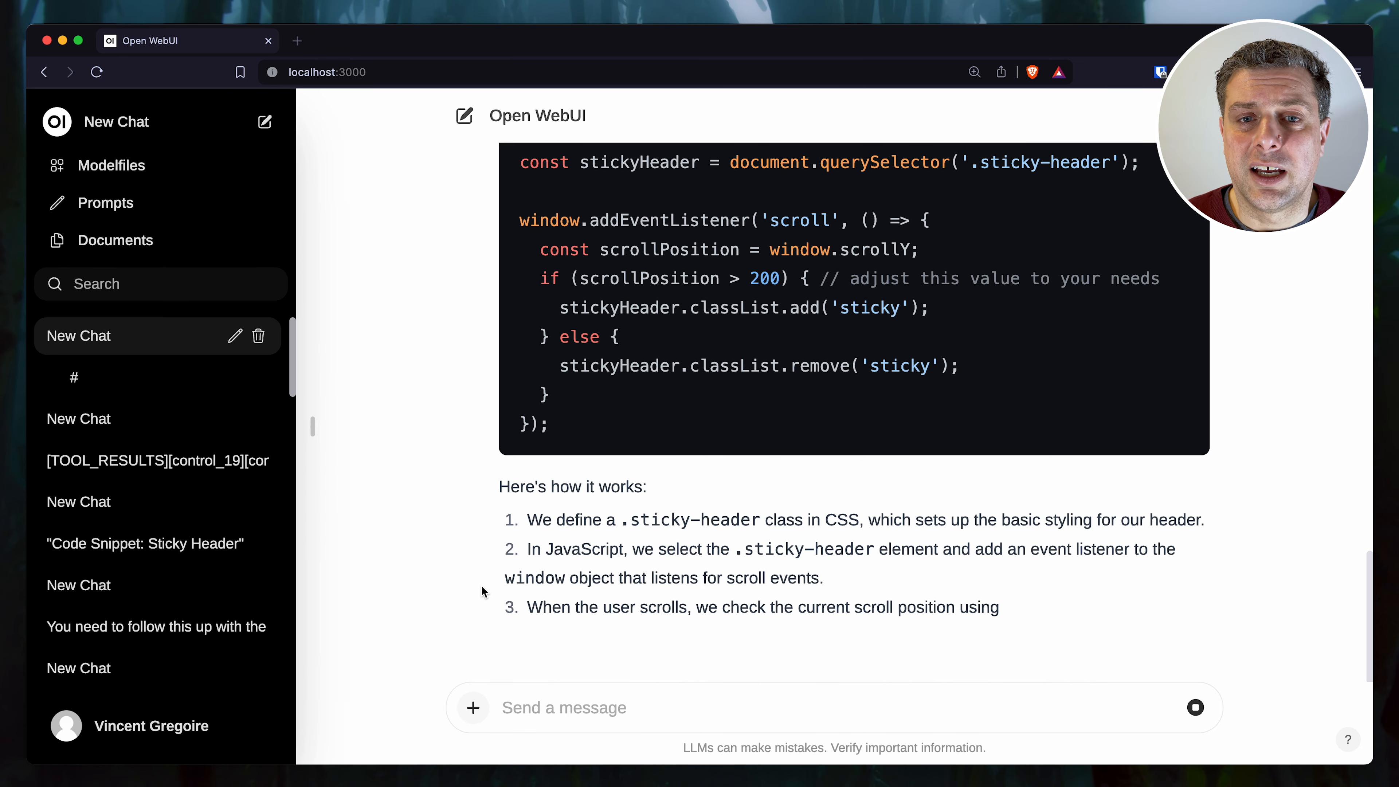
{"action": "scroll", "scroll_direction": "down", "scroll_amount": 3}
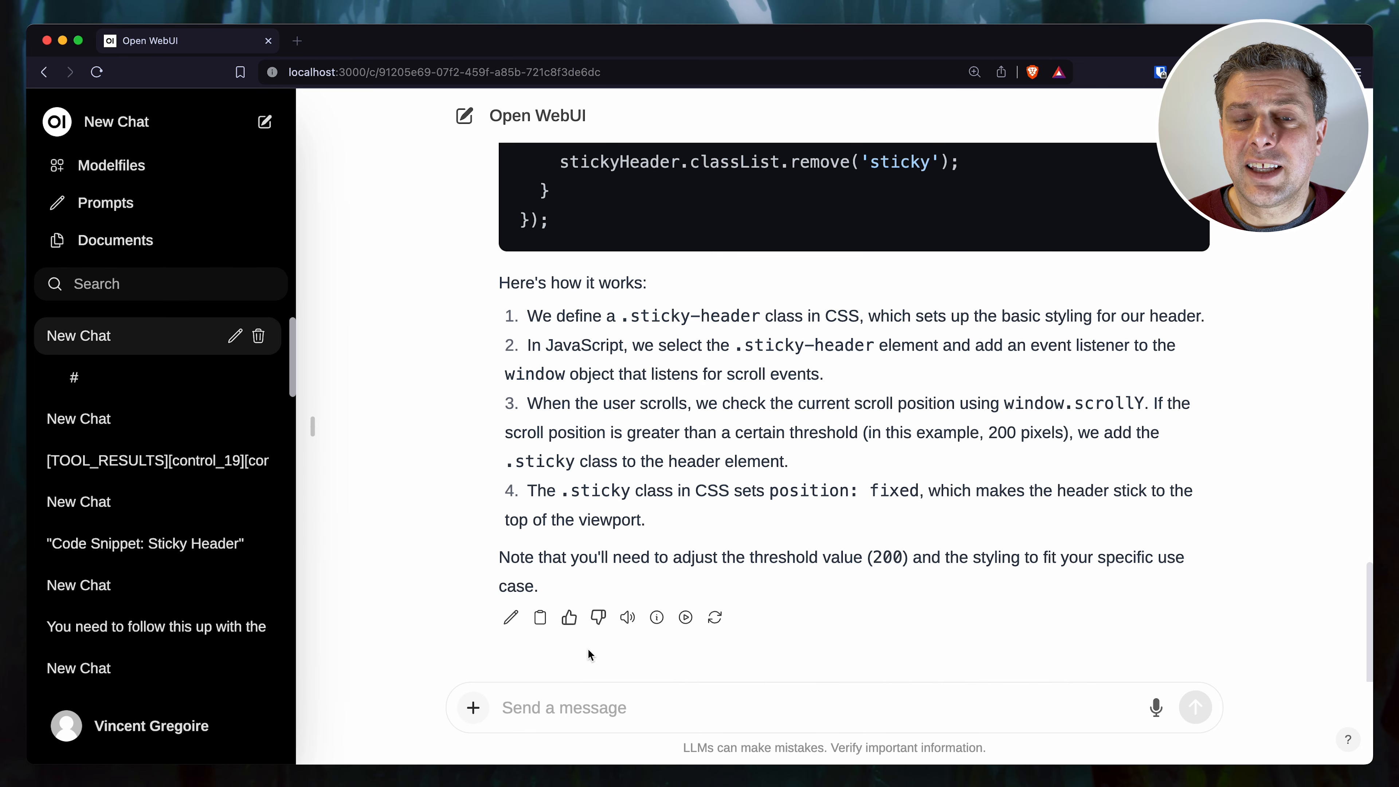
{"action": "mouse_move", "coordinate": [655, 617]}
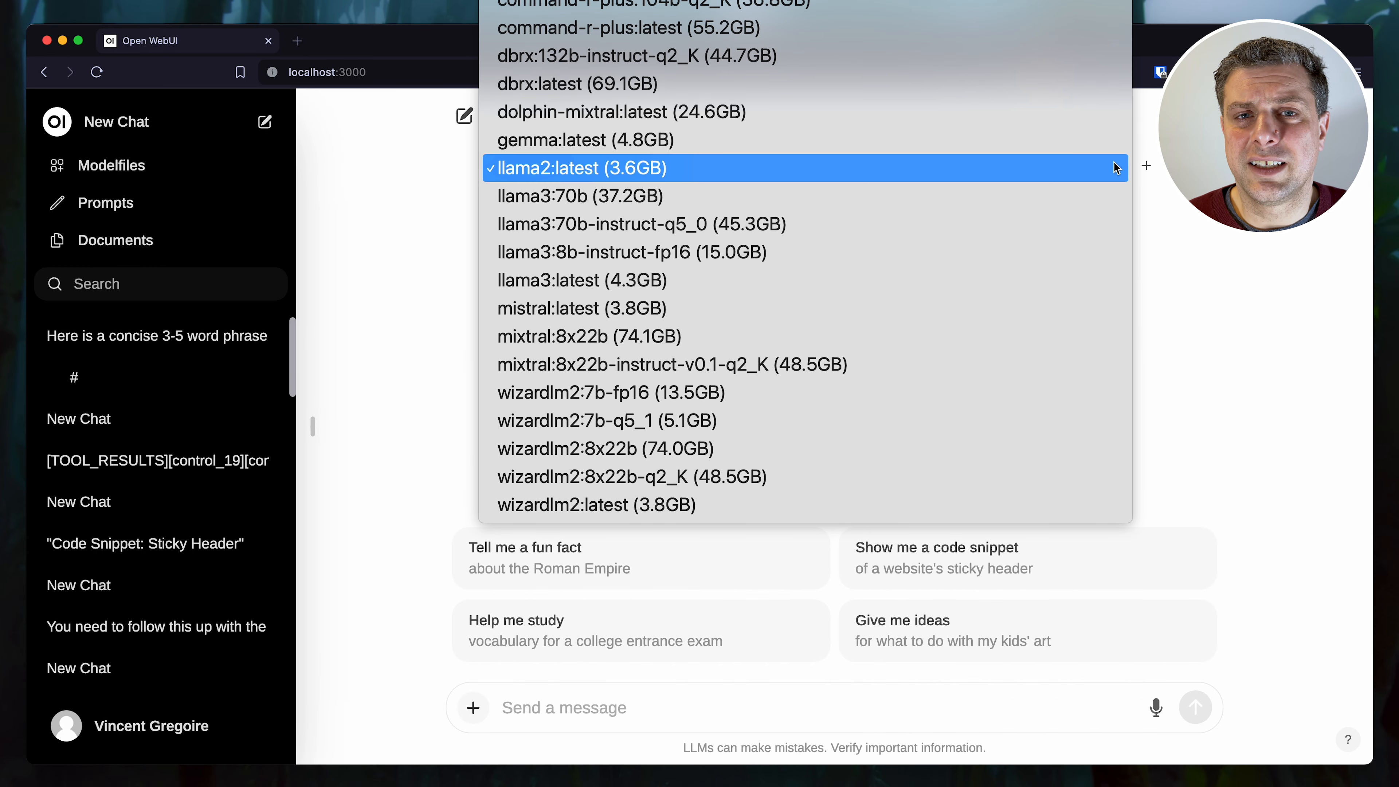
{"action": "mouse_move", "coordinate": [1098, 224]}
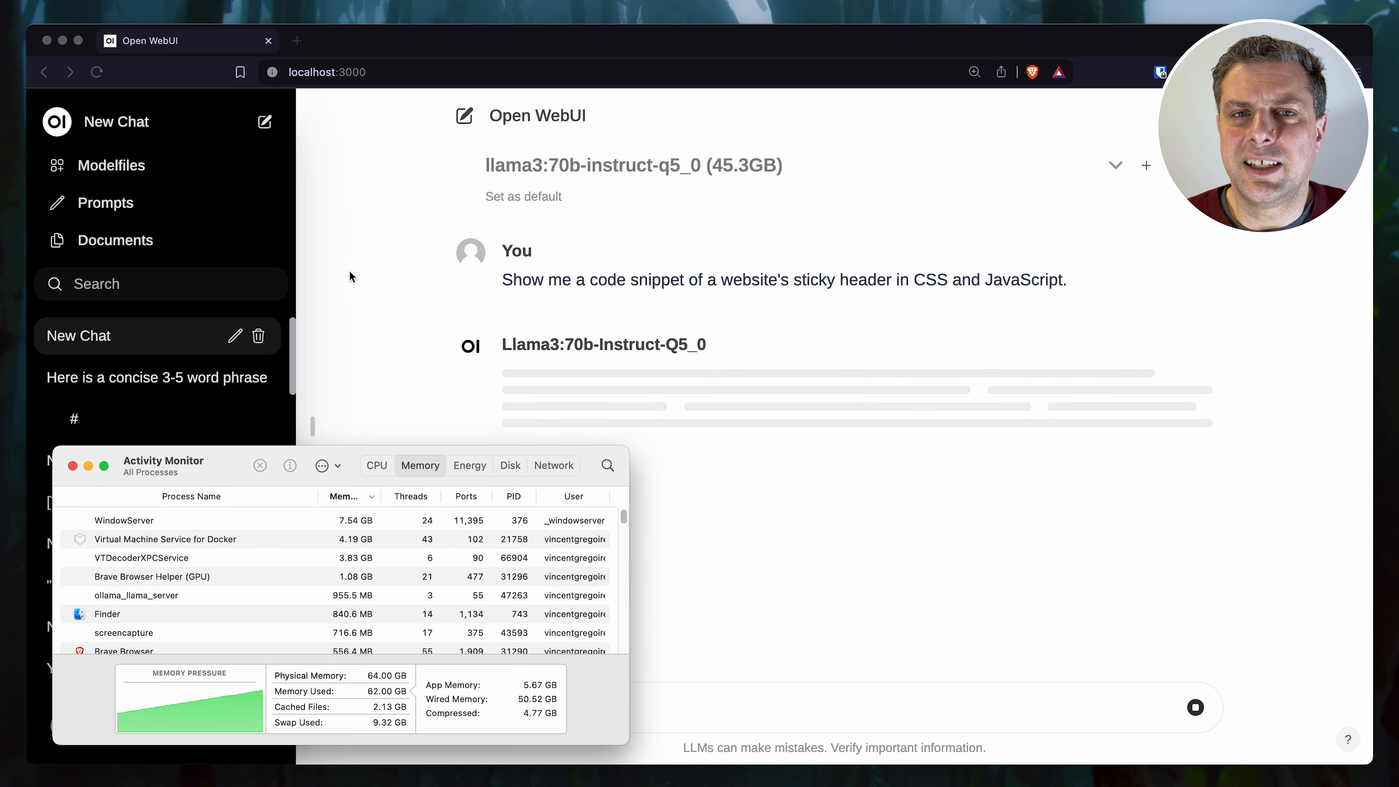
Step: Watch llama3:70b-instruct-q5_0 answer at 3.59 tokens/s and draft the follow-up "Will it work"
{"action": "left_click", "coordinate": [376, 465]}
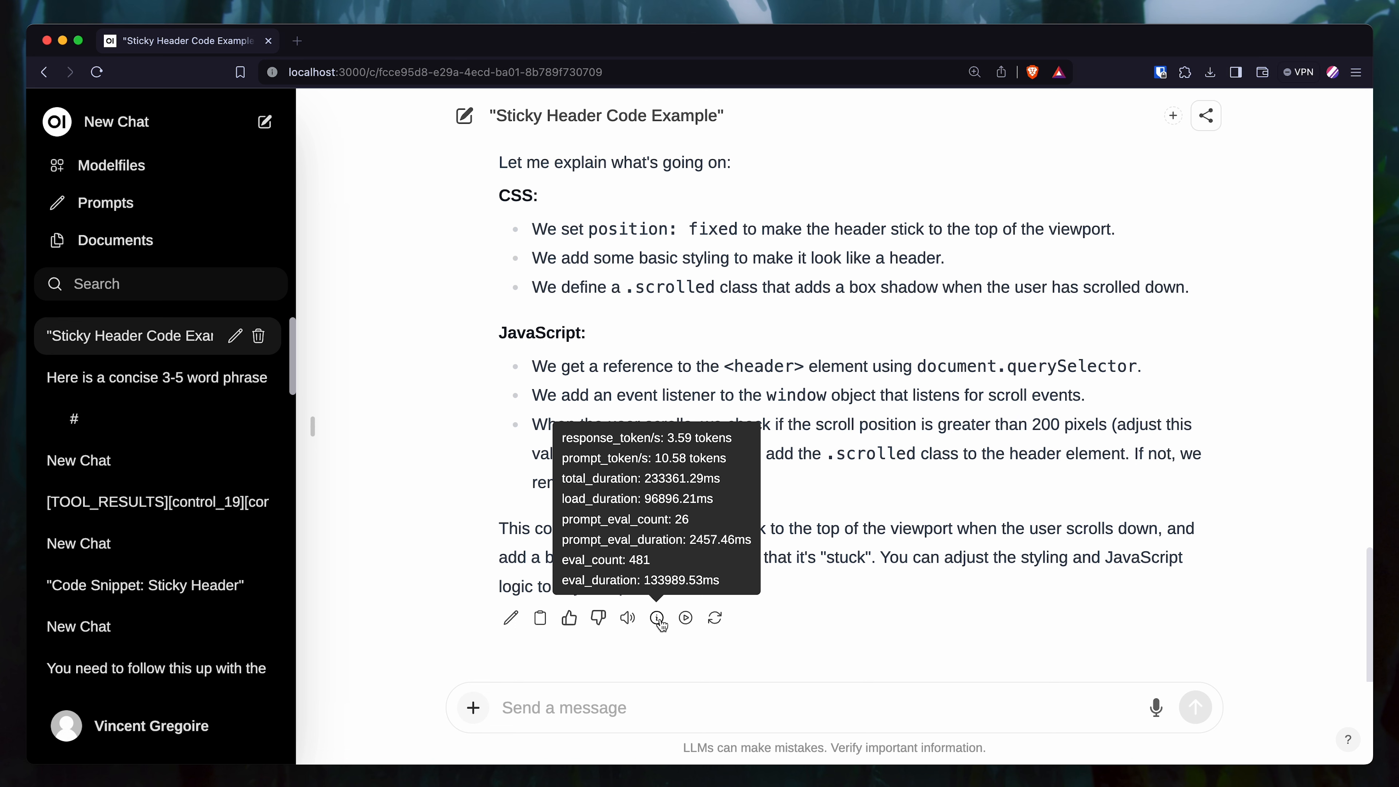
{"action": "type", "text": "Will it work"}
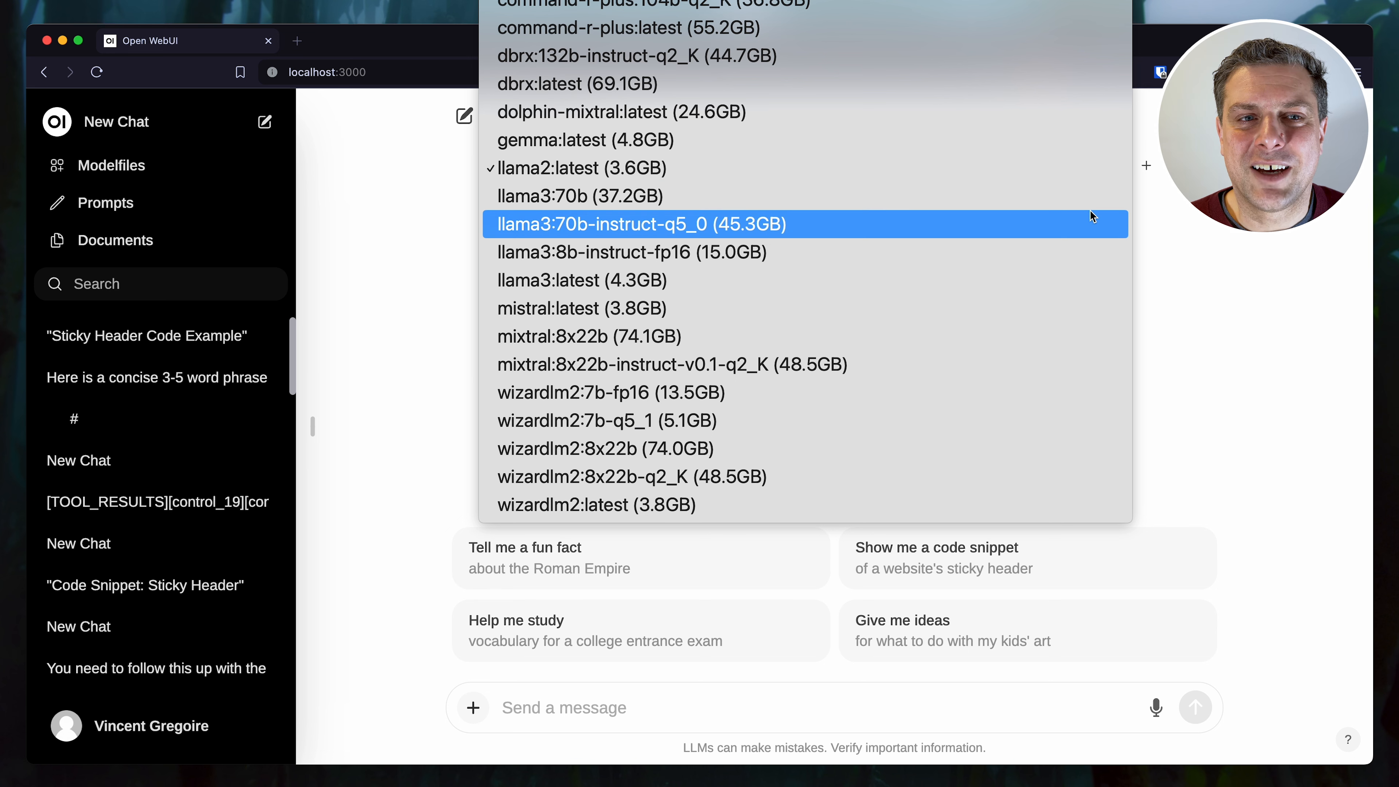
Step: Run the prompt on llama3:latest at 39.71 tokens/s, watching GPU usage, and ask "Will it work with Chrome?"
{"action": "left_click", "coordinate": [581, 280]}
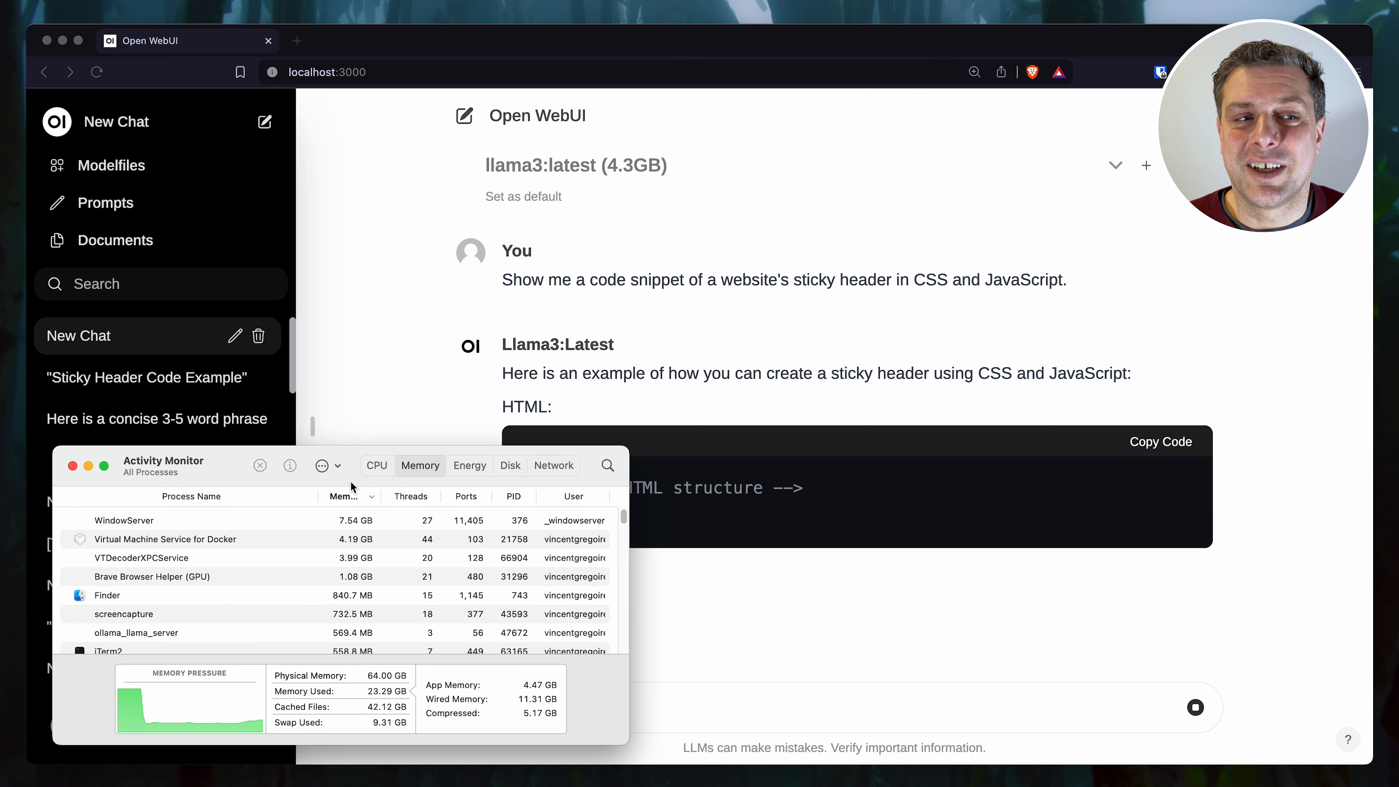
{"action": "left_click", "coordinate": [376, 464]}
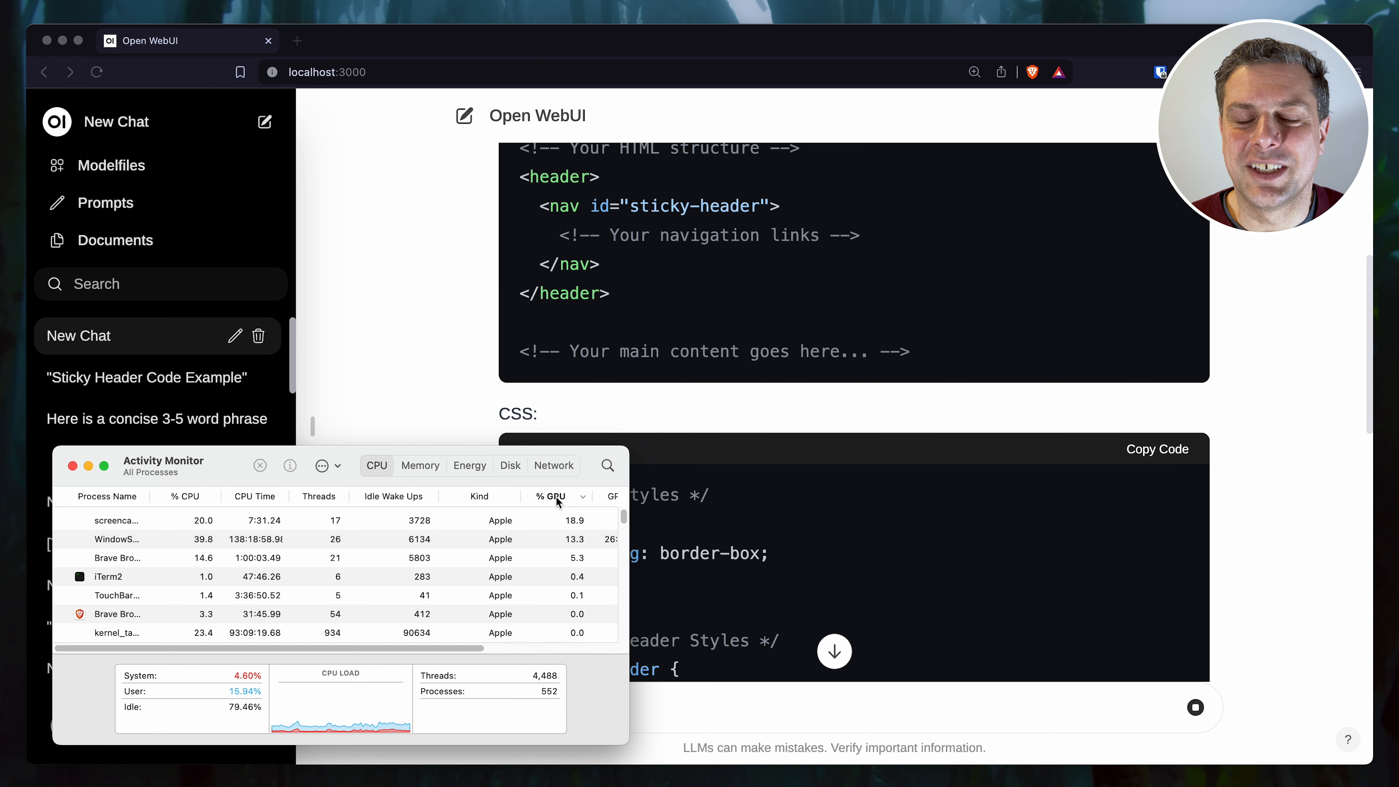
{"action": "scroll", "scroll_direction": "down", "scroll_amount": 3}
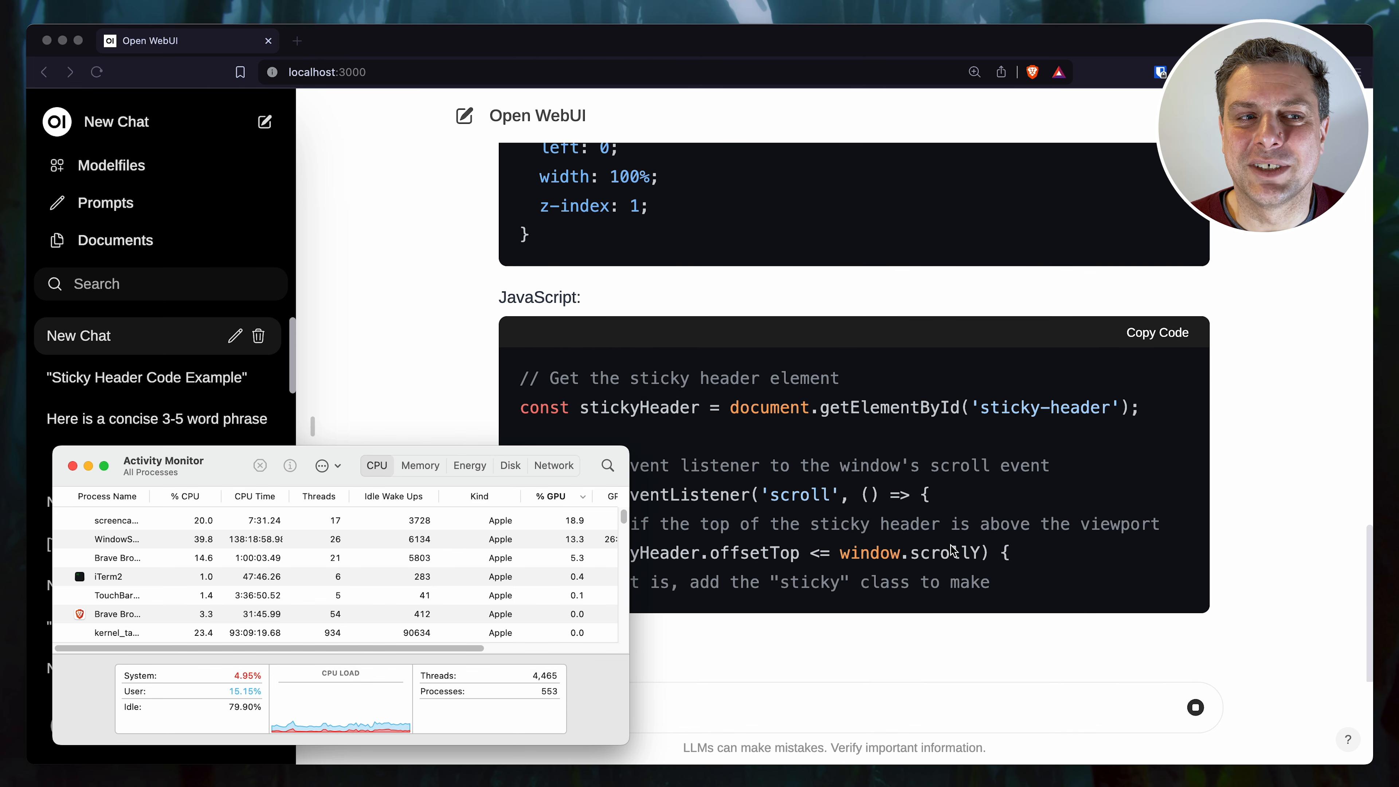
{"action": "scroll", "scroll_direction": "down", "scroll_amount": 3}
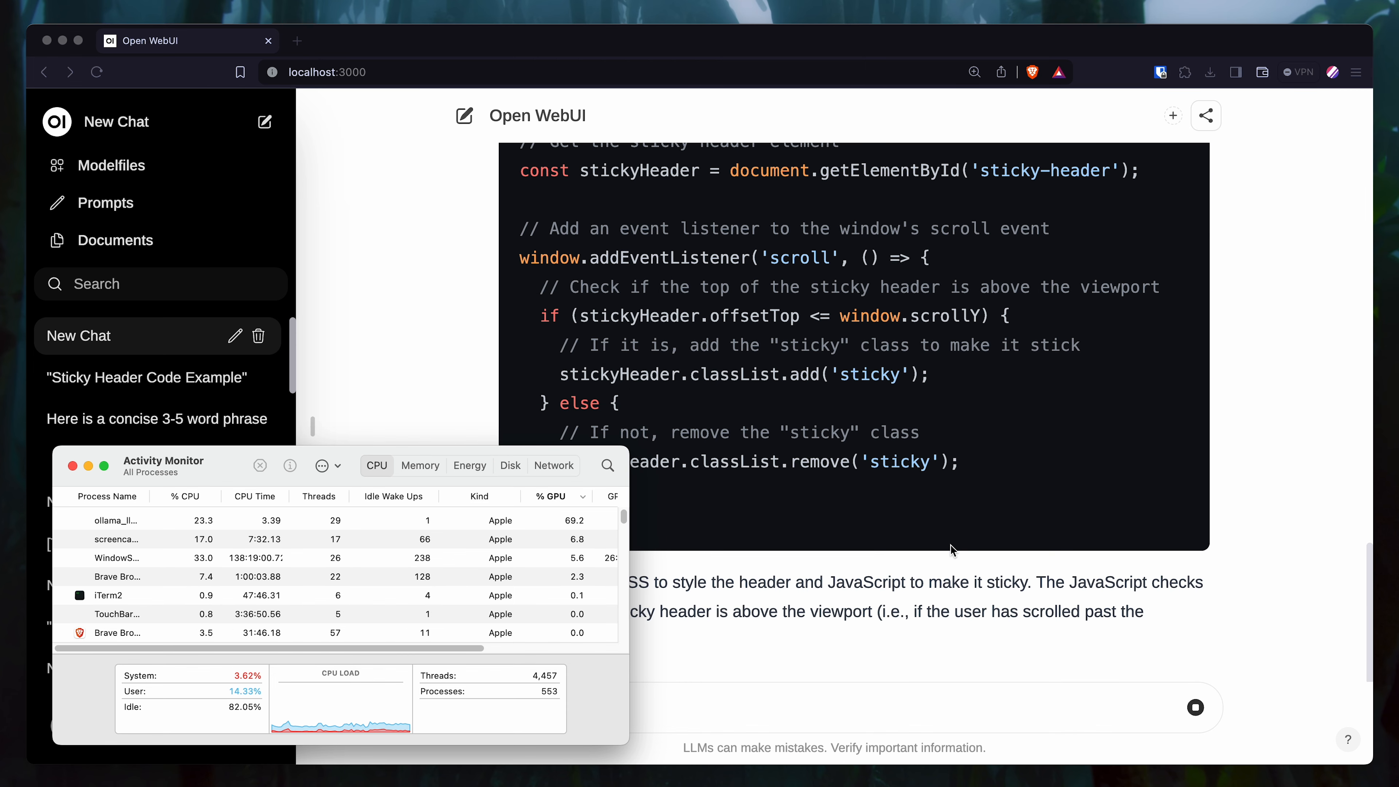
{"action": "scroll", "scroll_direction": "down", "scroll_amount": 3}
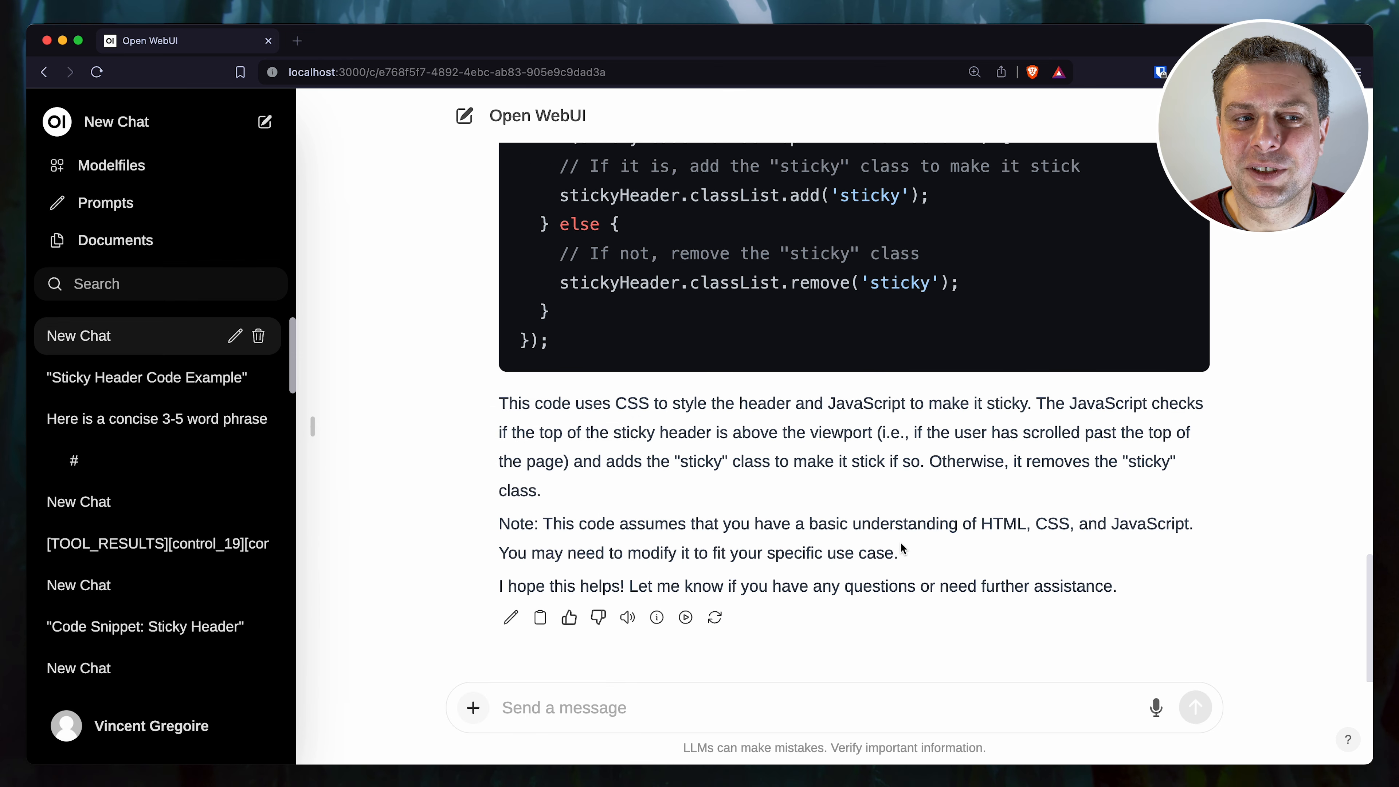
{"action": "mouse_move", "coordinate": [656, 617]}
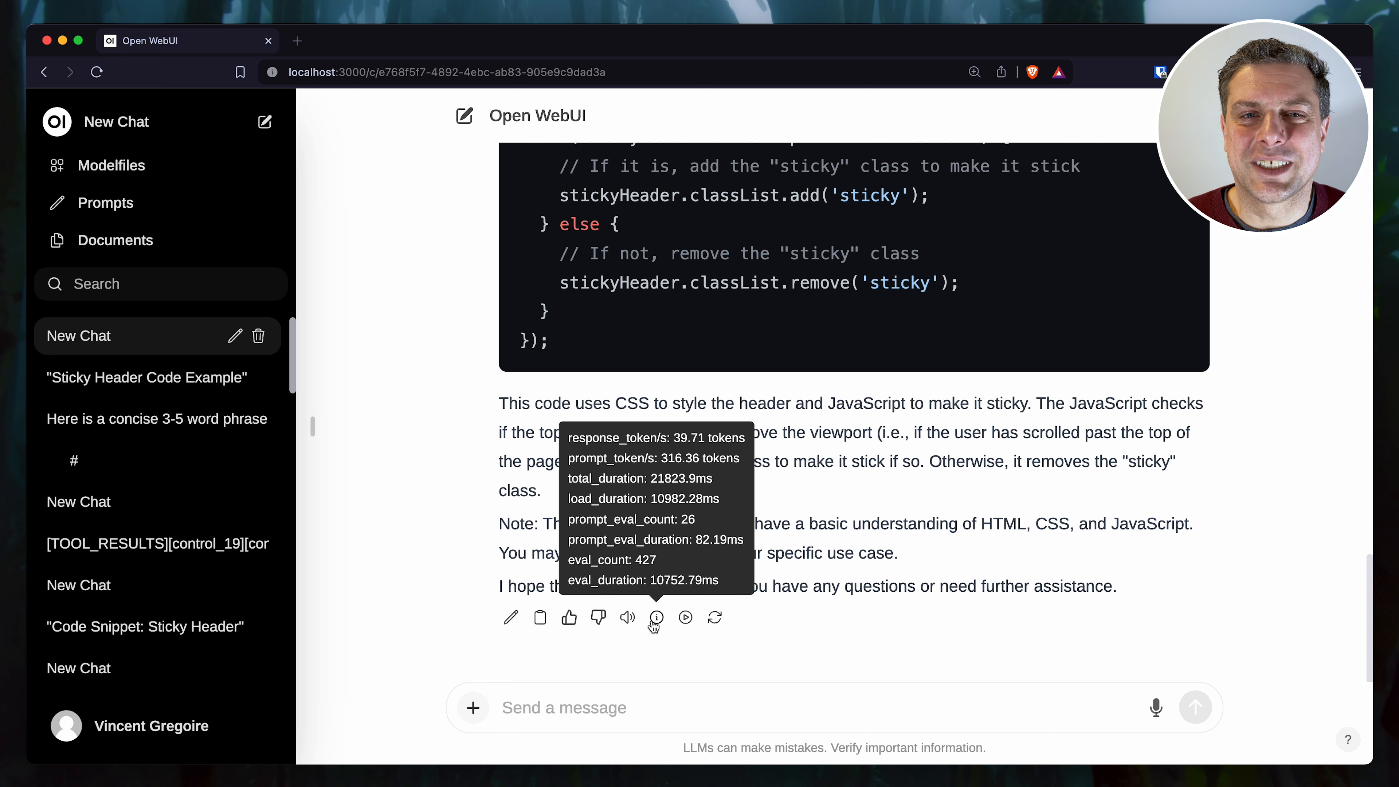
{"action": "left_click", "coordinate": [1196, 707]}
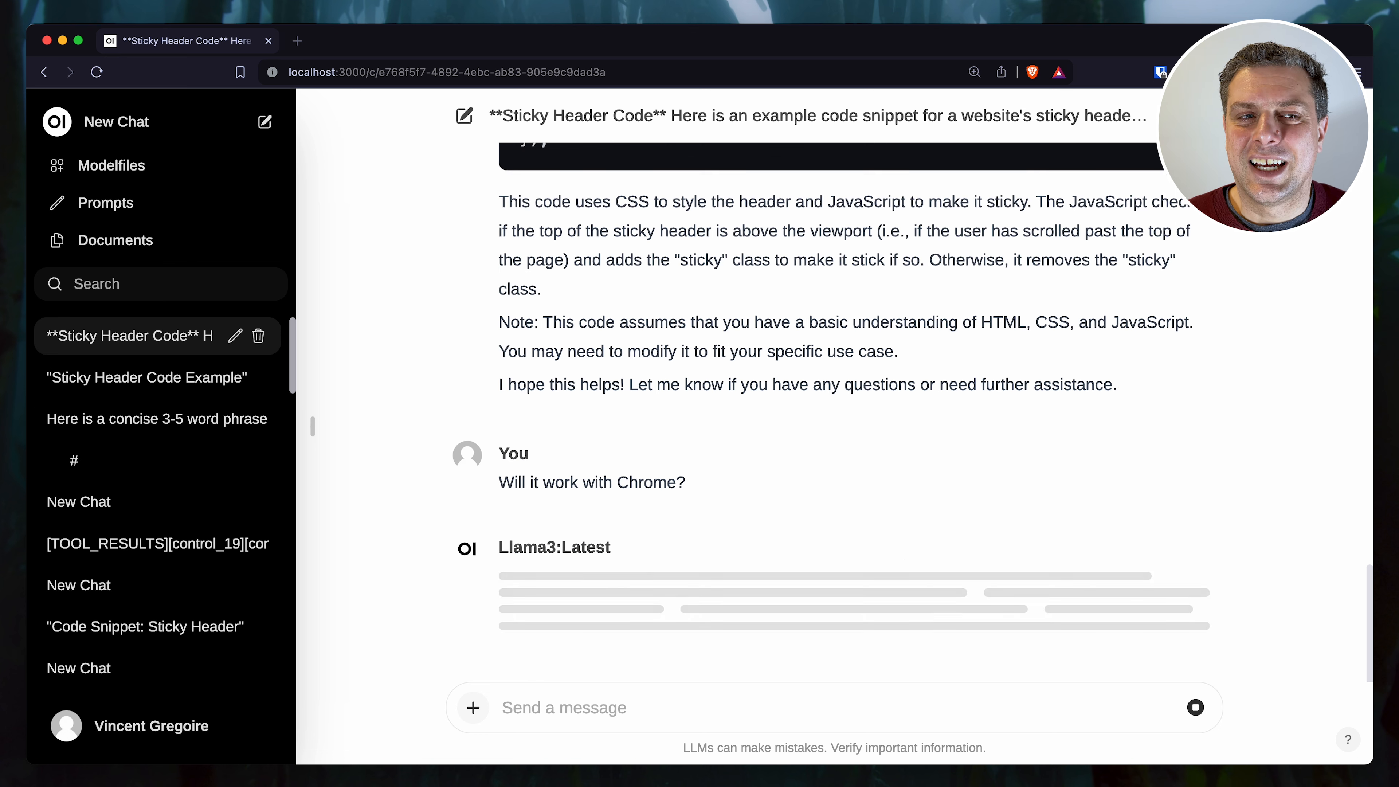
{"action": "mouse_move", "coordinate": [657, 617]}
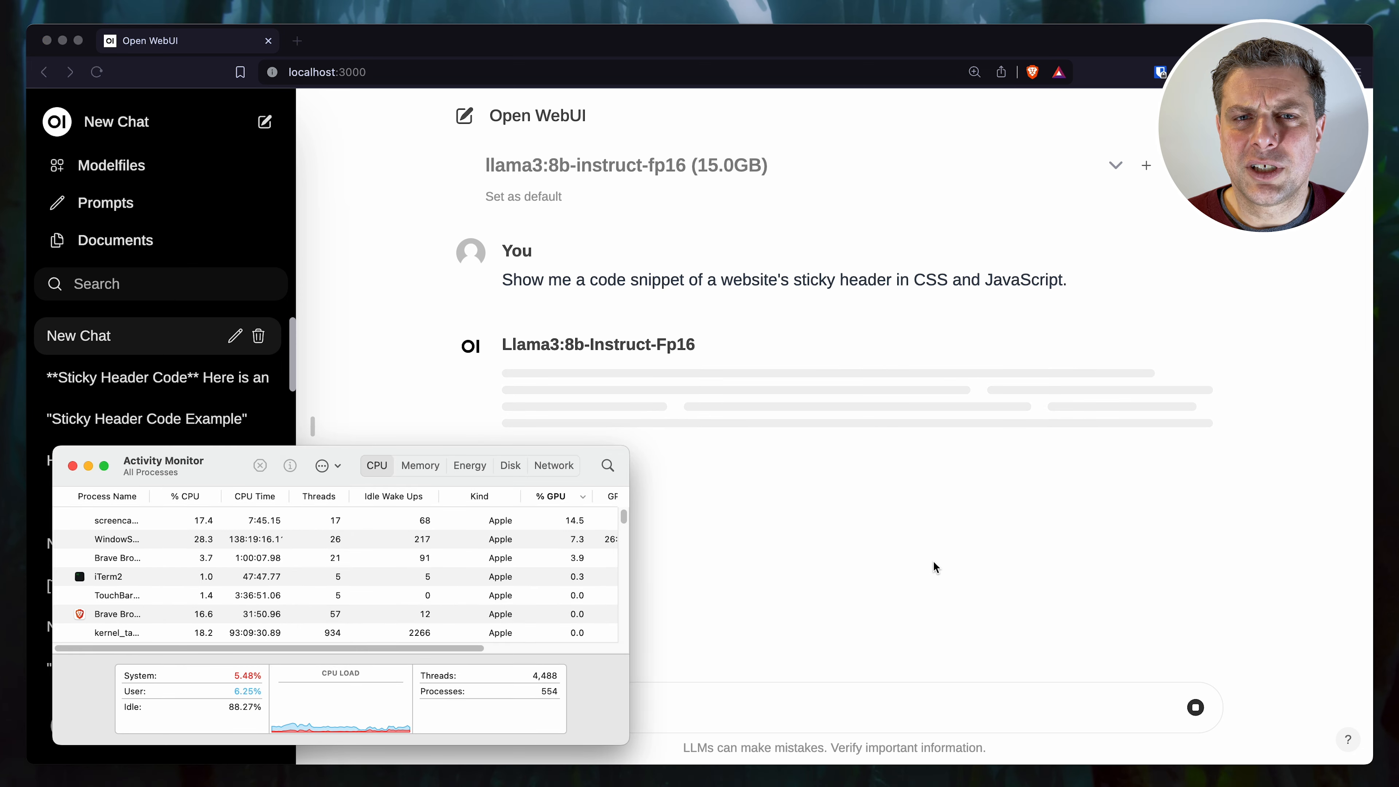
Step: Ask llama3:8b-instruct-fp16 "Will it work with Chrome?" while watching GPU usage in Activity Monitor
{"action": "left_click", "coordinate": [418, 465]}
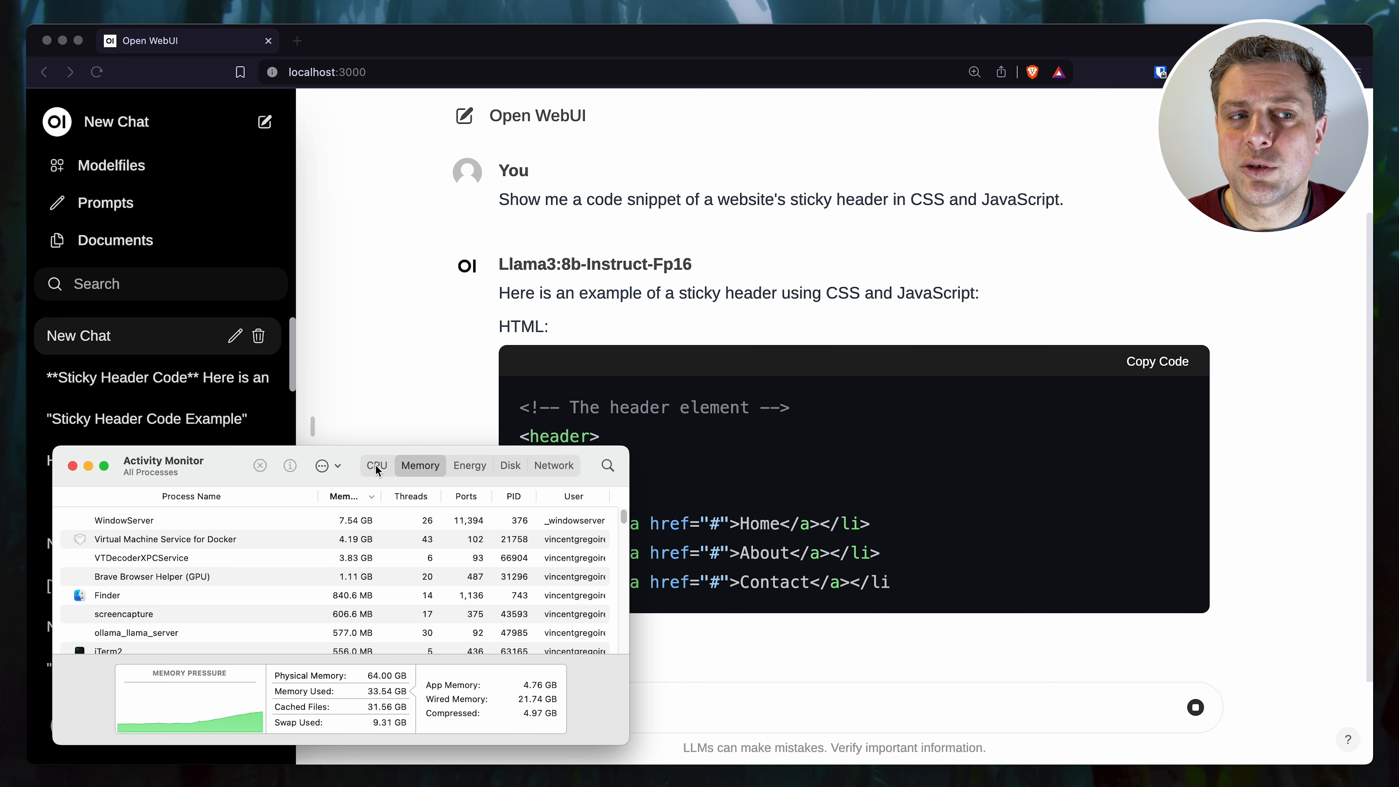
{"action": "left_click", "coordinate": [376, 465]}
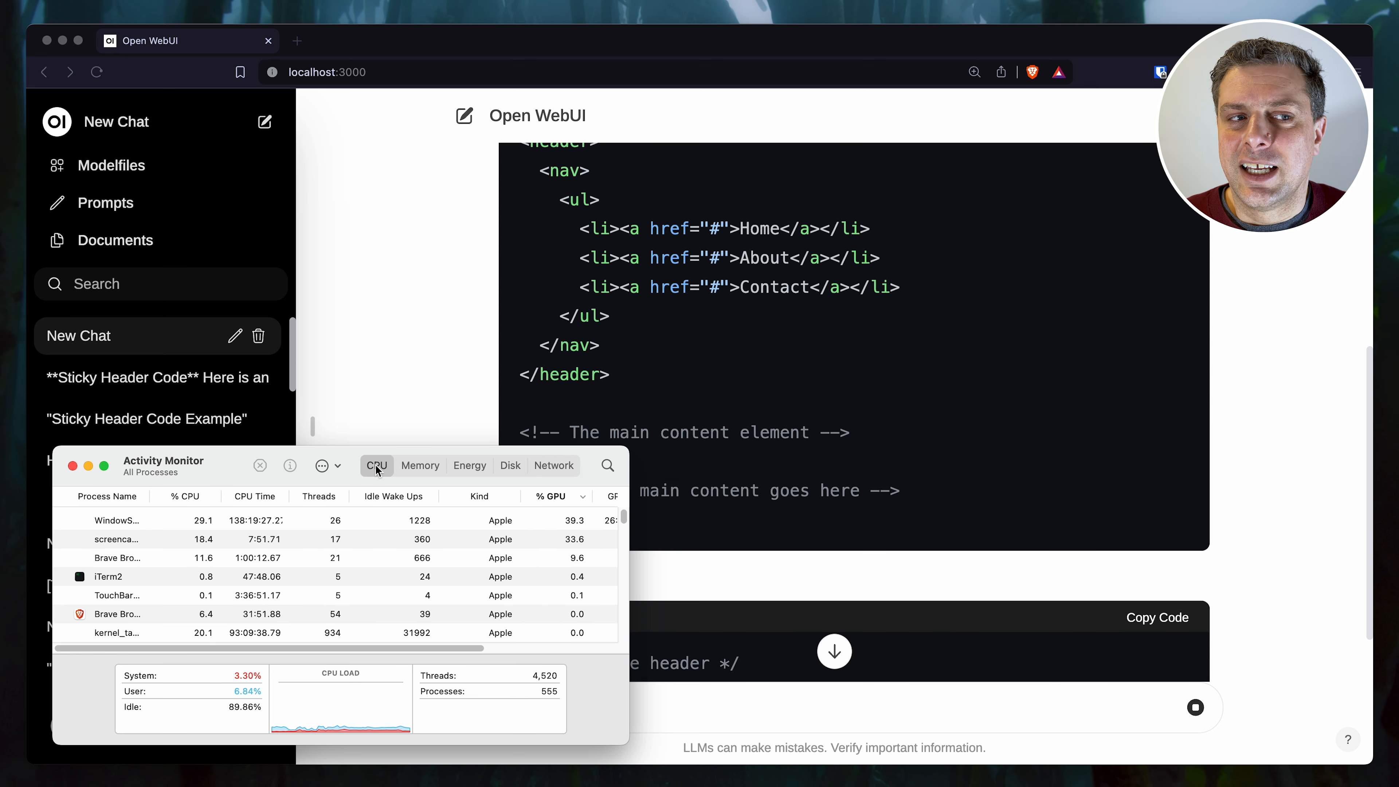
{"action": "mouse_move", "coordinate": [457, 521]}
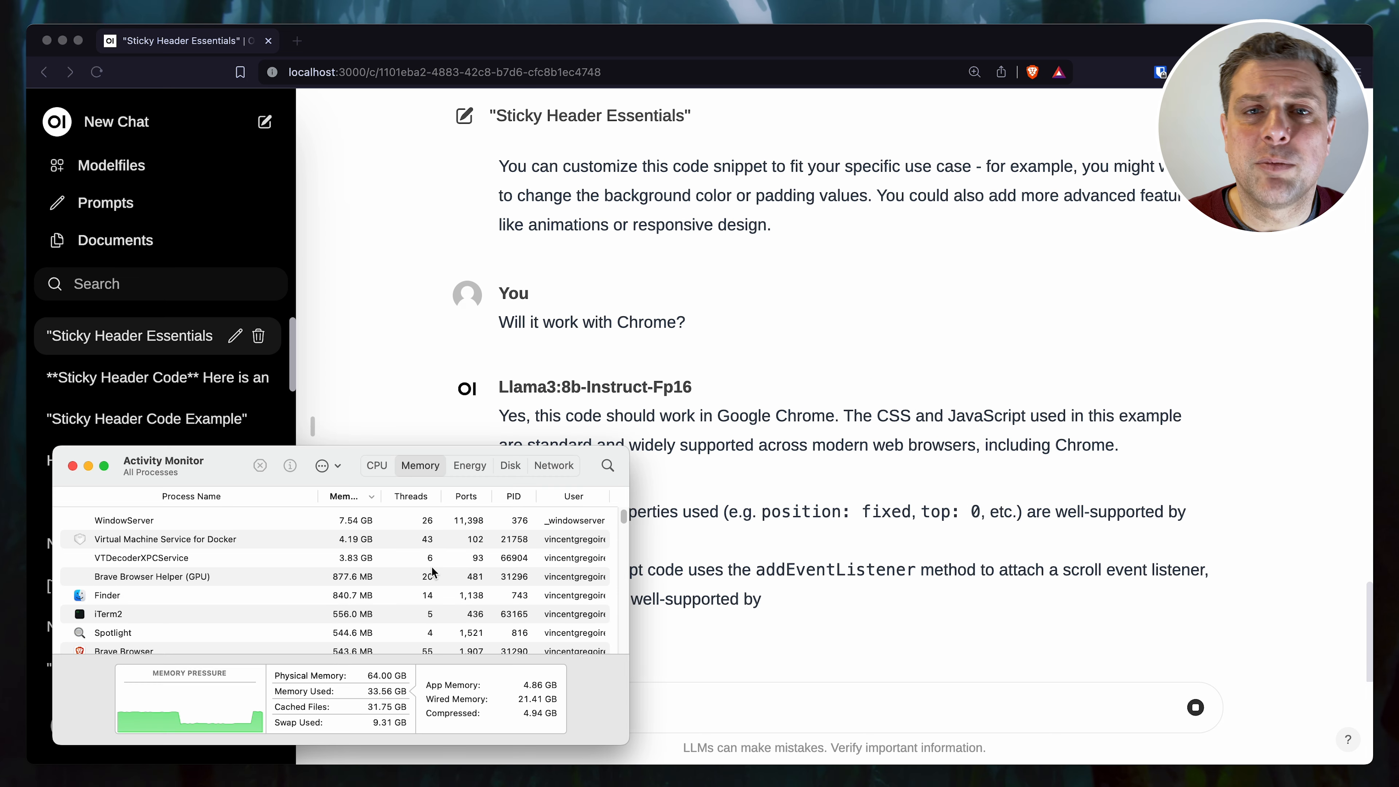
{"action": "left_click", "coordinate": [656, 617]}
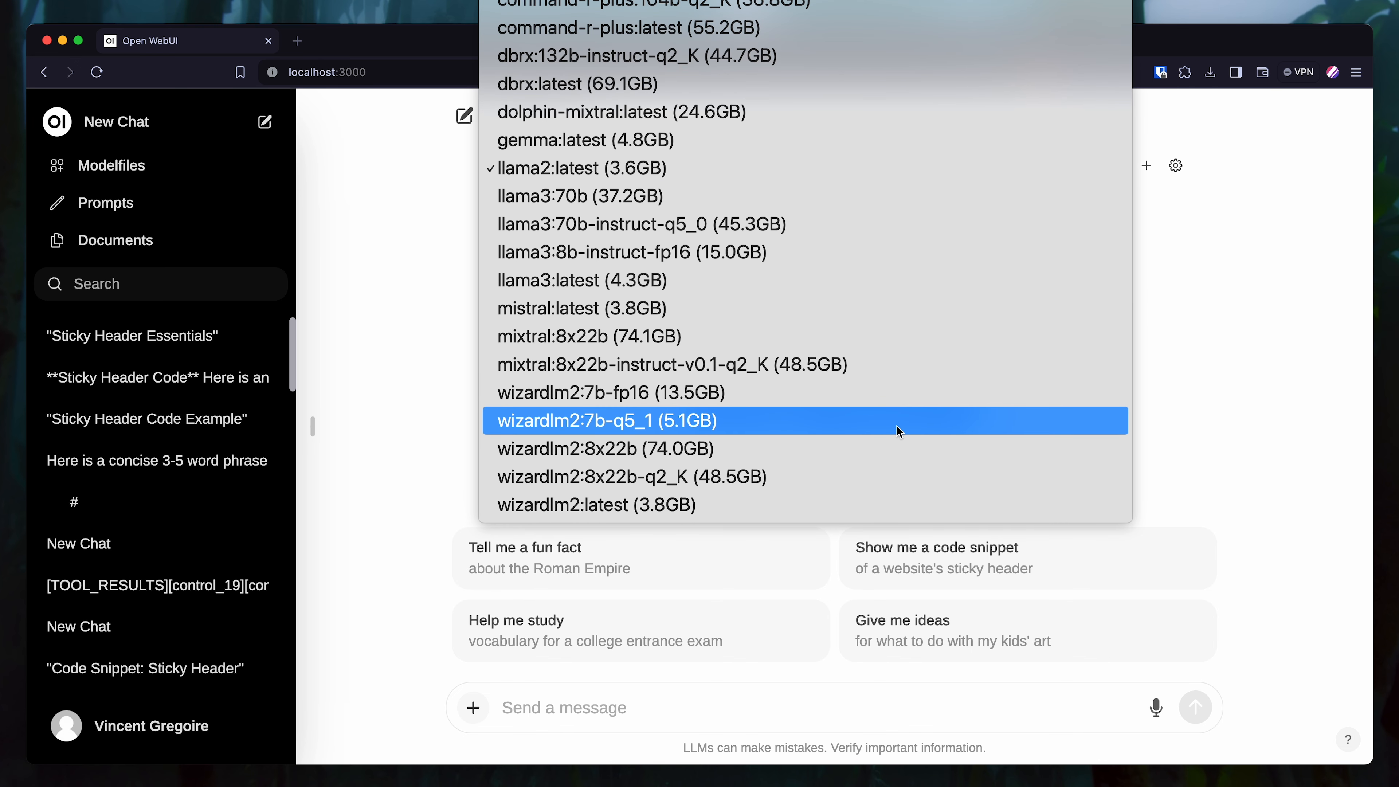
Step: Run the sticky-header prompt on wizardlm2:latest, then wizardlm2:7b-fp16 (13.5GB), watching GPU usage
{"action": "left_click", "coordinate": [595, 505]}
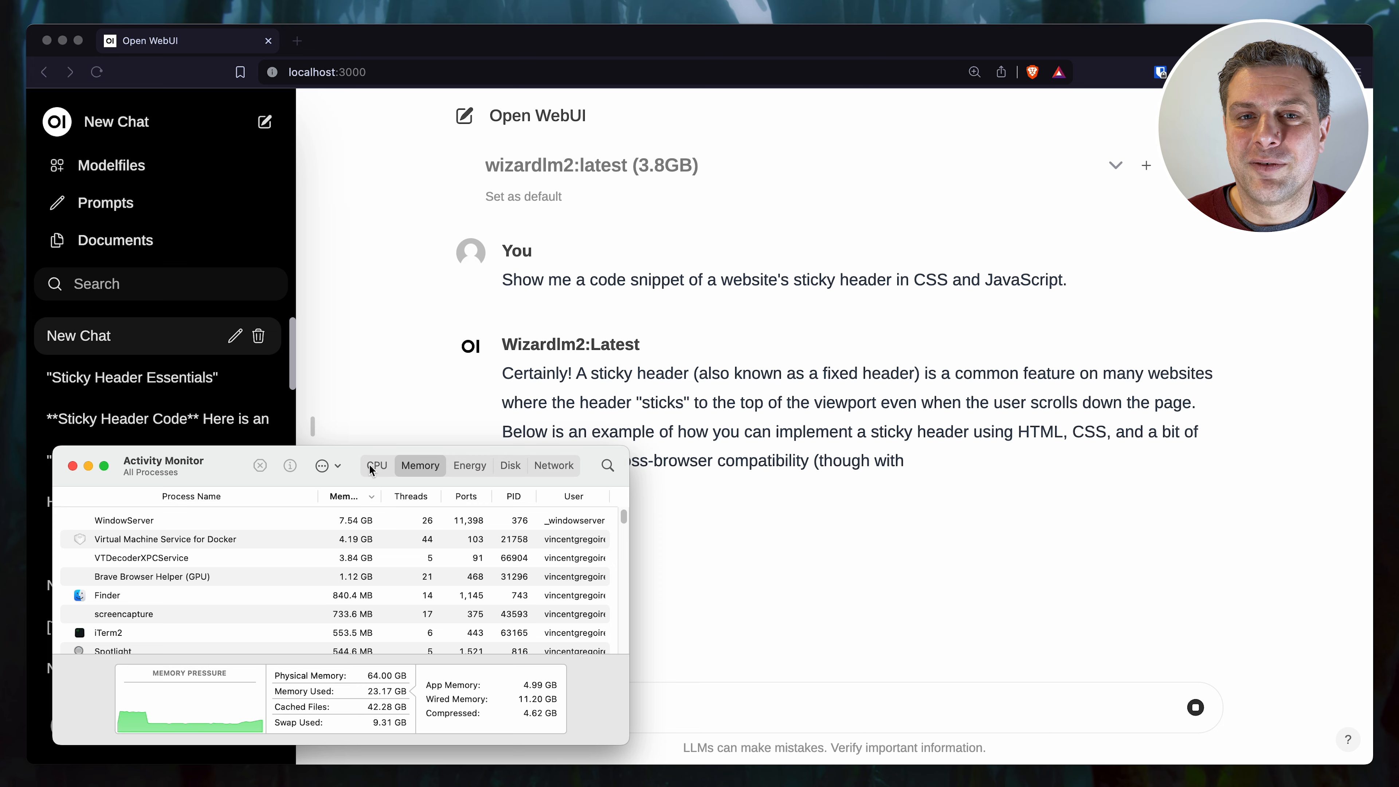
{"action": "left_click", "coordinate": [376, 465]}
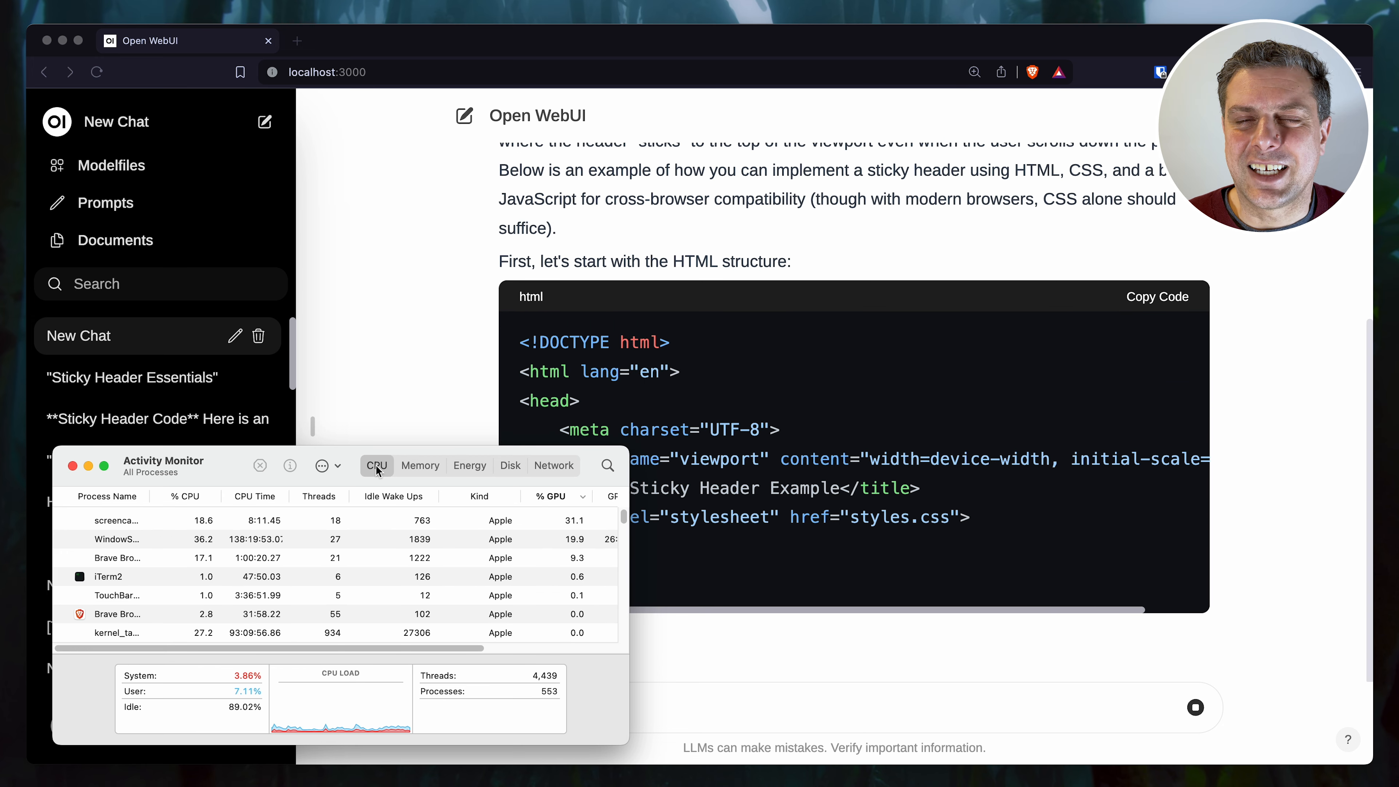
{"action": "scroll", "scroll_direction": "down", "scroll_amount": 3}
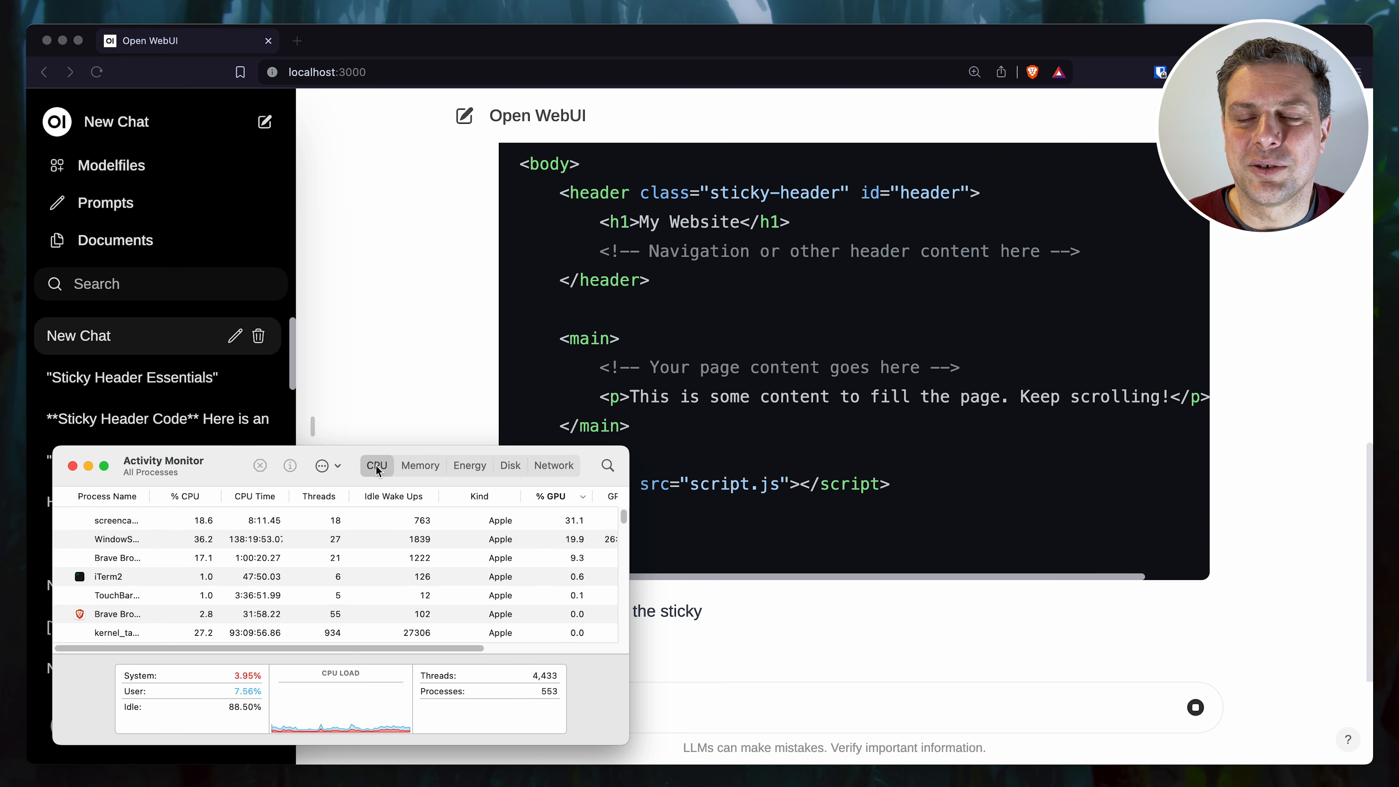
{"action": "scroll", "scroll_direction": "down", "scroll_amount": 3}
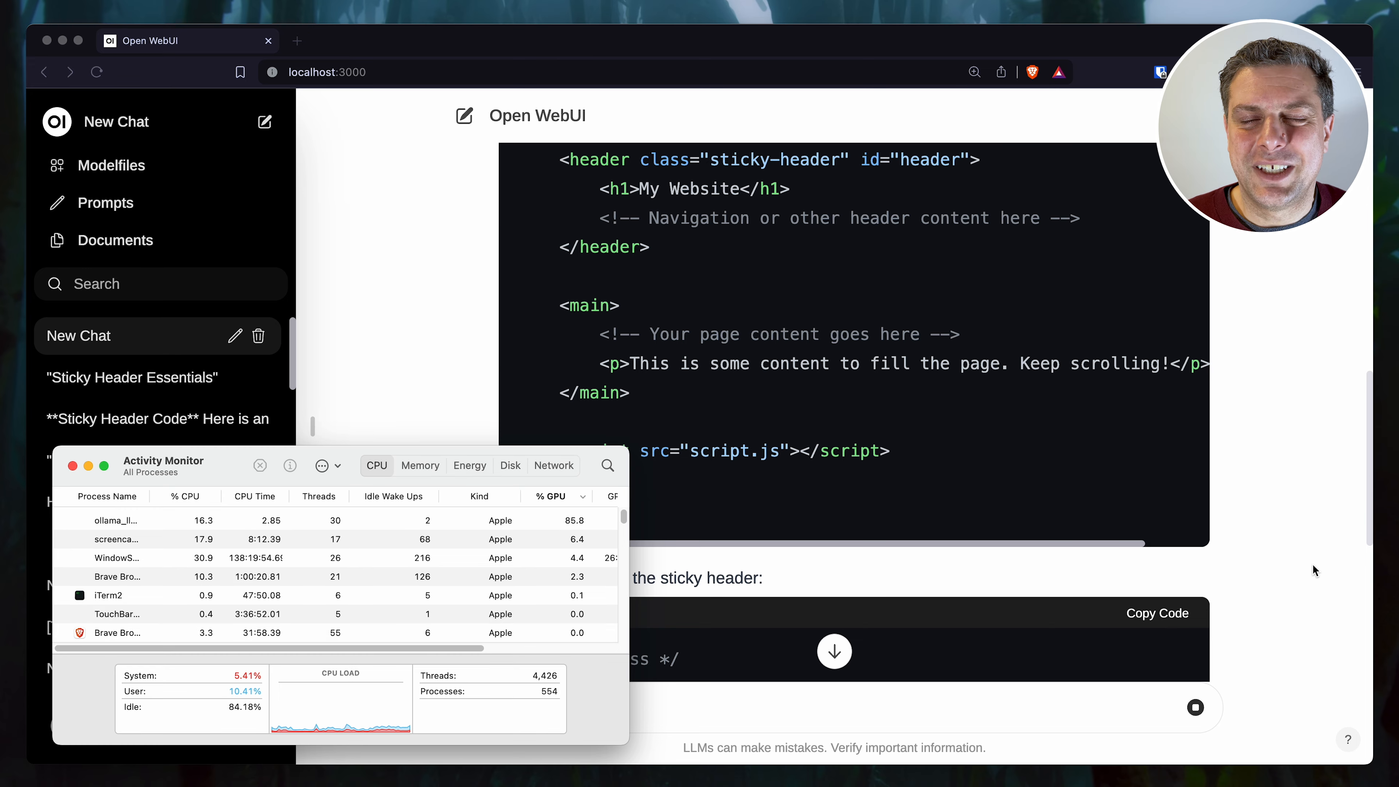
{"action": "scroll", "scroll_direction": "down", "scroll_amount": 3}
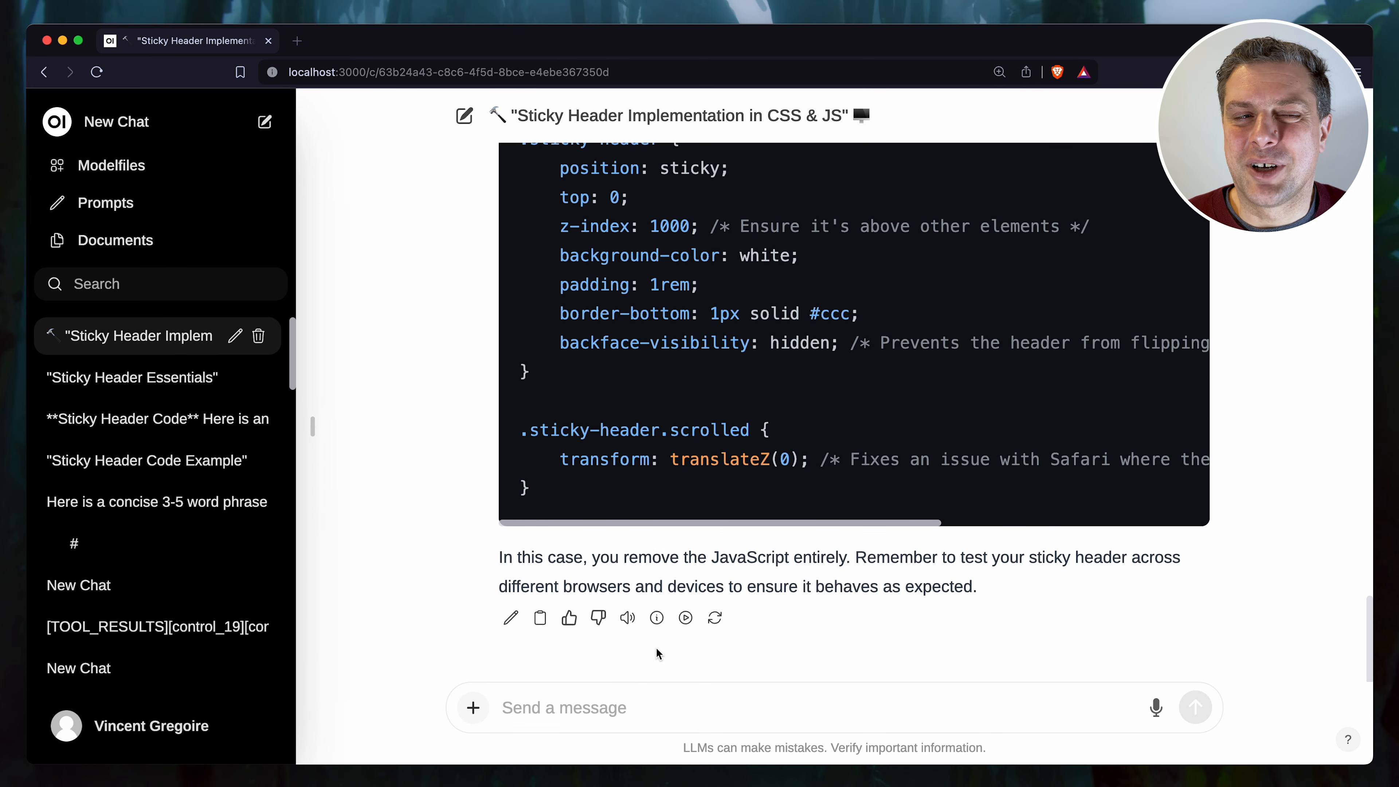
{"action": "mouse_move", "coordinate": [656, 617]}
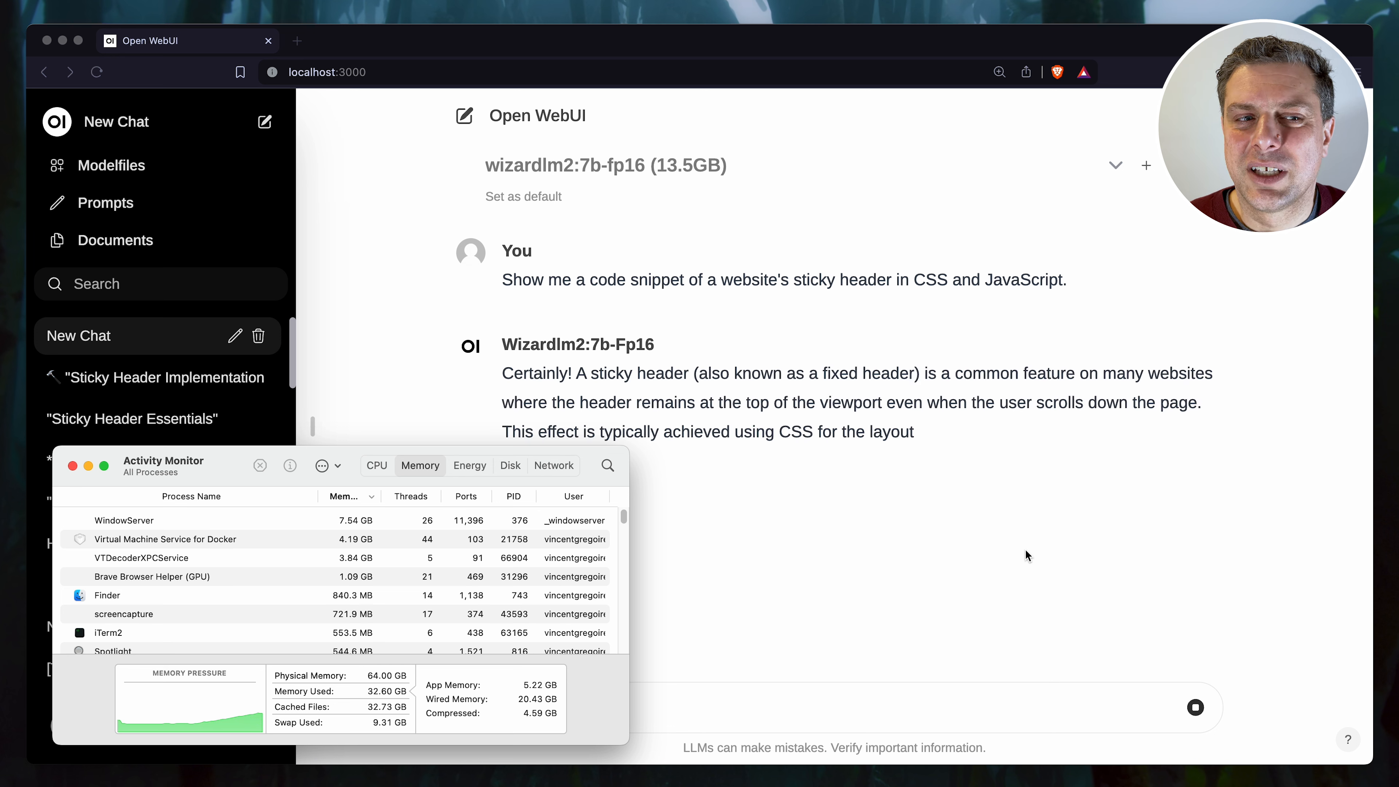
{"action": "left_click", "coordinate": [377, 465]}
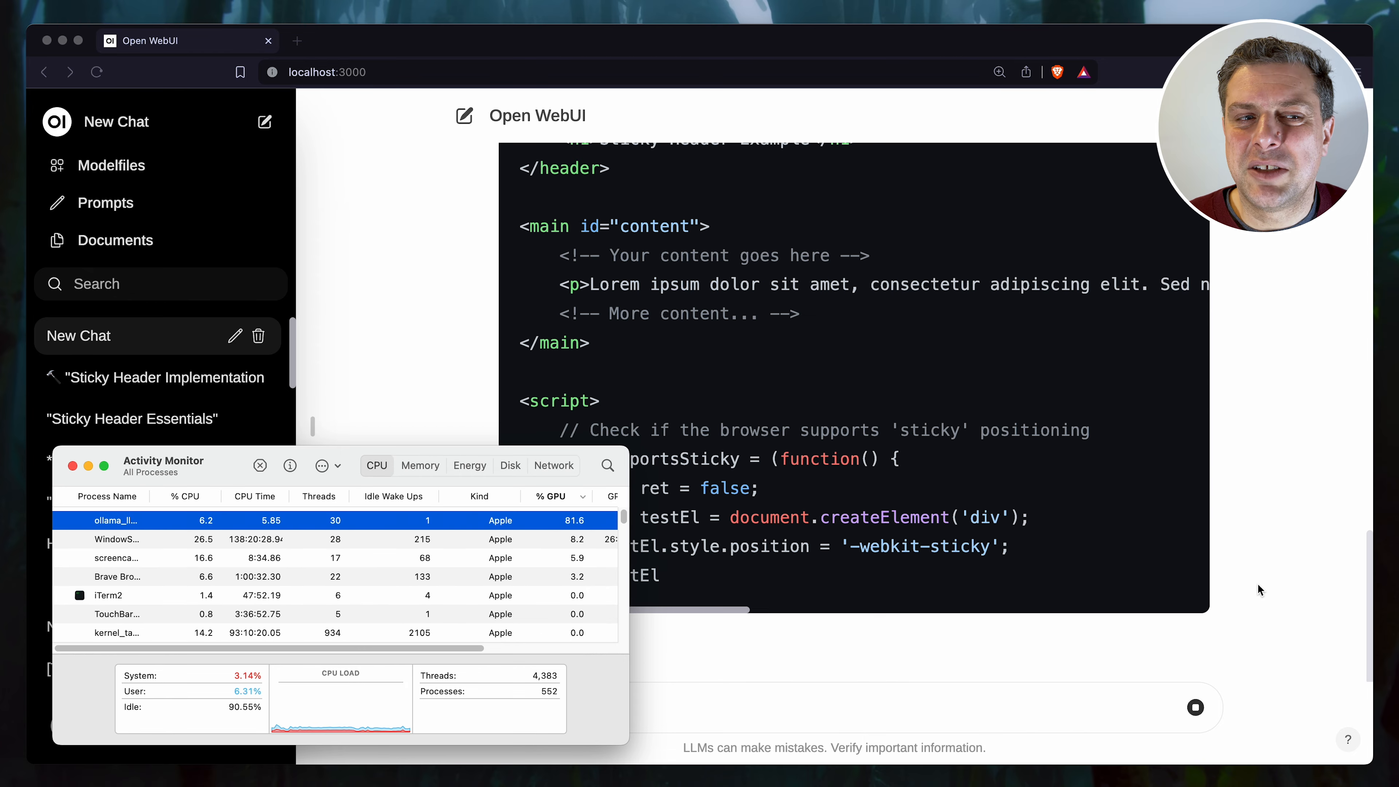